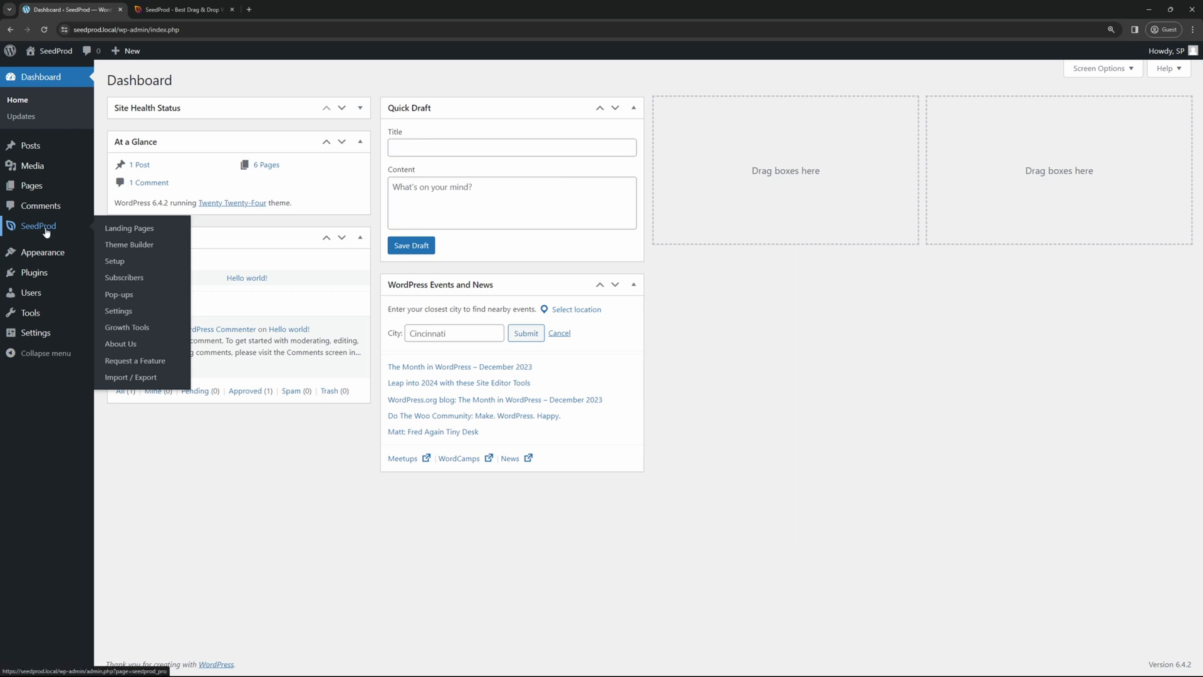
- Browse the seedprod.com homepage down to the footer's company, feature and help links
left_click(181, 9)
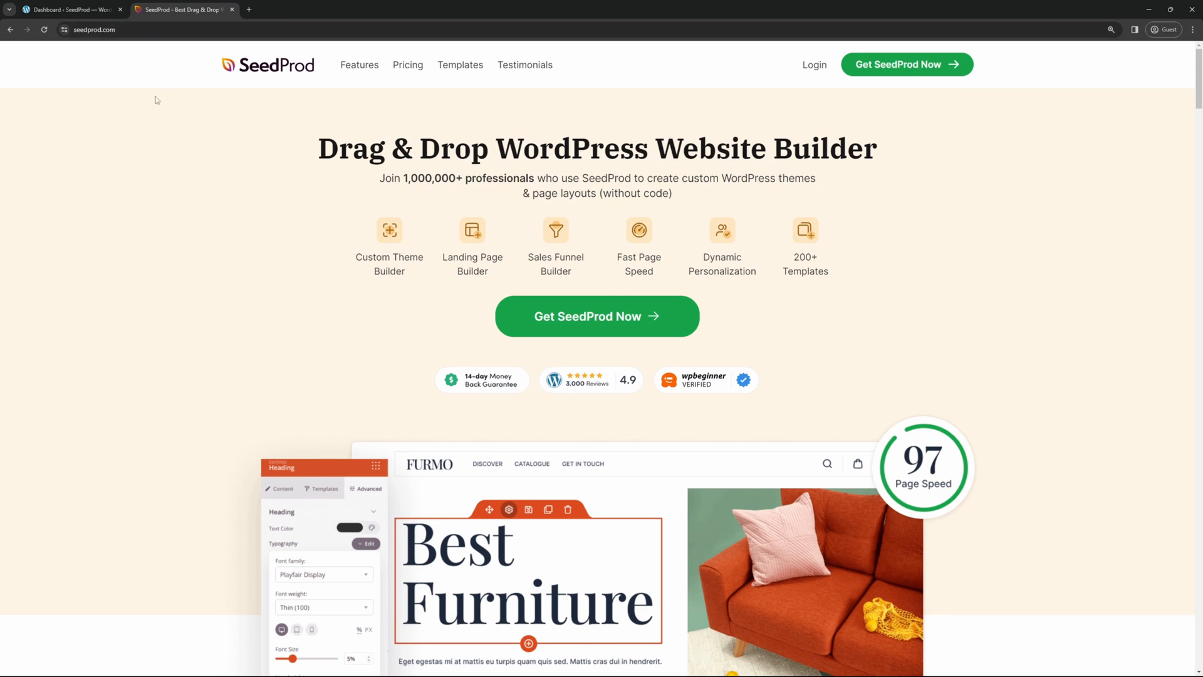
mouse_move(191, 221)
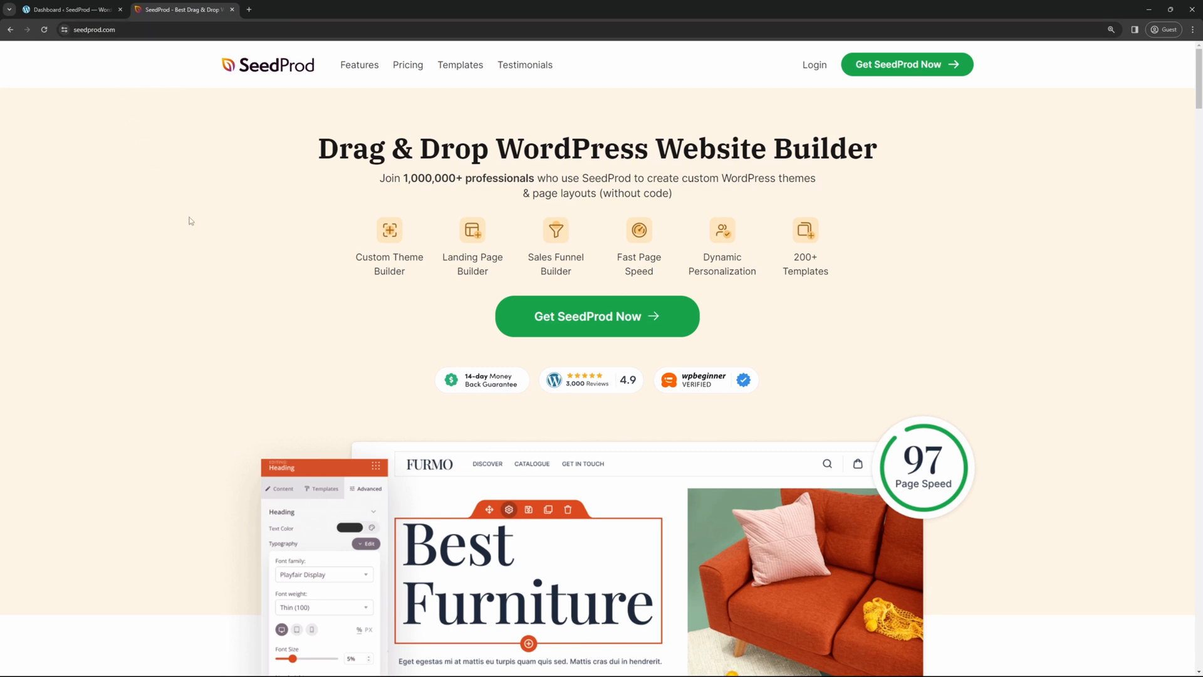
mouse_move(602, 326)
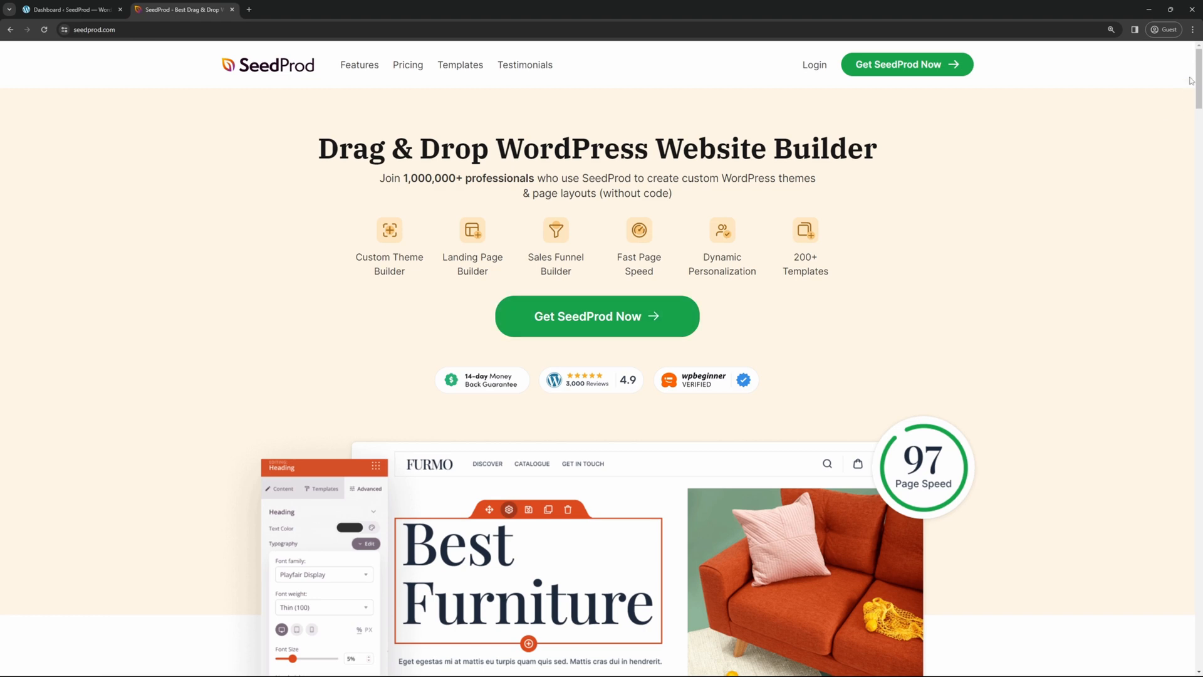
scroll("down", 3)
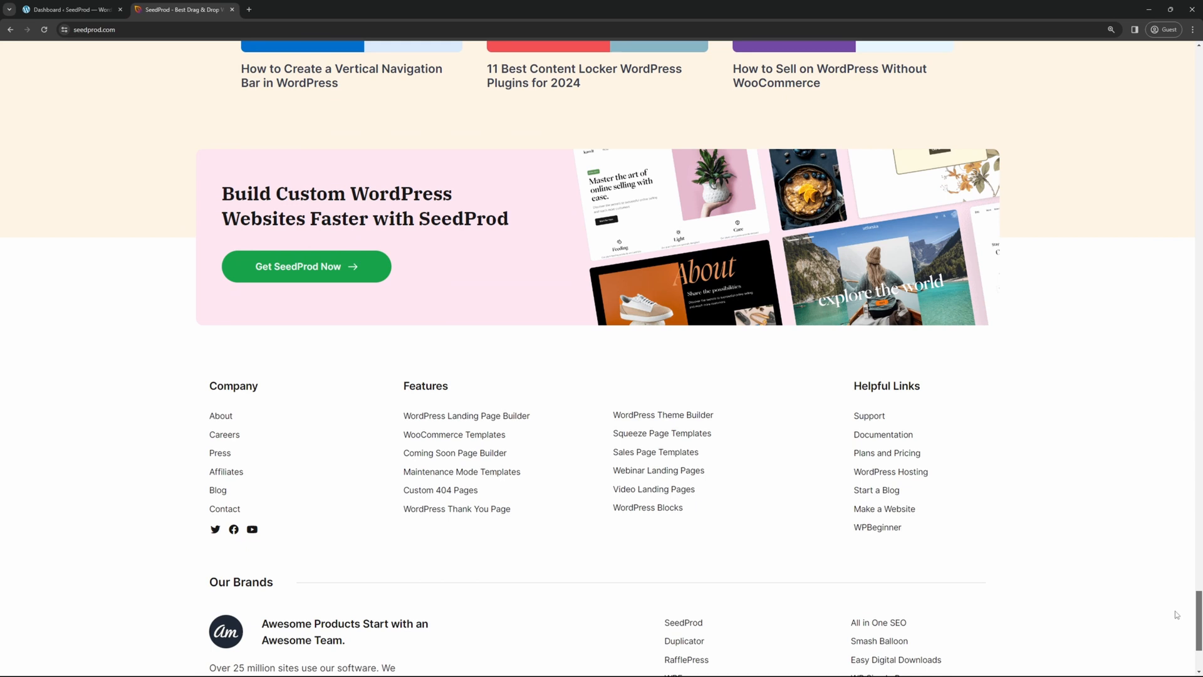
scroll("down", 3)
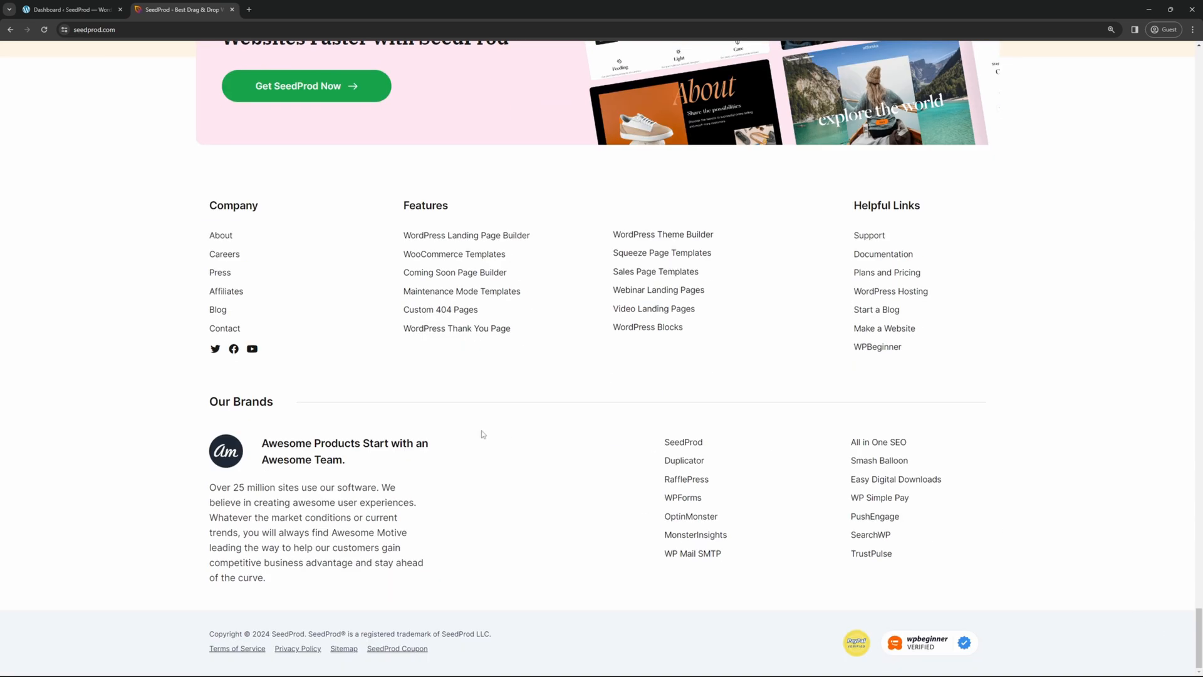
mouse_move(882, 255)
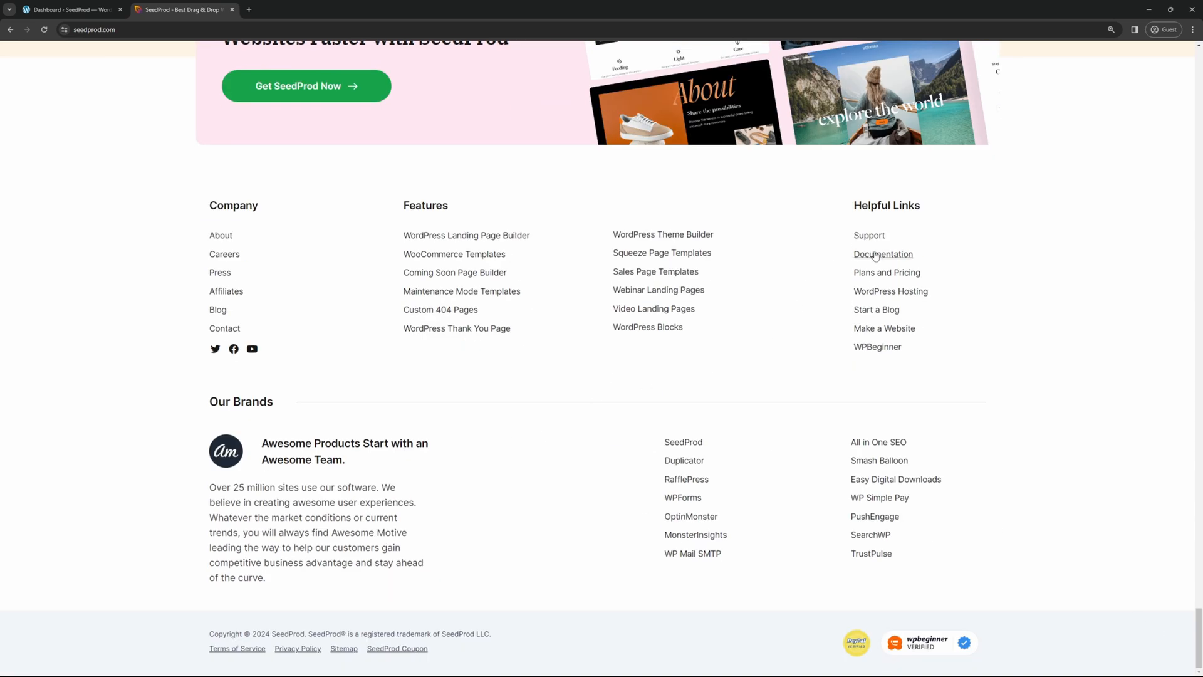
mouse_move(889, 259)
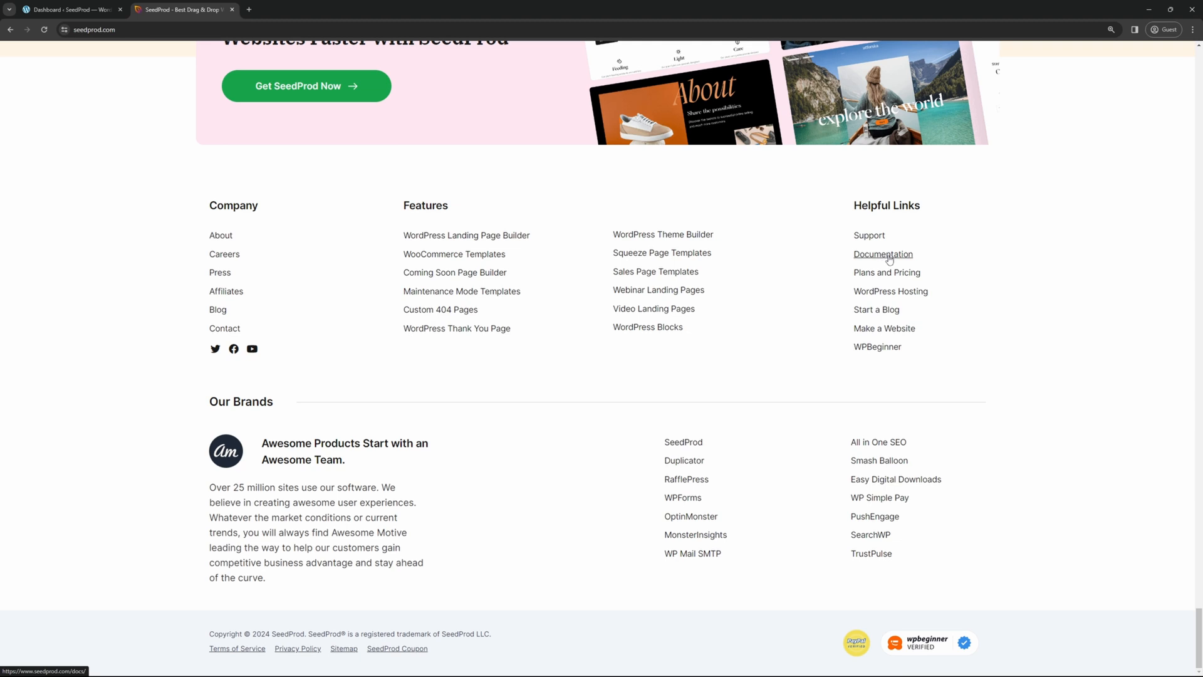
left_click(68, 8)
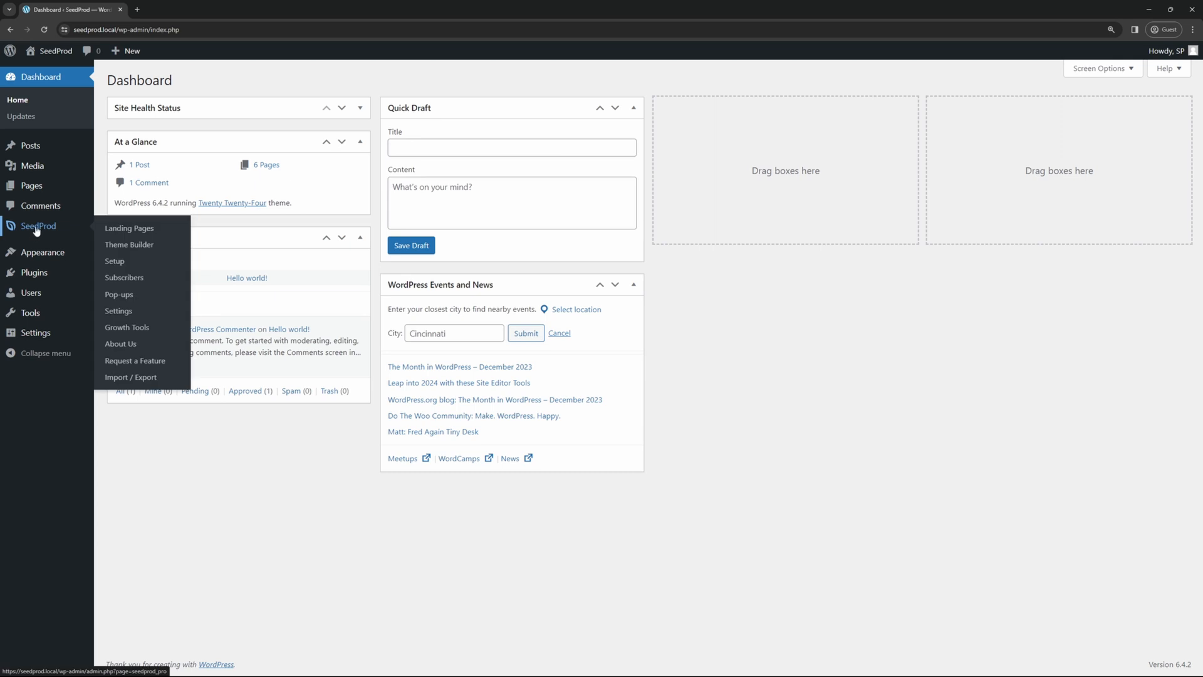
mouse_move(129, 244)
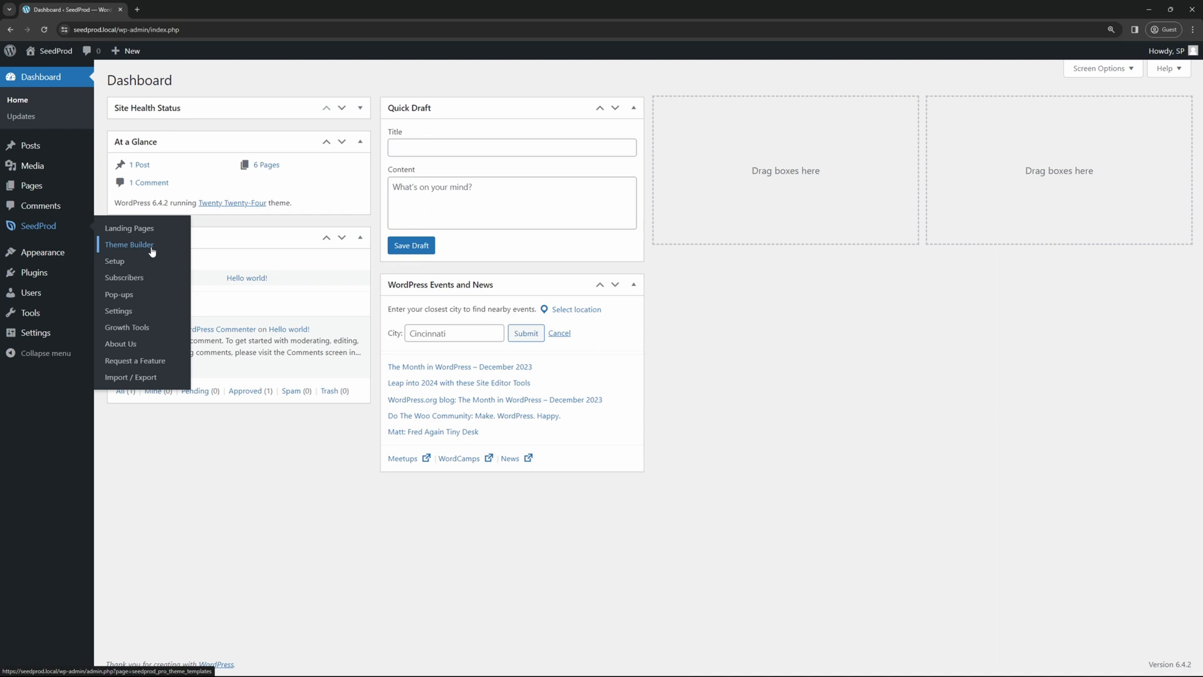
mouse_move(138, 249)
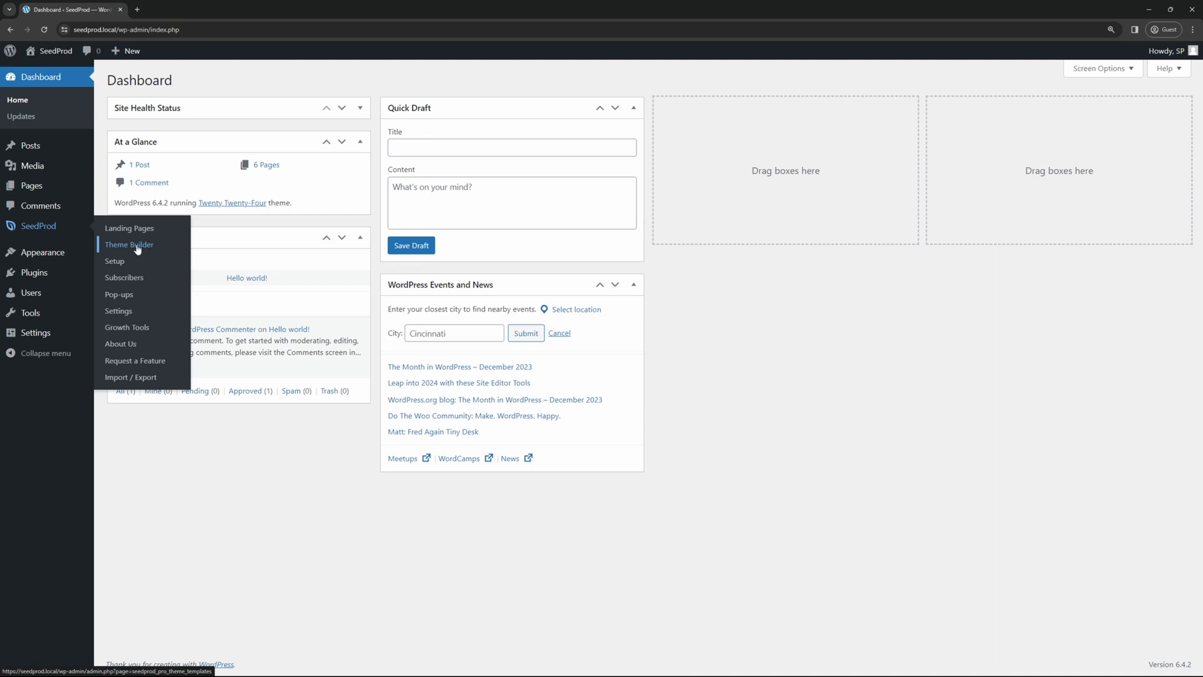
mouse_move(129, 228)
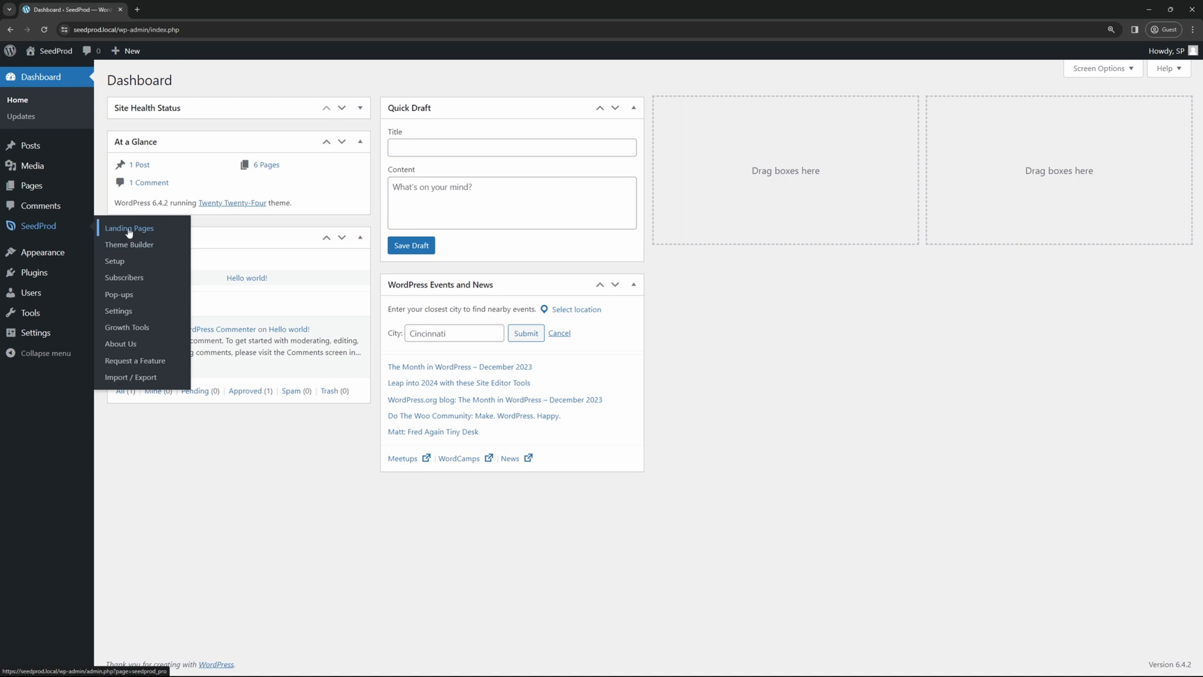
- Open the SeedProd Landing Pages screen from the WordPress admin sidebar
left_click(129, 228)
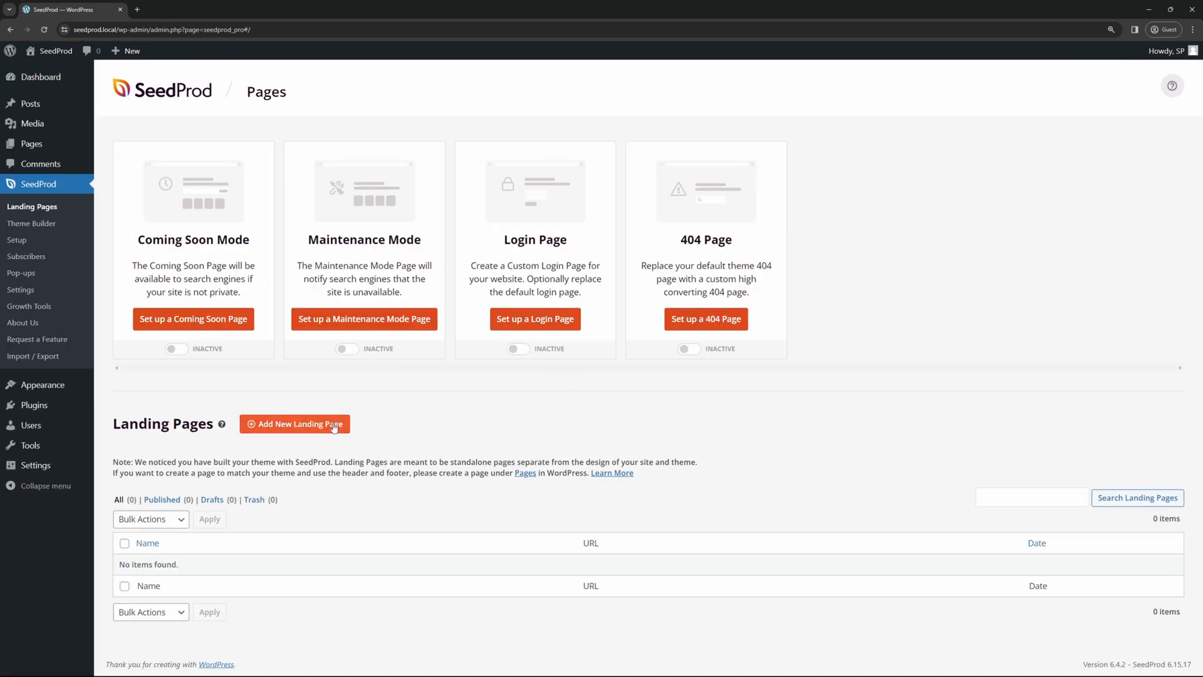
- Start a new landing page and choose the Black Friday Sales Page template from the Sales filter
left_click(294, 424)
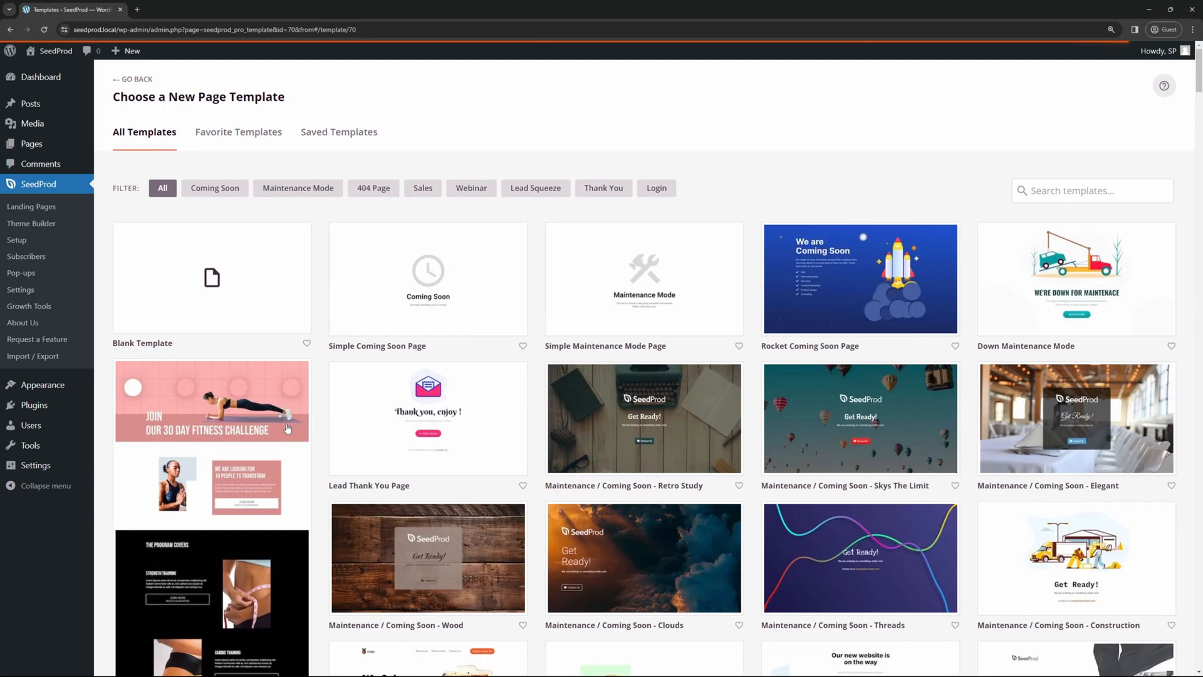
mouse_move(579, 136)
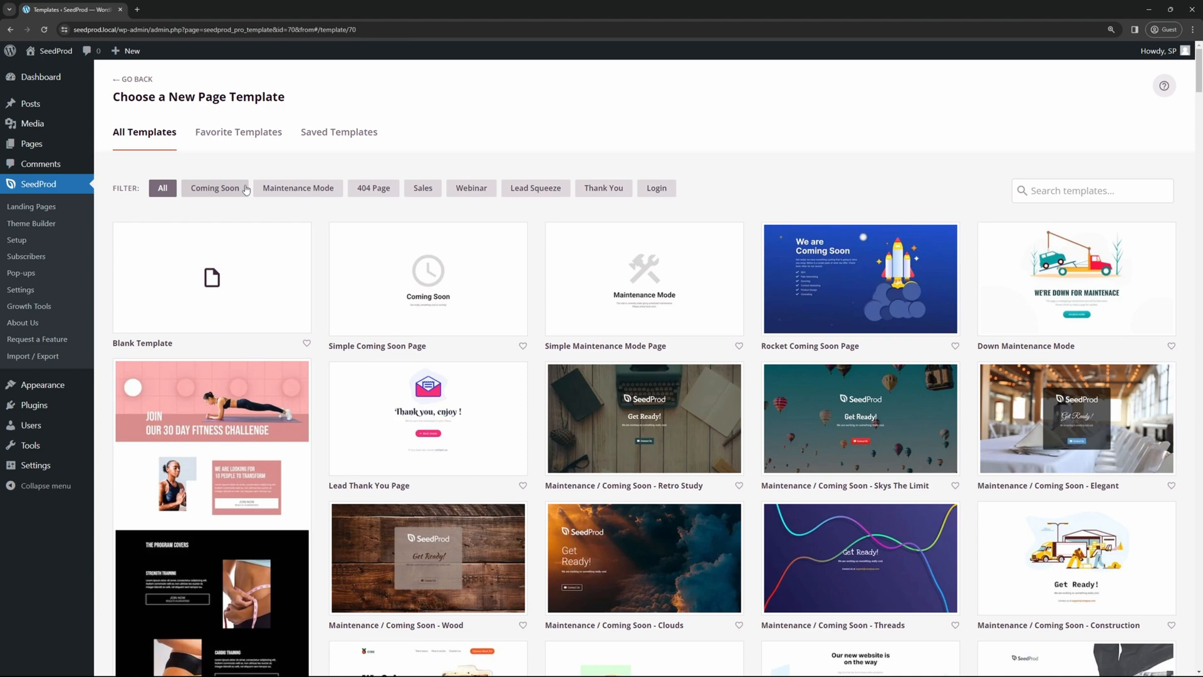
scroll("down", 3)
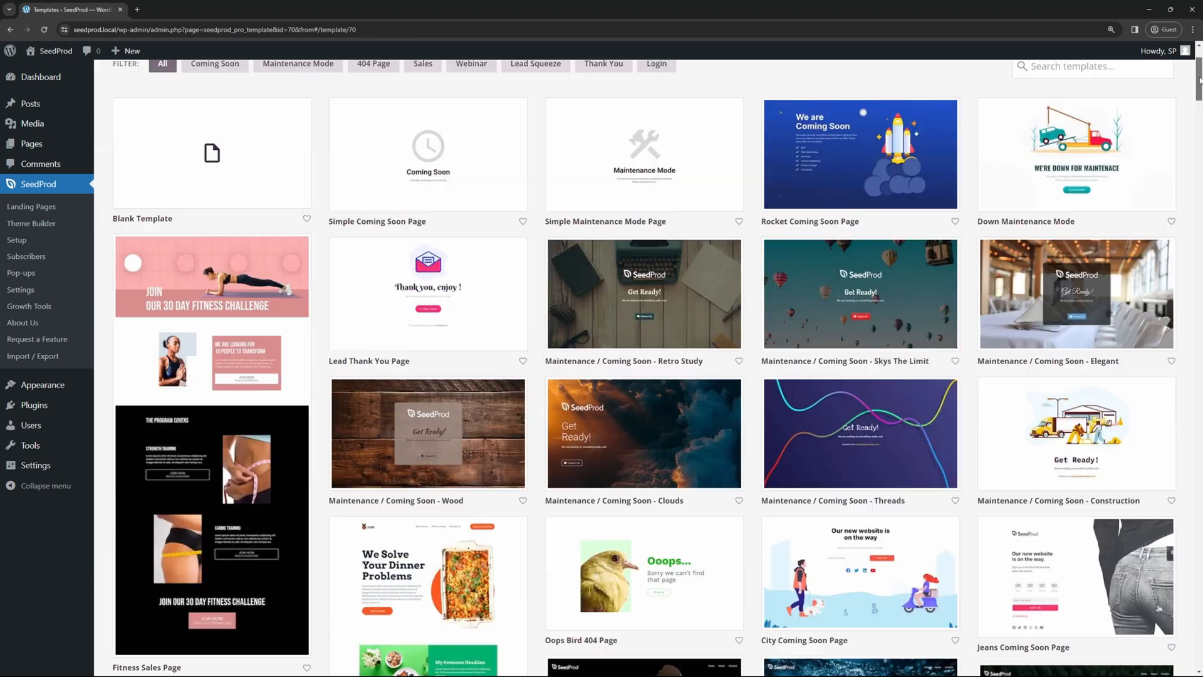
scroll("down", 3)
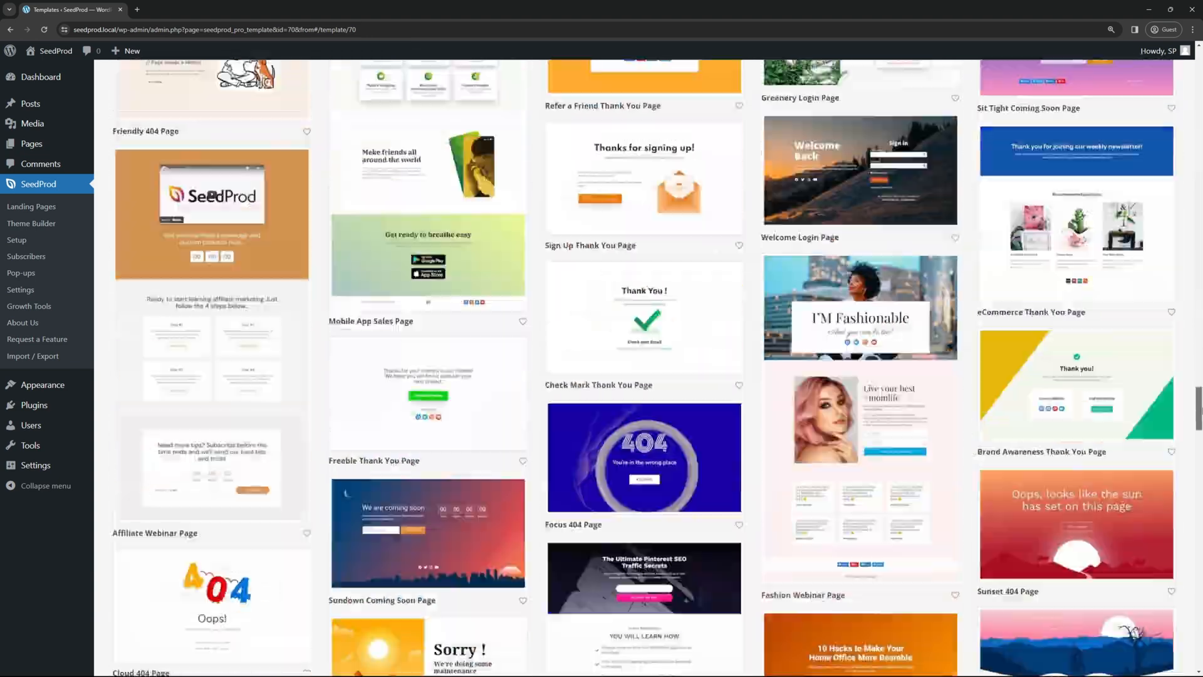
scroll("down", 3)
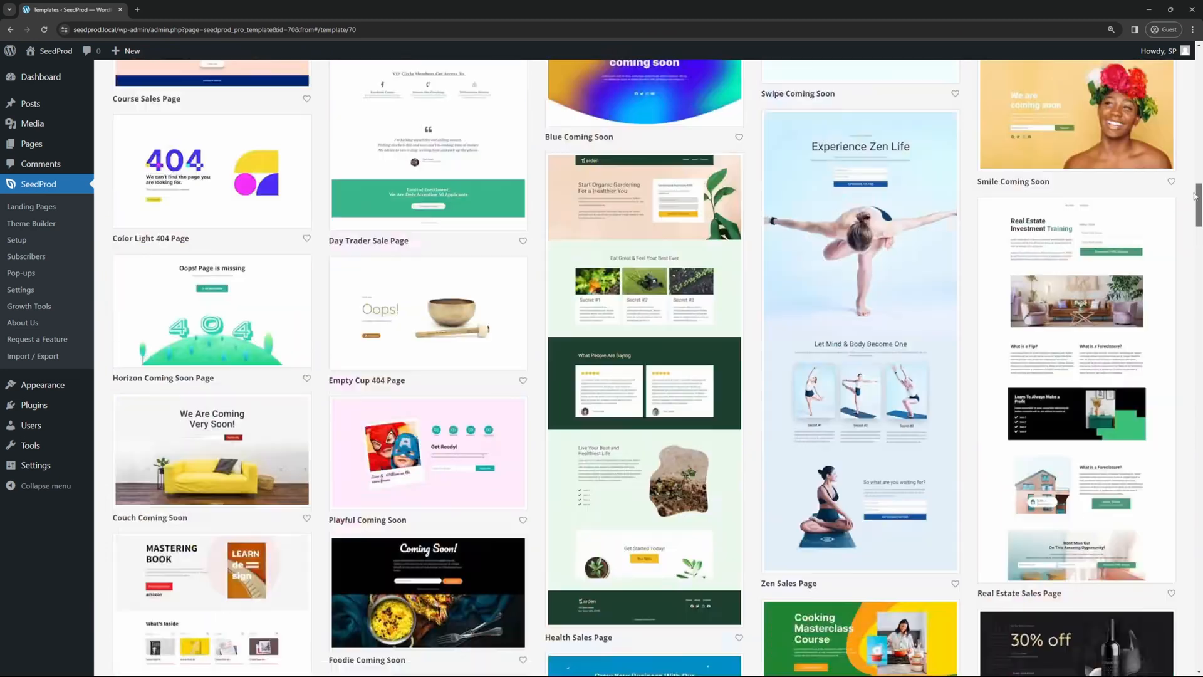
scroll("up", 3)
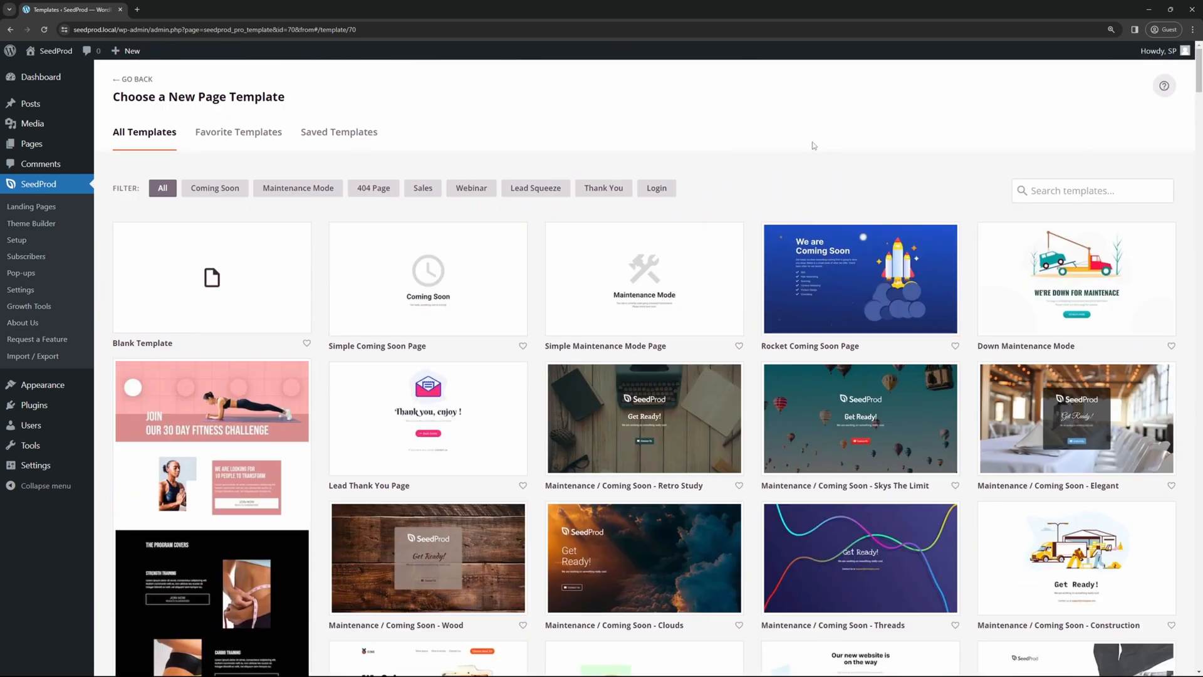
mouse_move(422, 188)
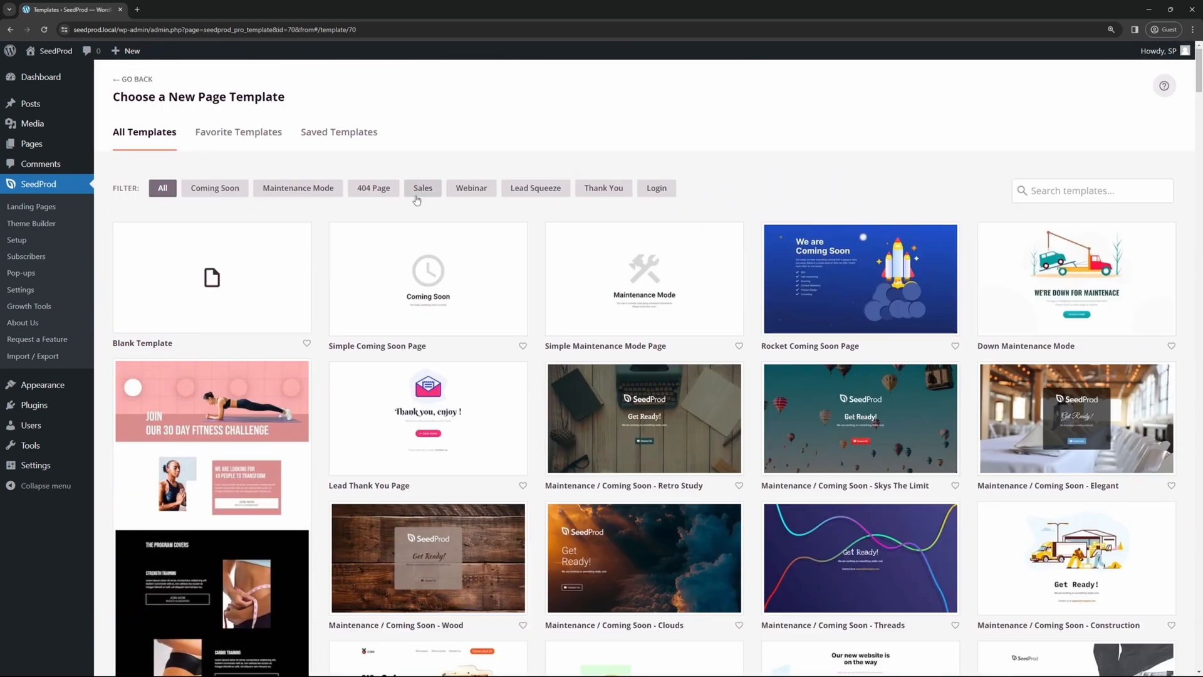
scroll("down", 3)
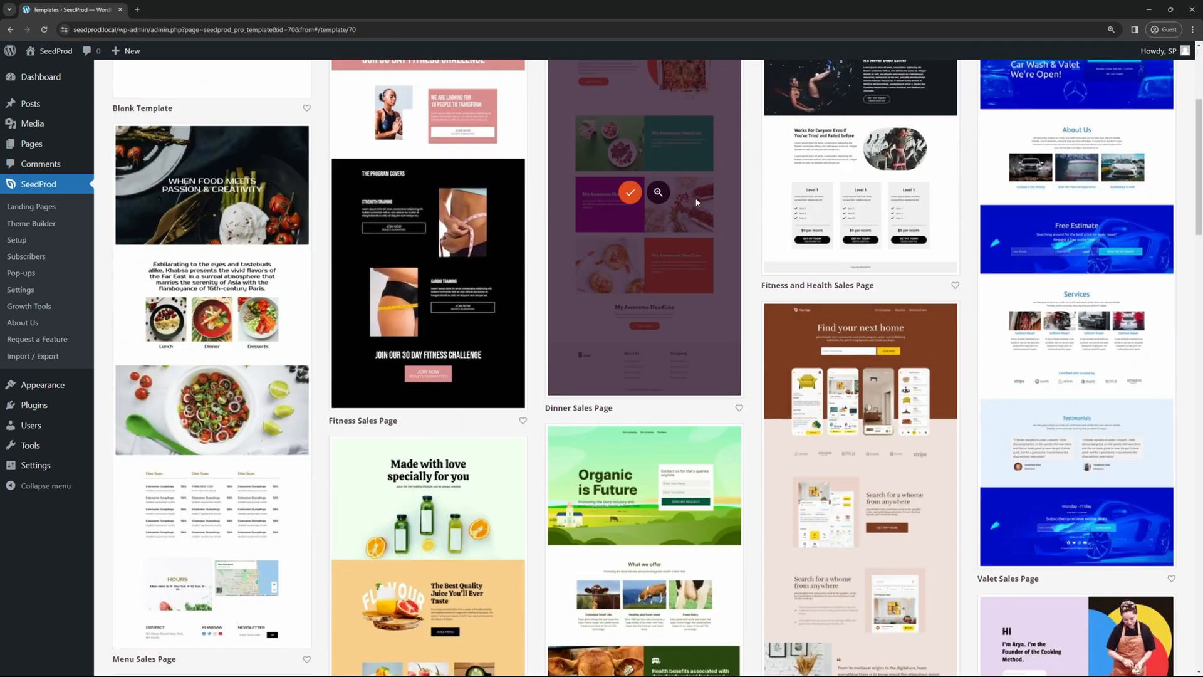
scroll("down", 3)
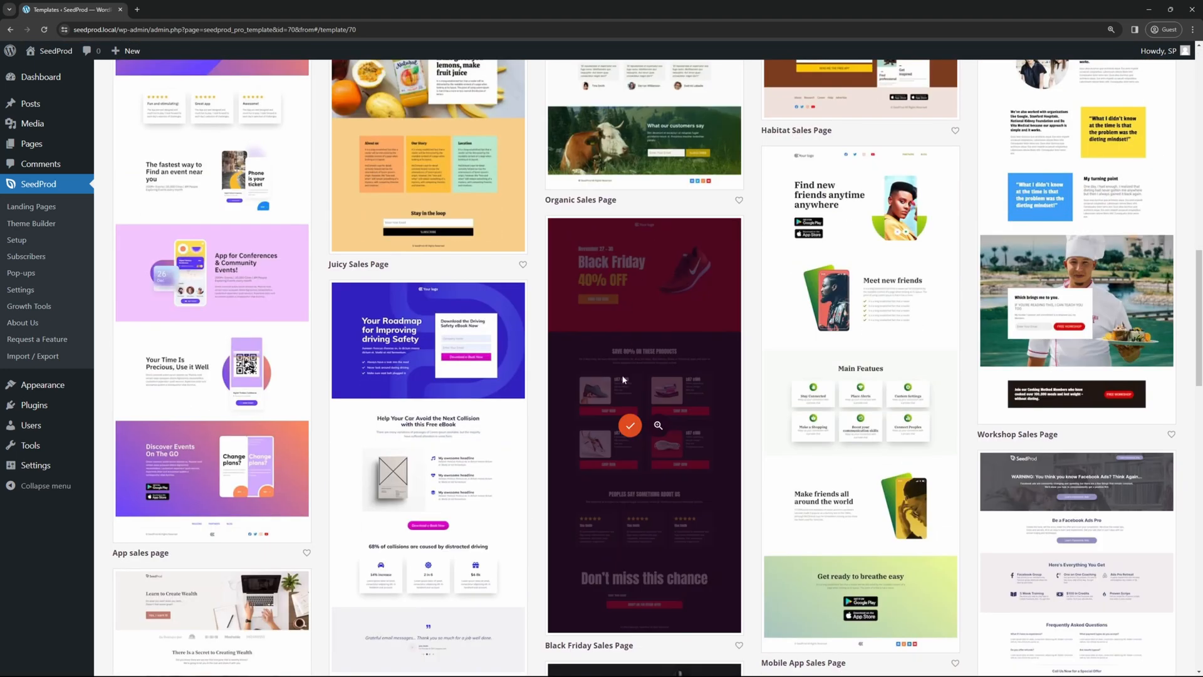
mouse_move(658, 432)
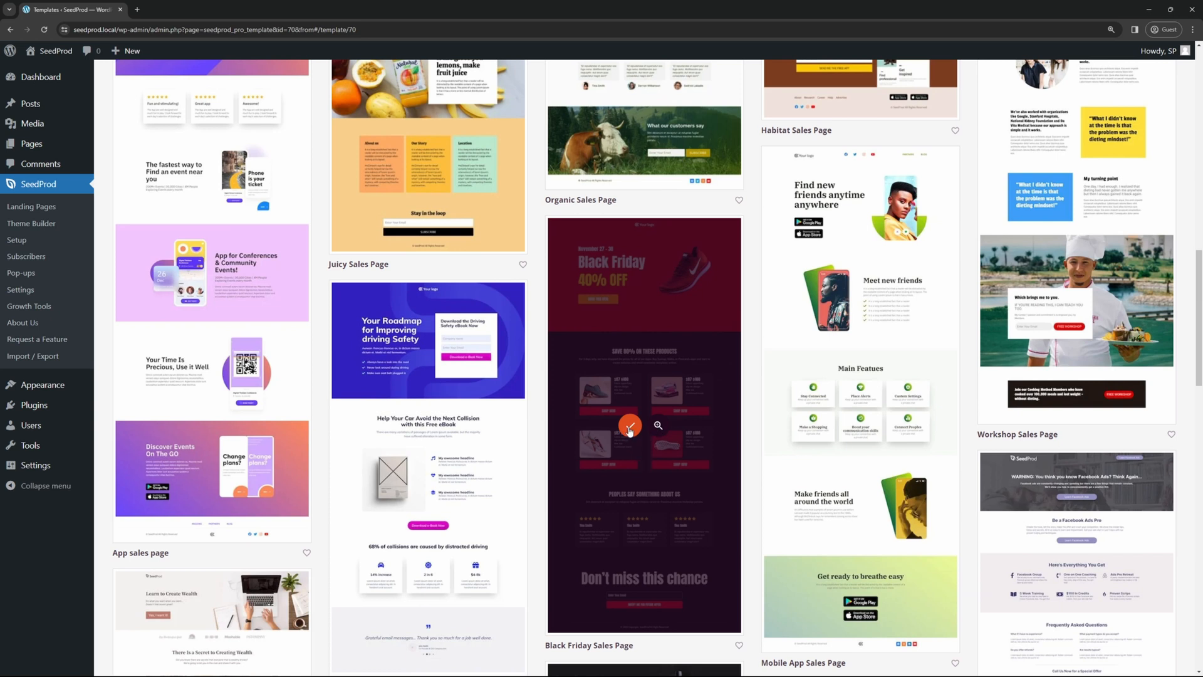
left_click(628, 424)
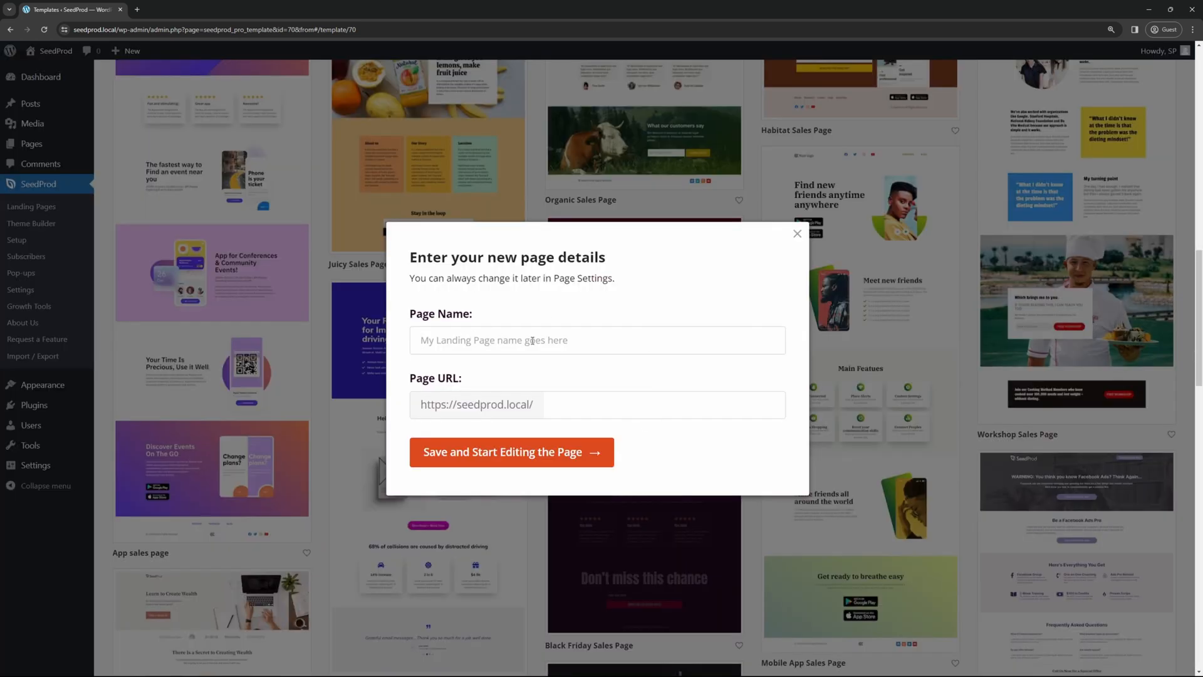
- Name the page Shoe Sales with a shoe-sales URL and save it to start editing
type("Shoe Sale")
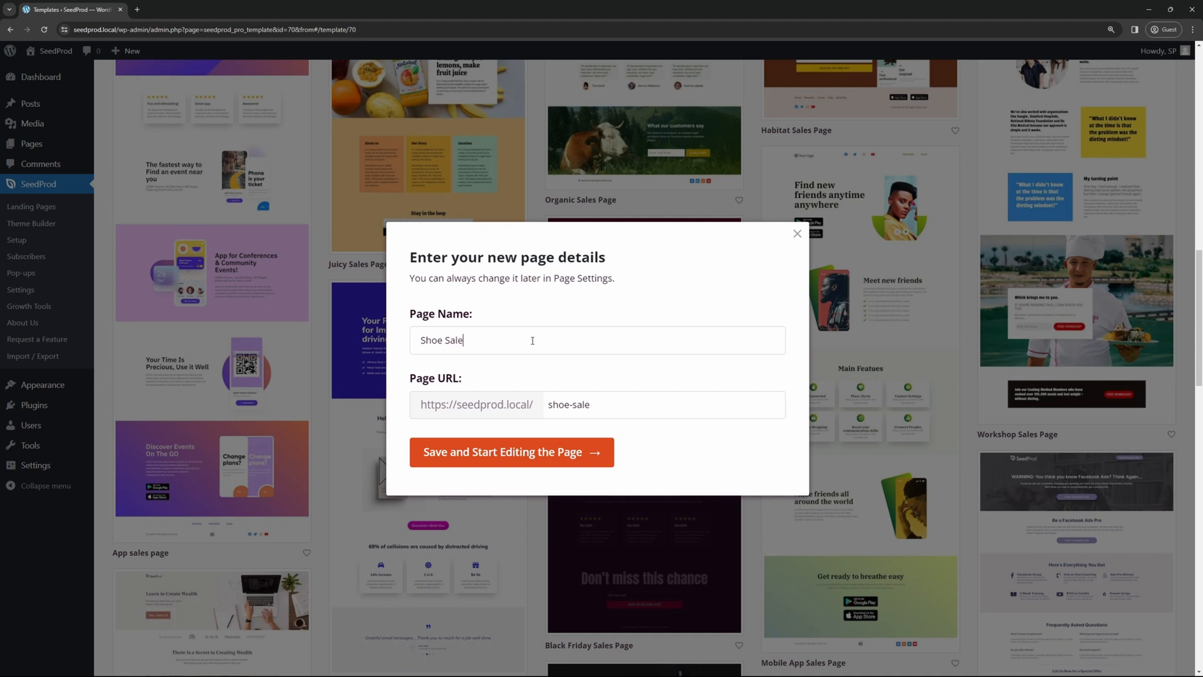
left_click(511, 451)
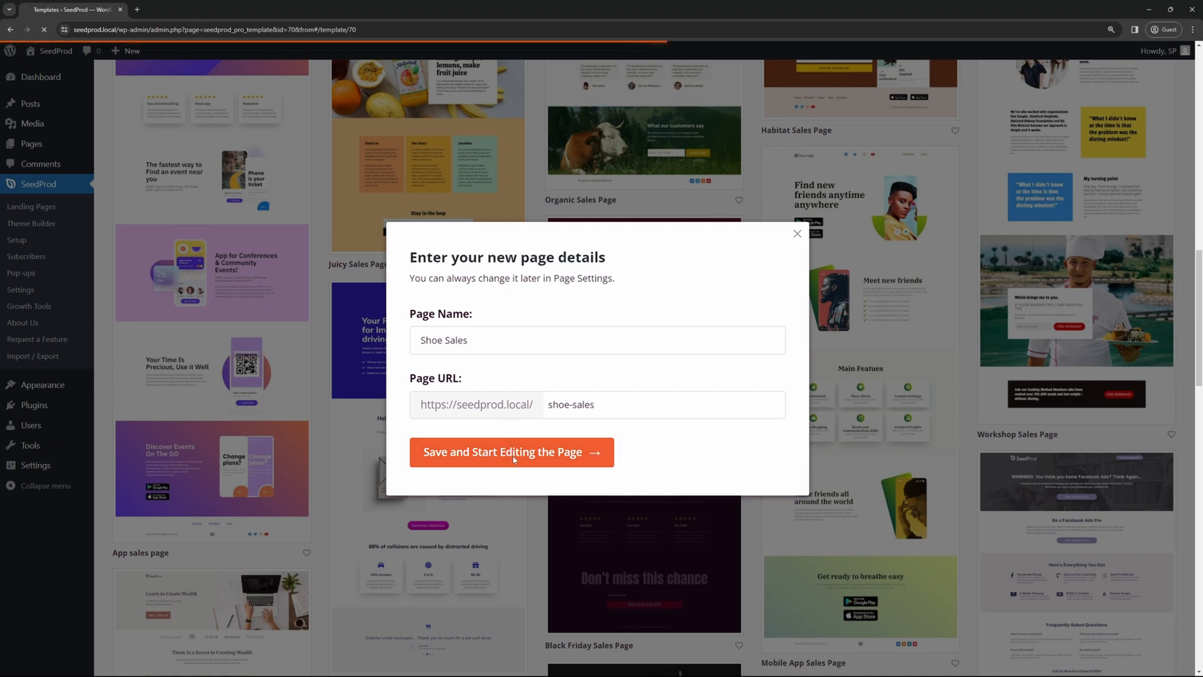
left_click(510, 451)
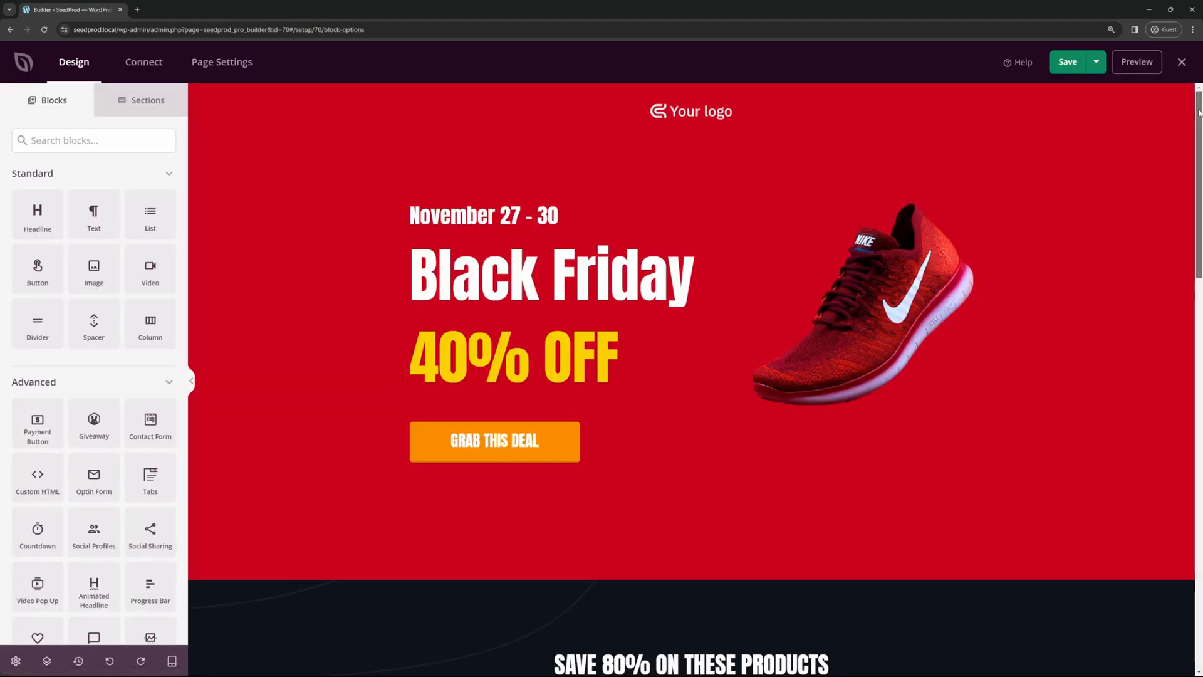
scroll("down", 3)
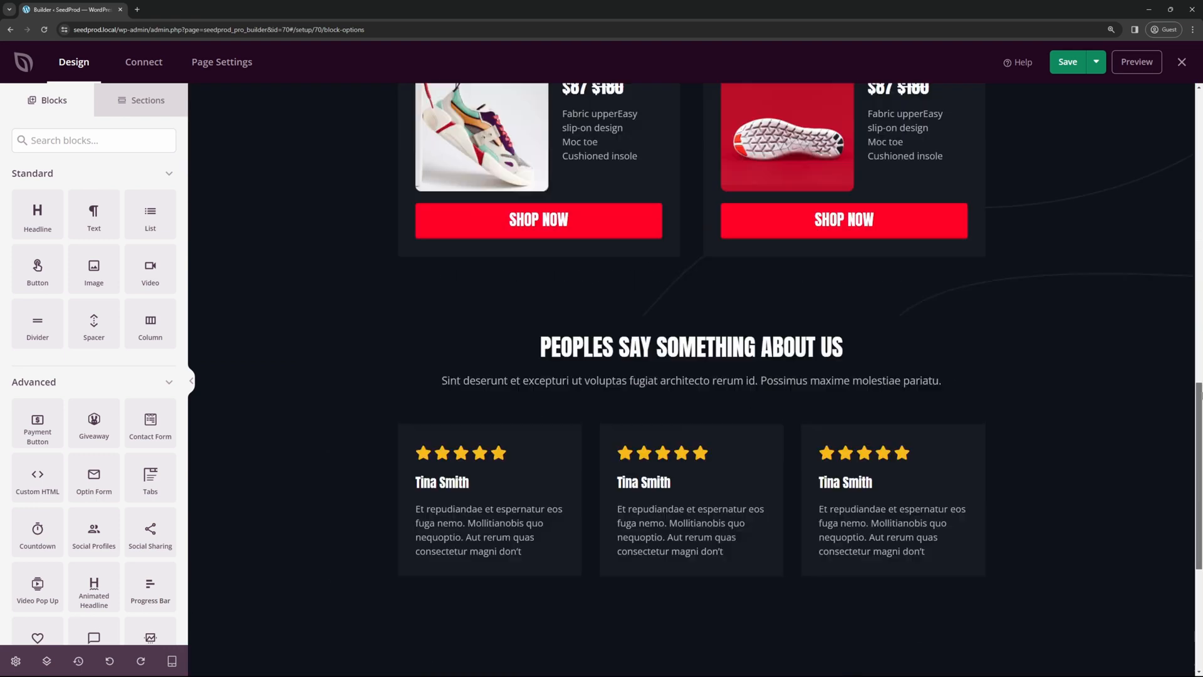
scroll("up", 3)
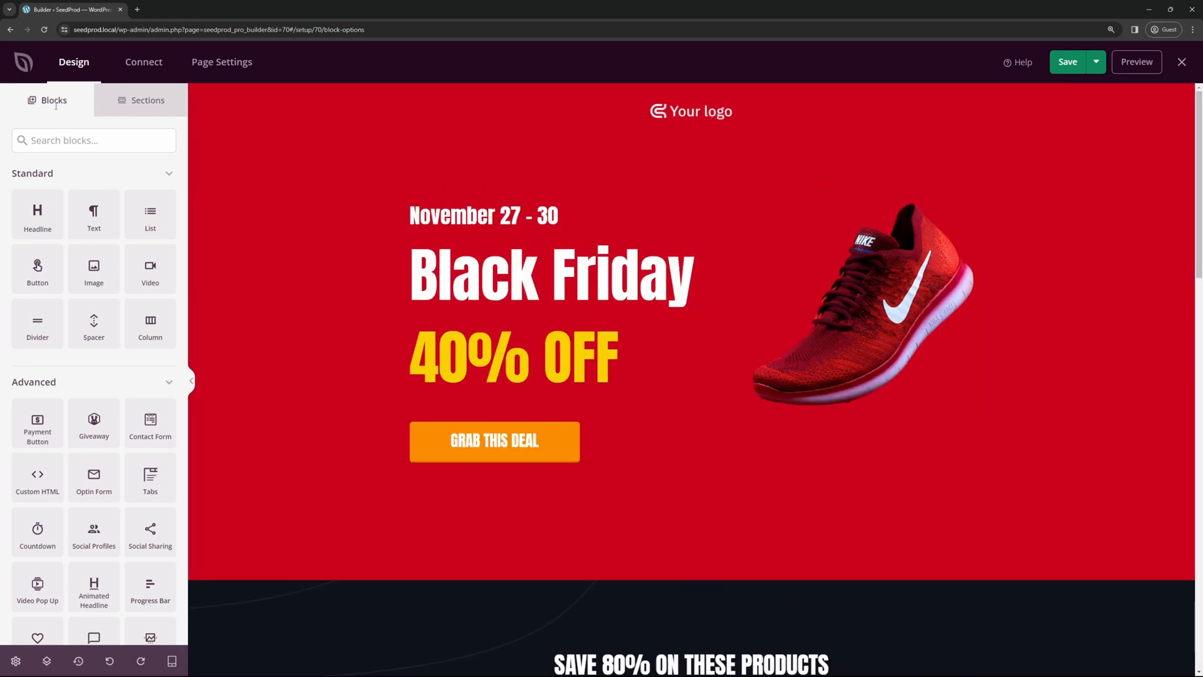
left_click(495, 441)
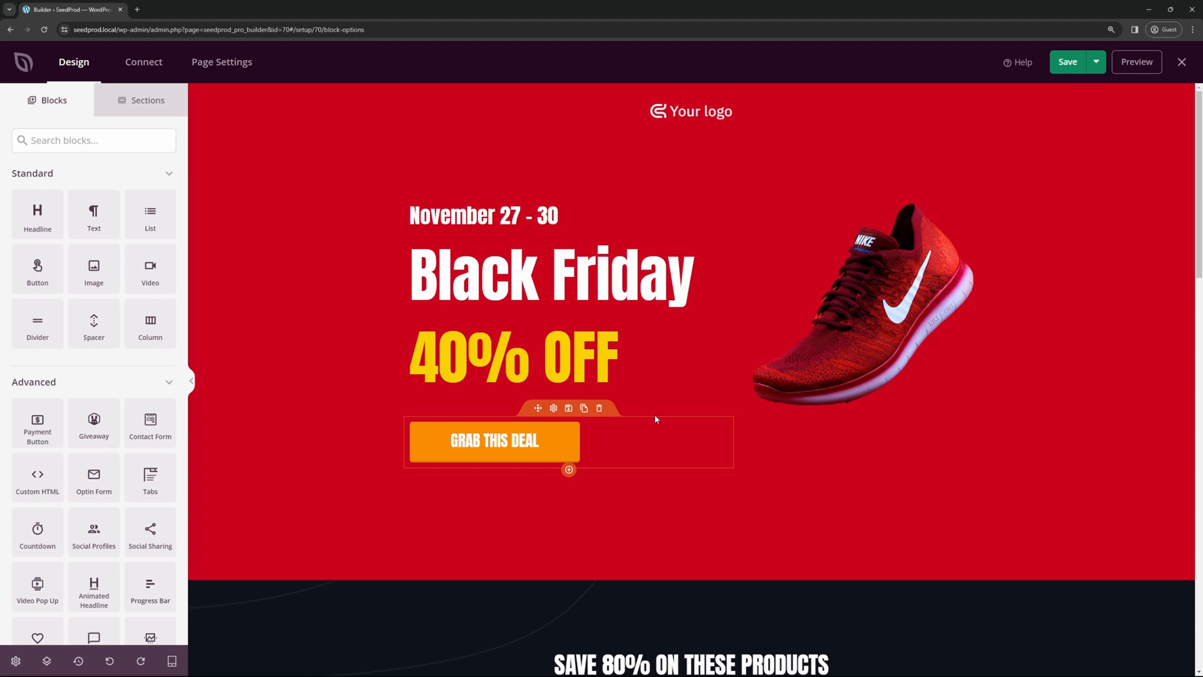
left_click(551, 275)
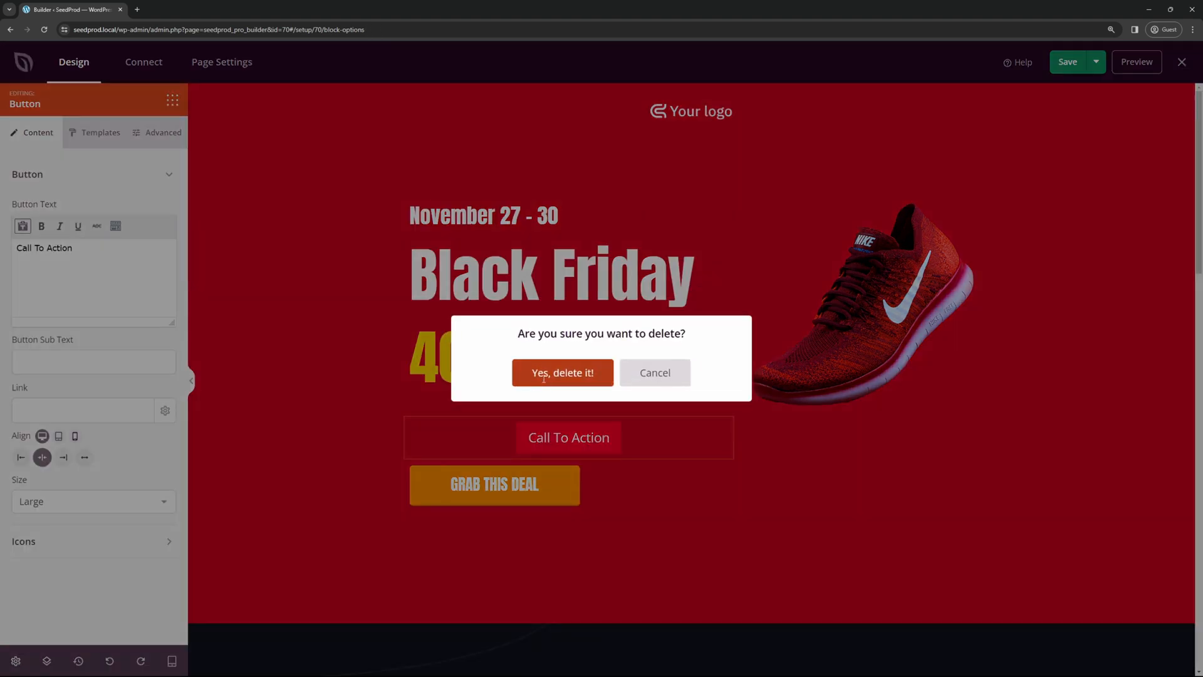
left_click(562, 372)
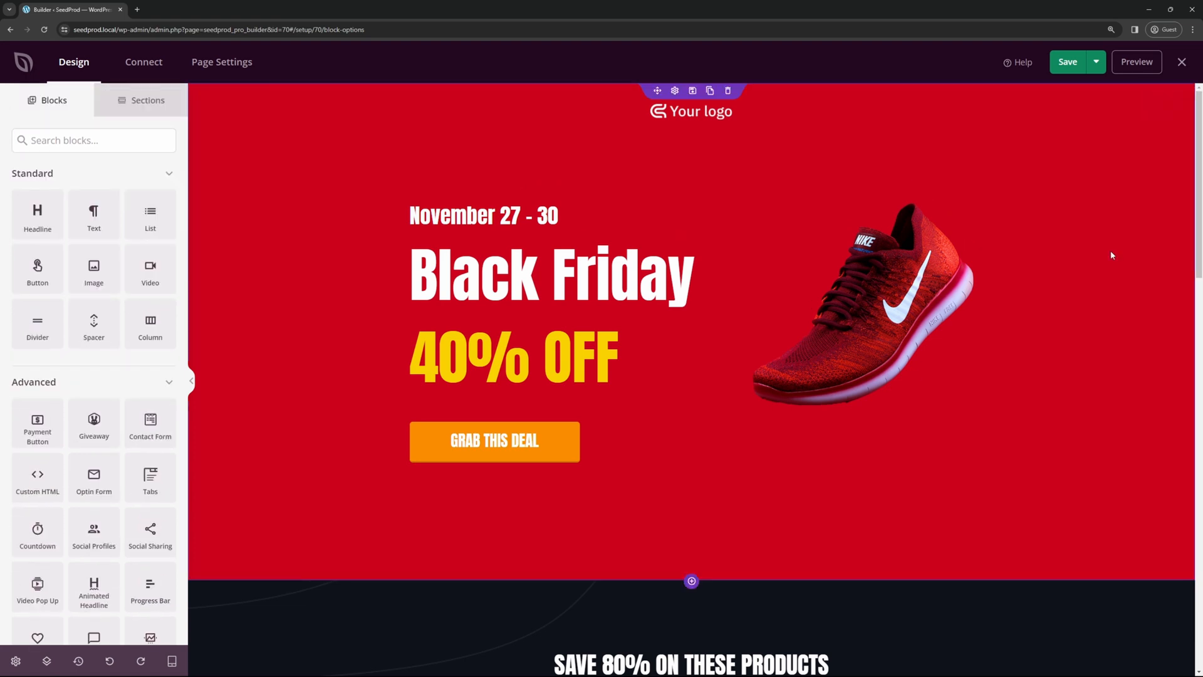
mouse_move(1063, 140)
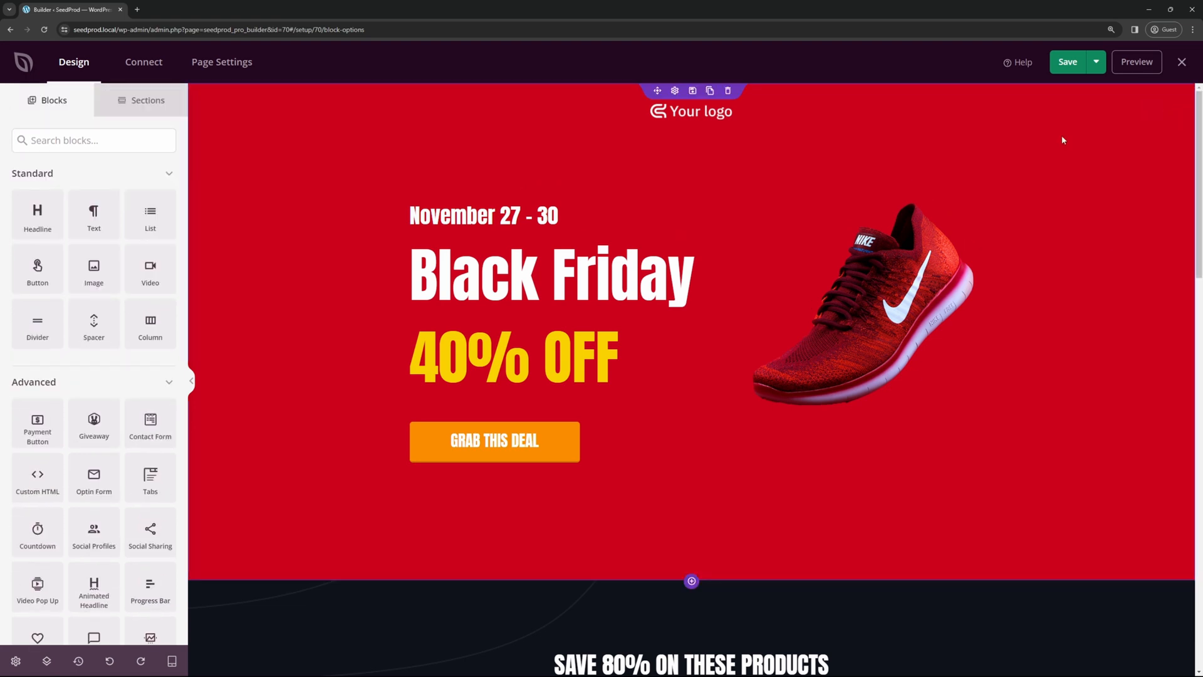
- Delete the Your logo image from the top of the hero section and confirm
left_click(691, 110)
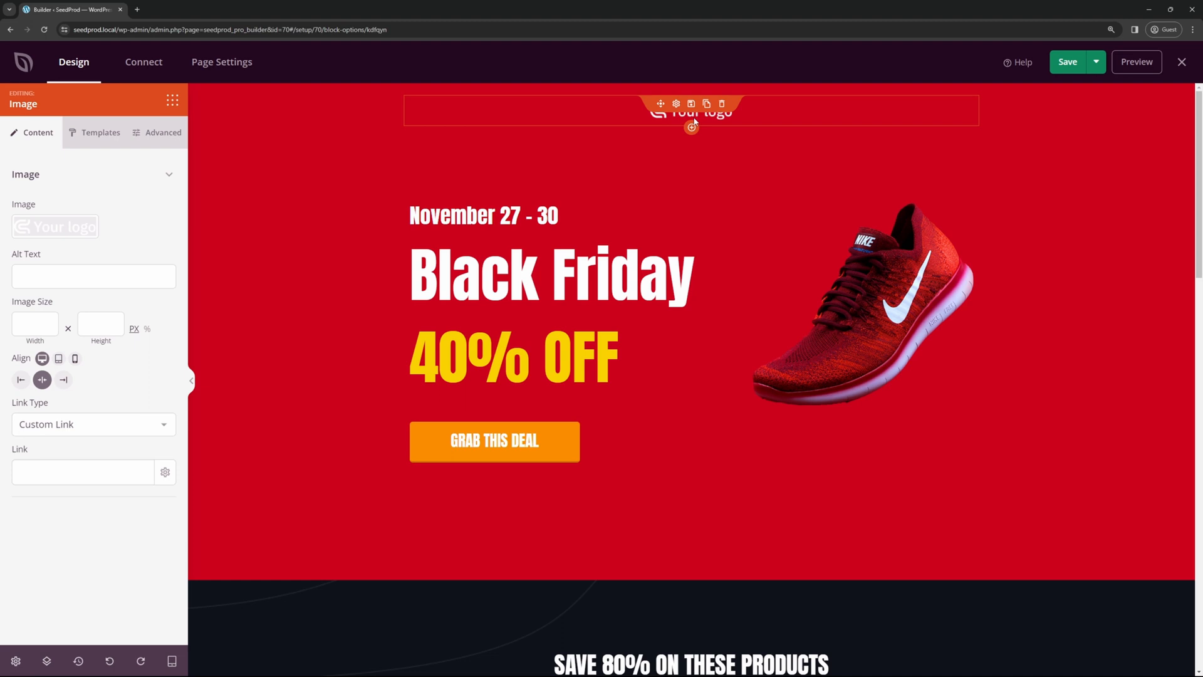
left_click(721, 104)
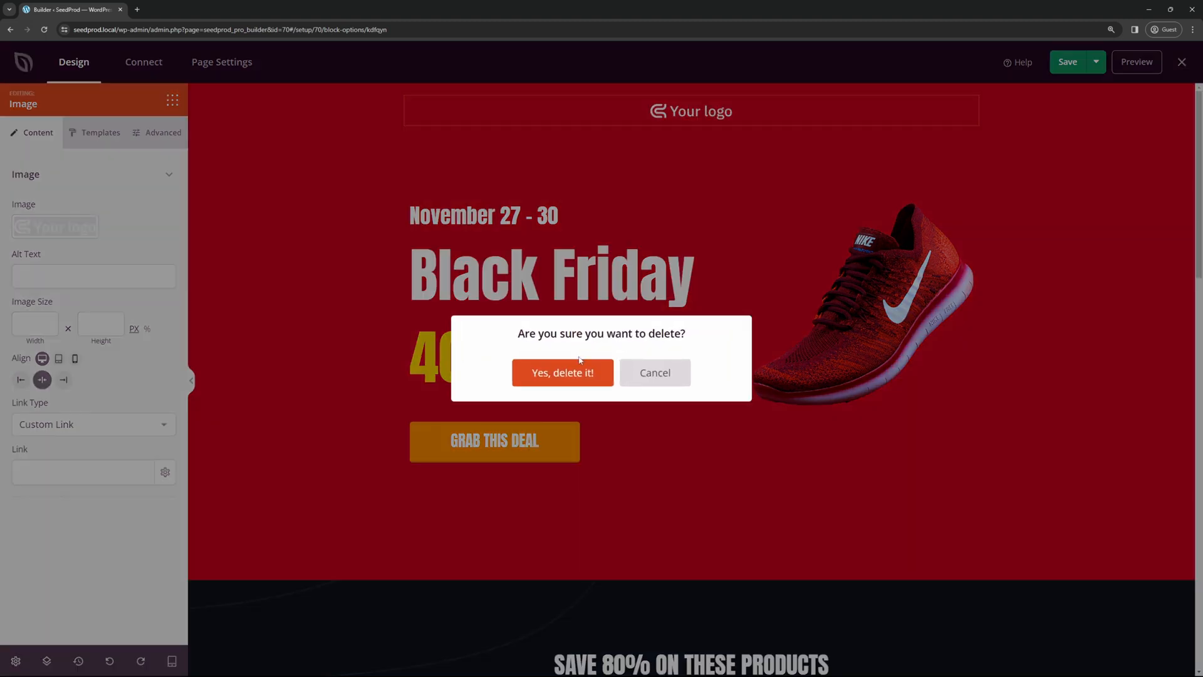
left_click(562, 372)
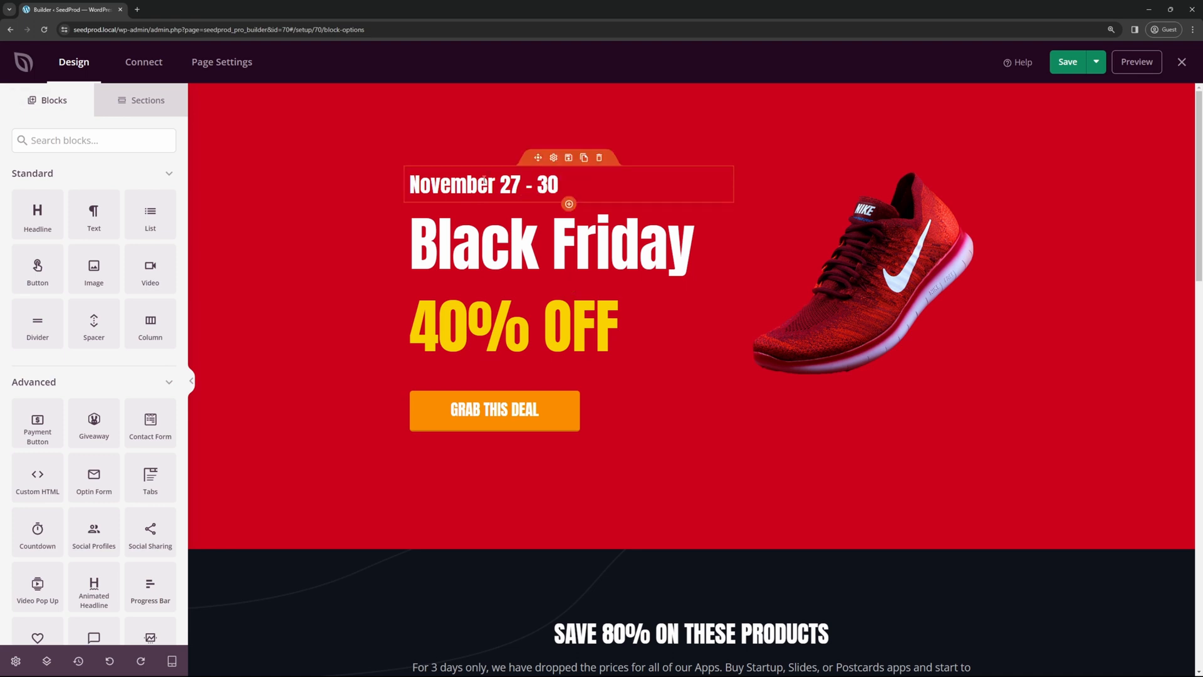
mouse_move(552, 158)
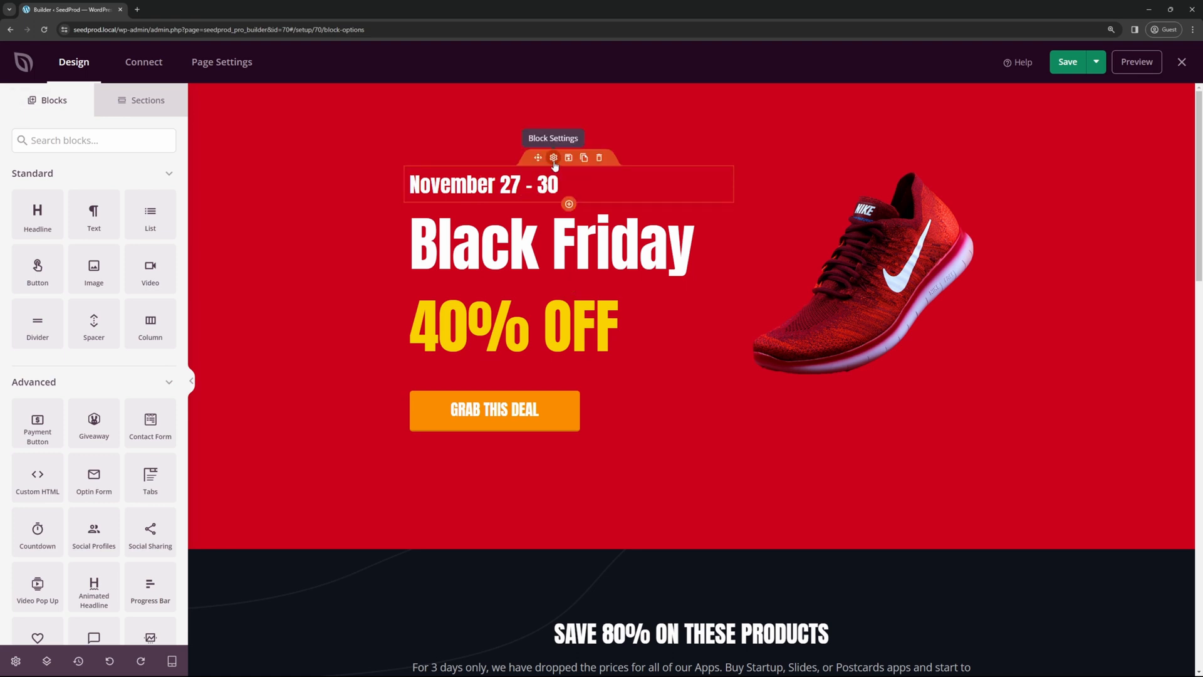
- Edit the hero text to December 27 - 30, FLASH SALE and 20% OFF via each block's settings
left_click(552, 158)
type("20% OFF")
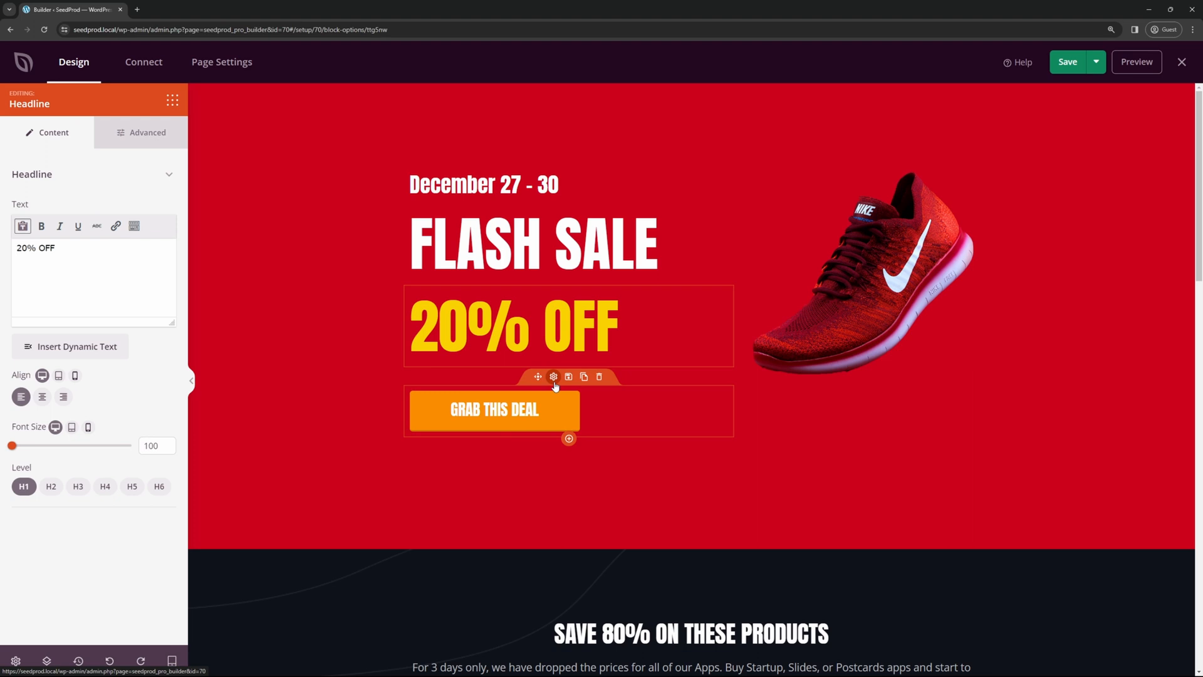
left_click(494, 408)
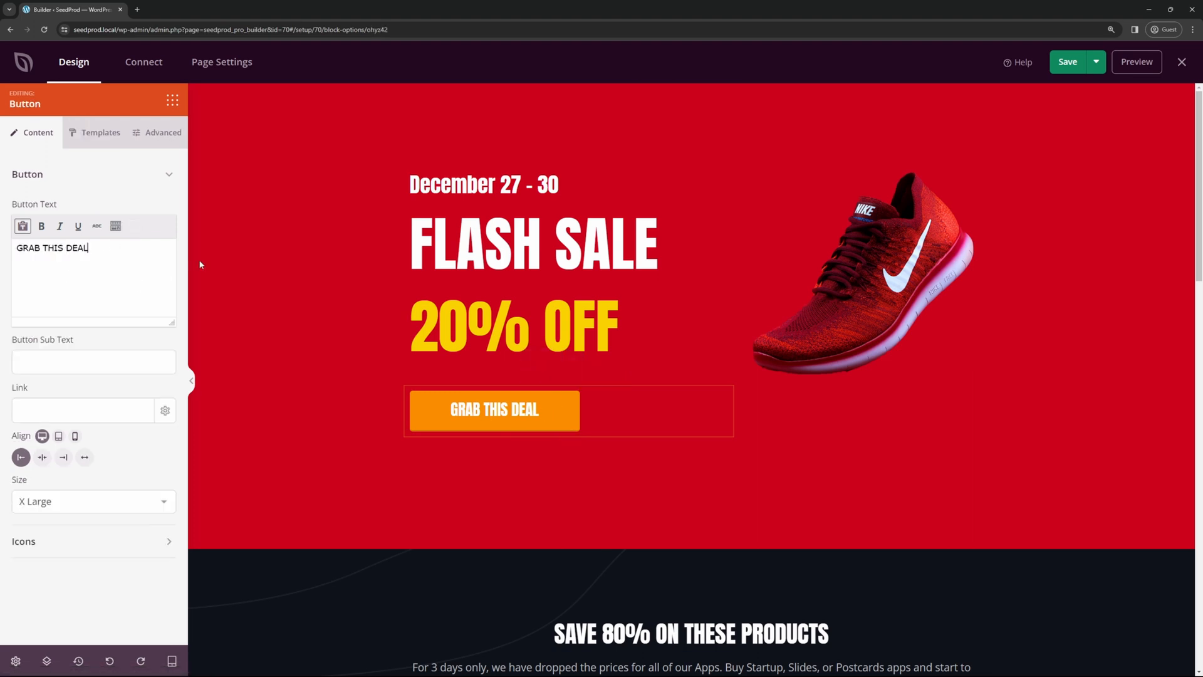
left_click(861, 271)
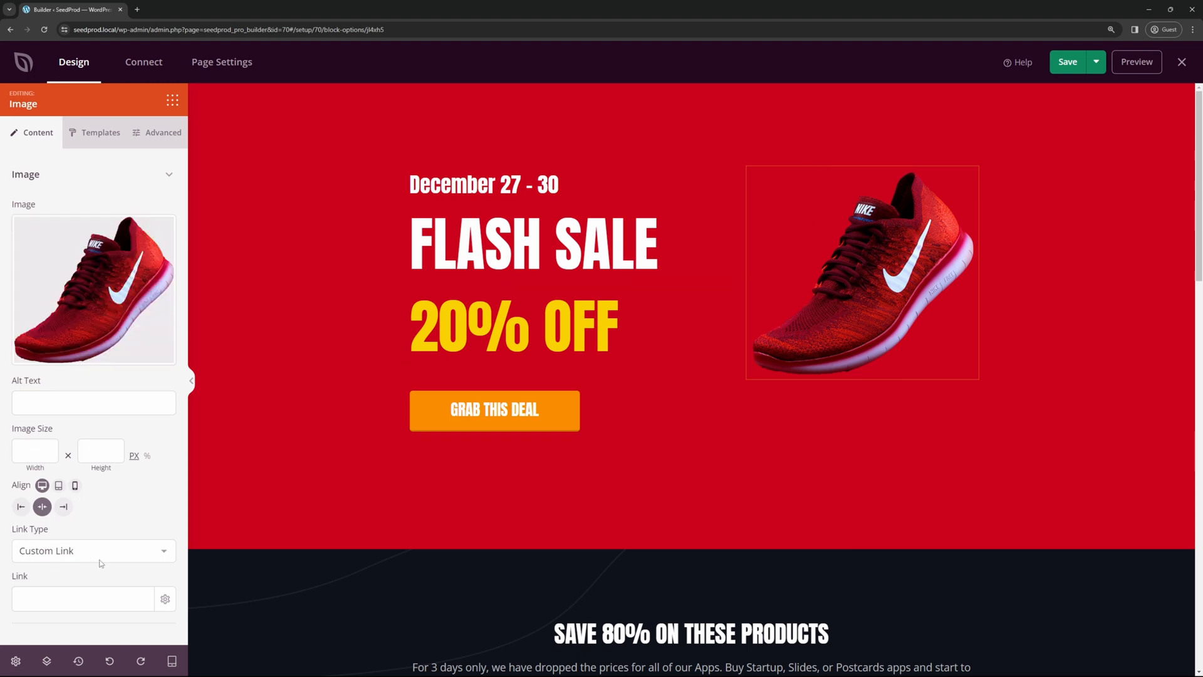
mouse_move(101, 138)
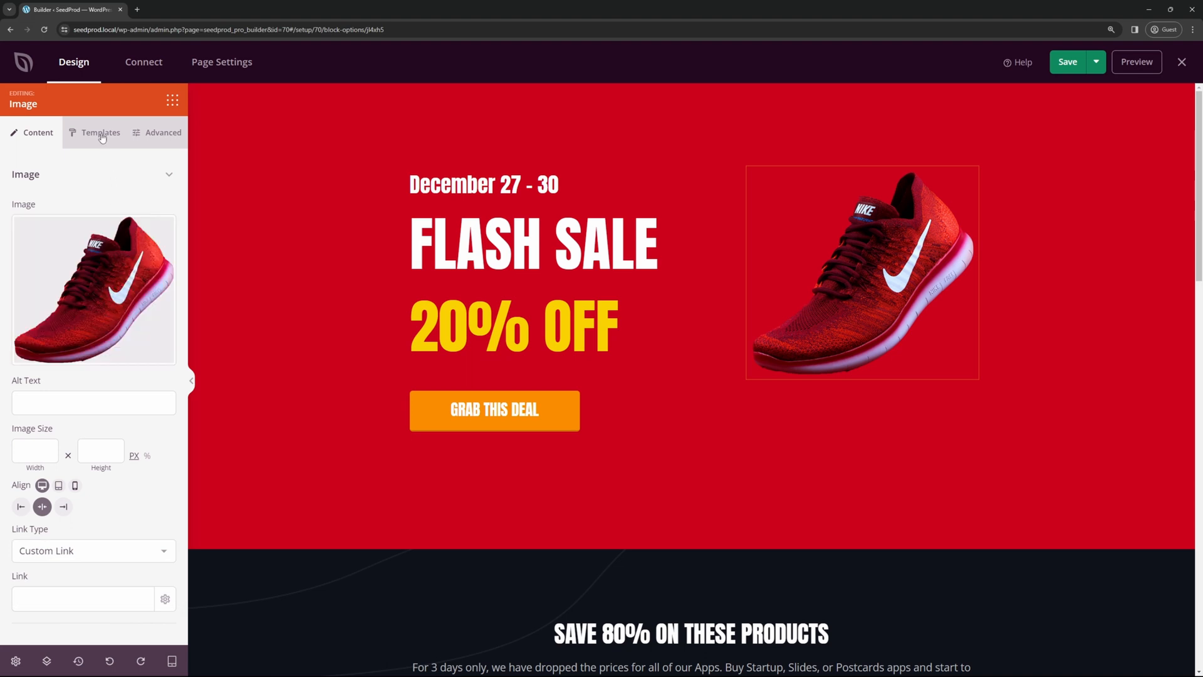
- Show the Advanced styling options for the selected shoe image block
left_click(163, 131)
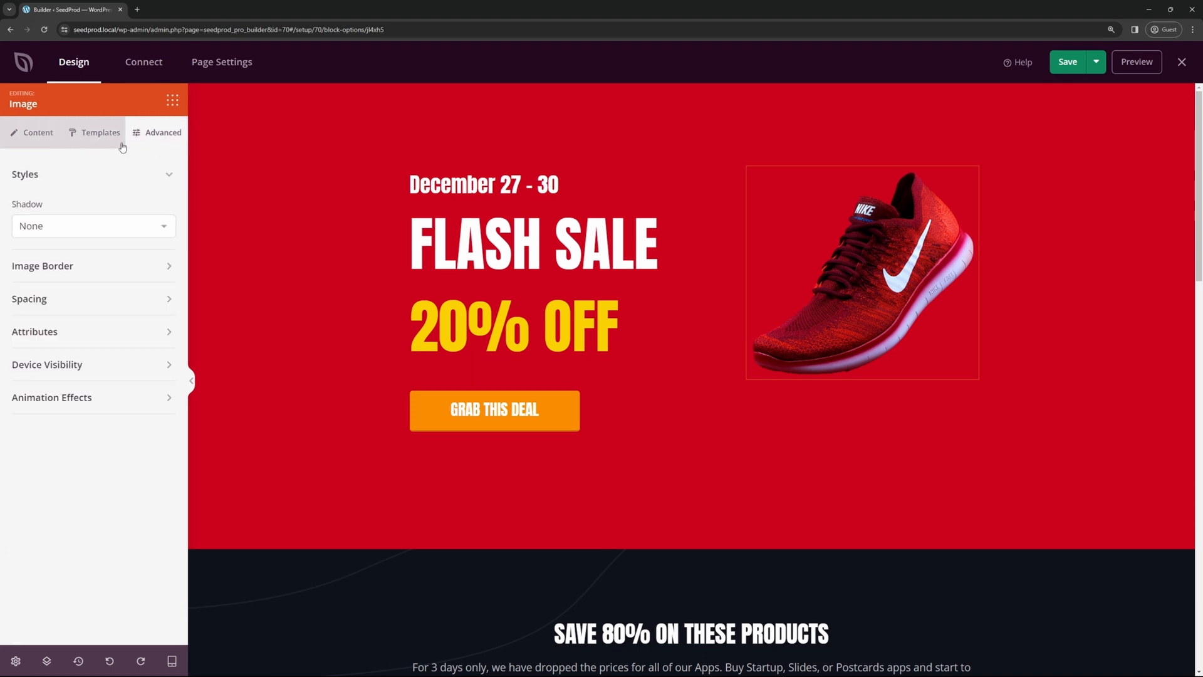
mouse_move(42, 273)
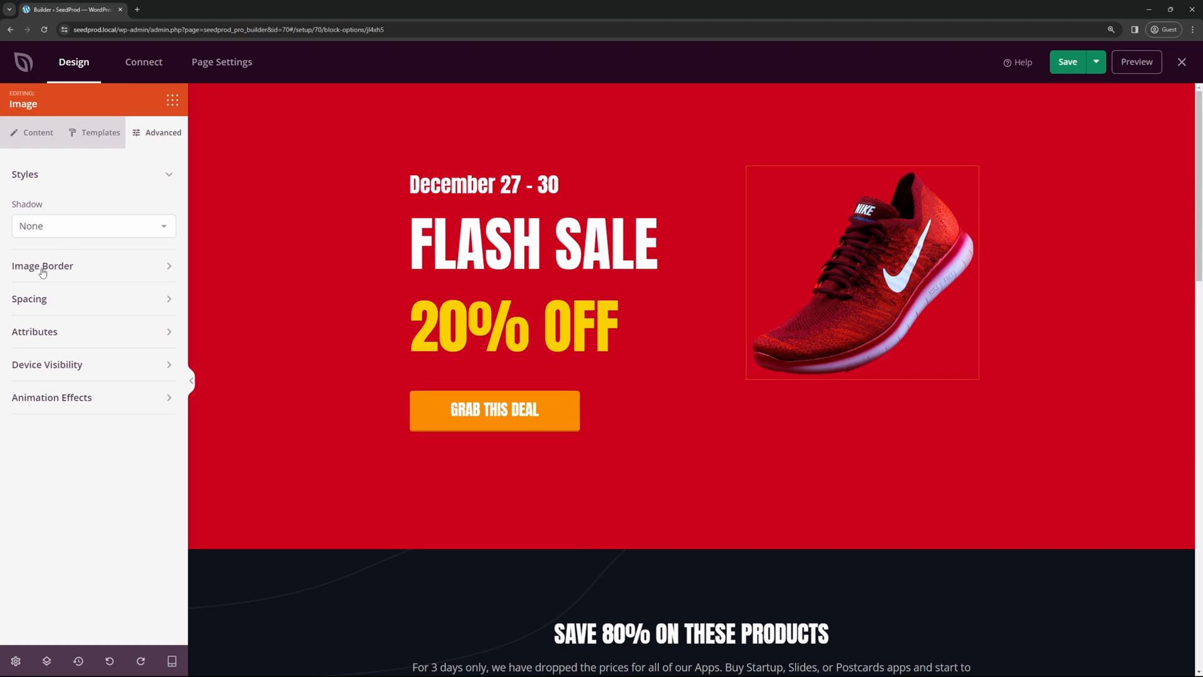
mouse_move(114, 488)
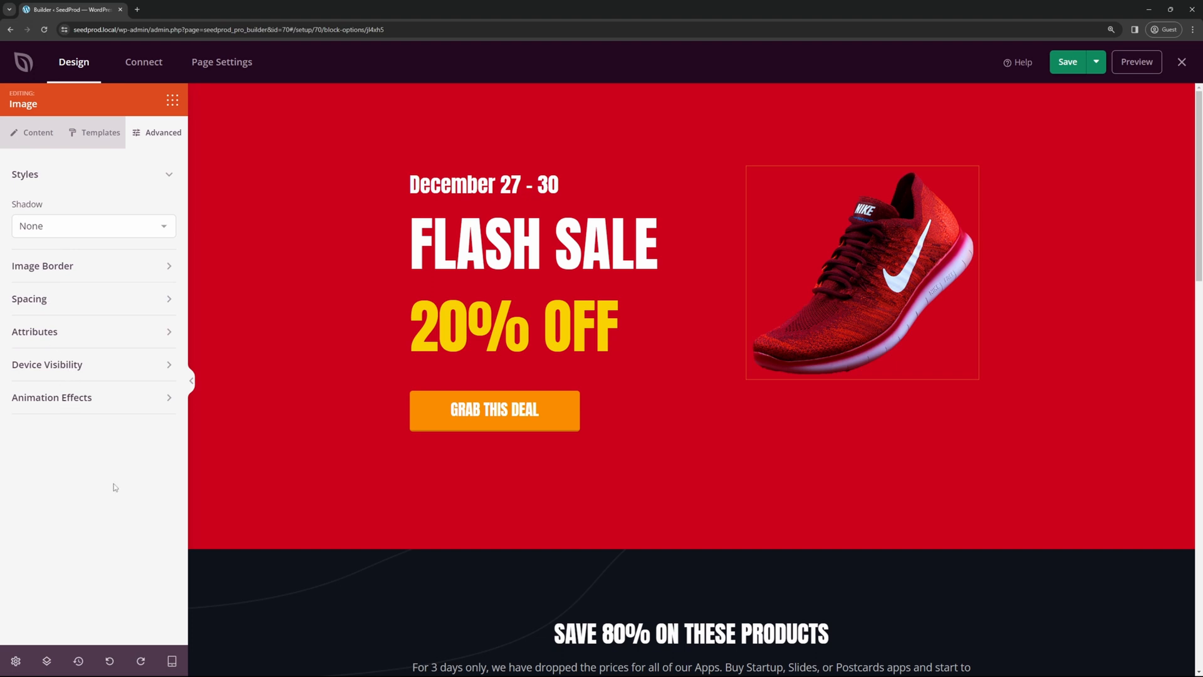
- Give the hero section a blue background and make the GRAB THIS DEAL button red
left_click(674, 90)
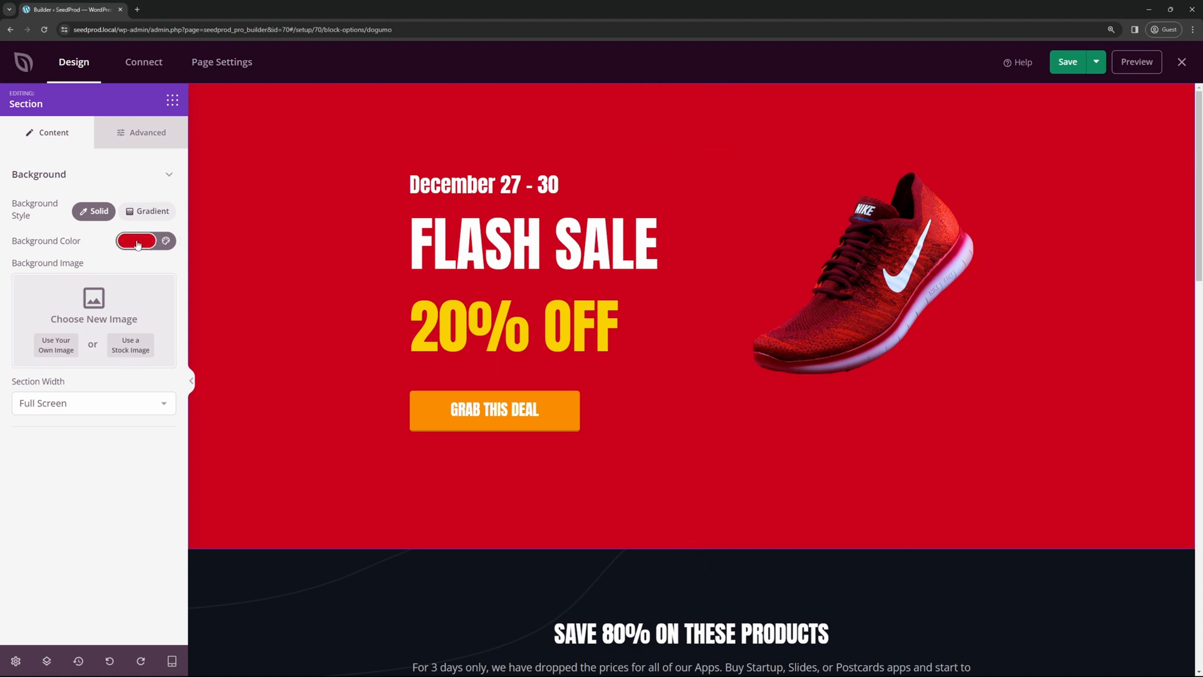
left_click(135, 240)
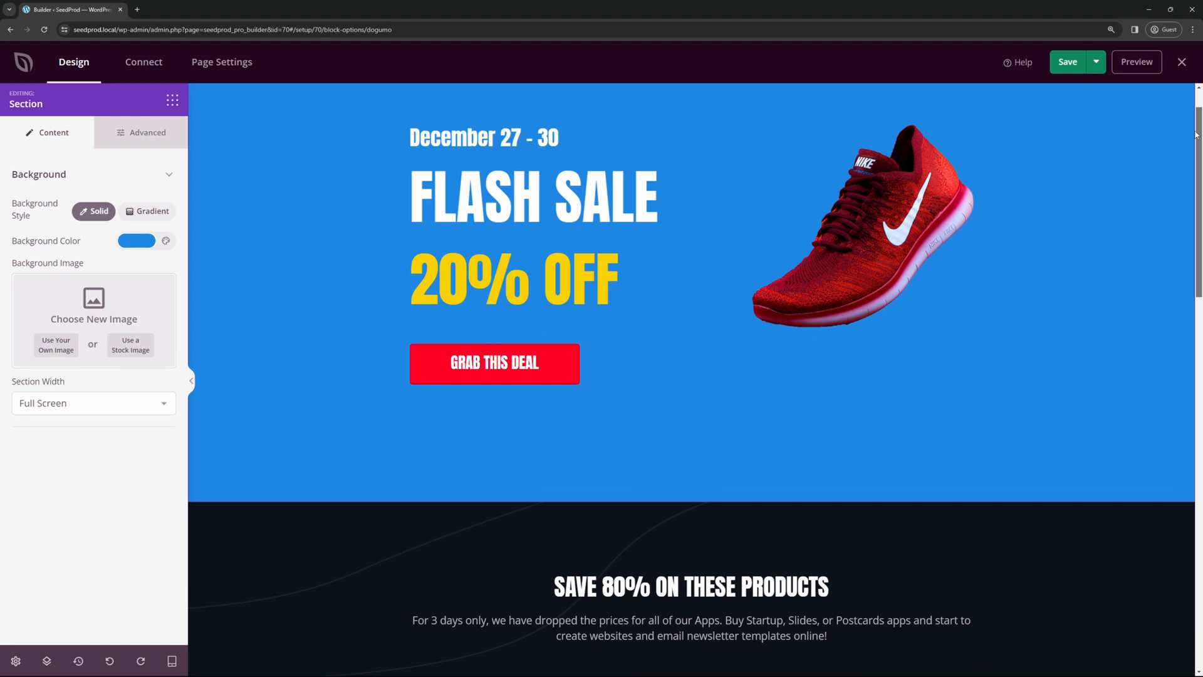
scroll("down", 3)
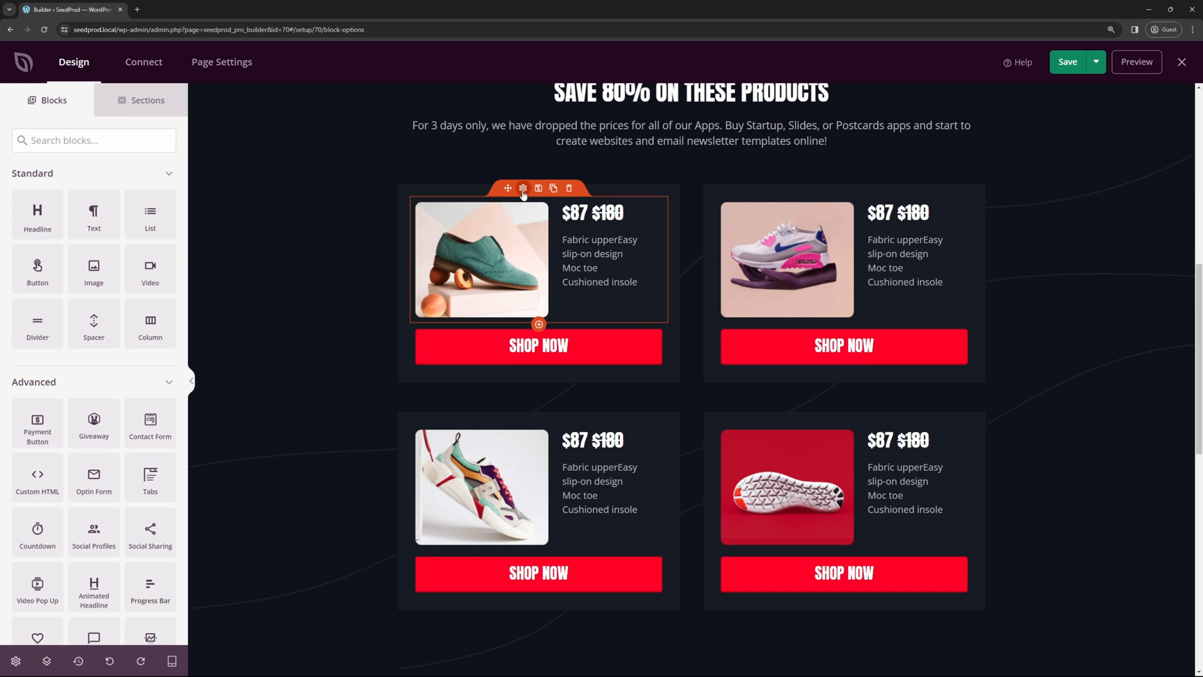
left_click(523, 190)
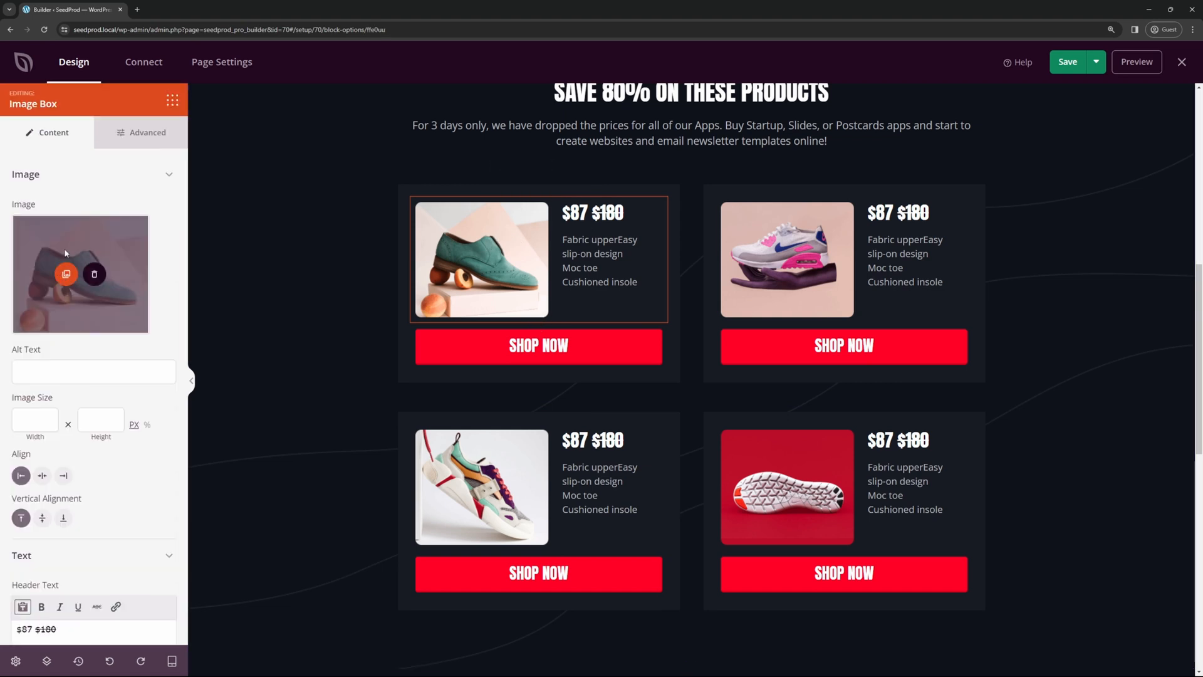
mouse_move(60, 104)
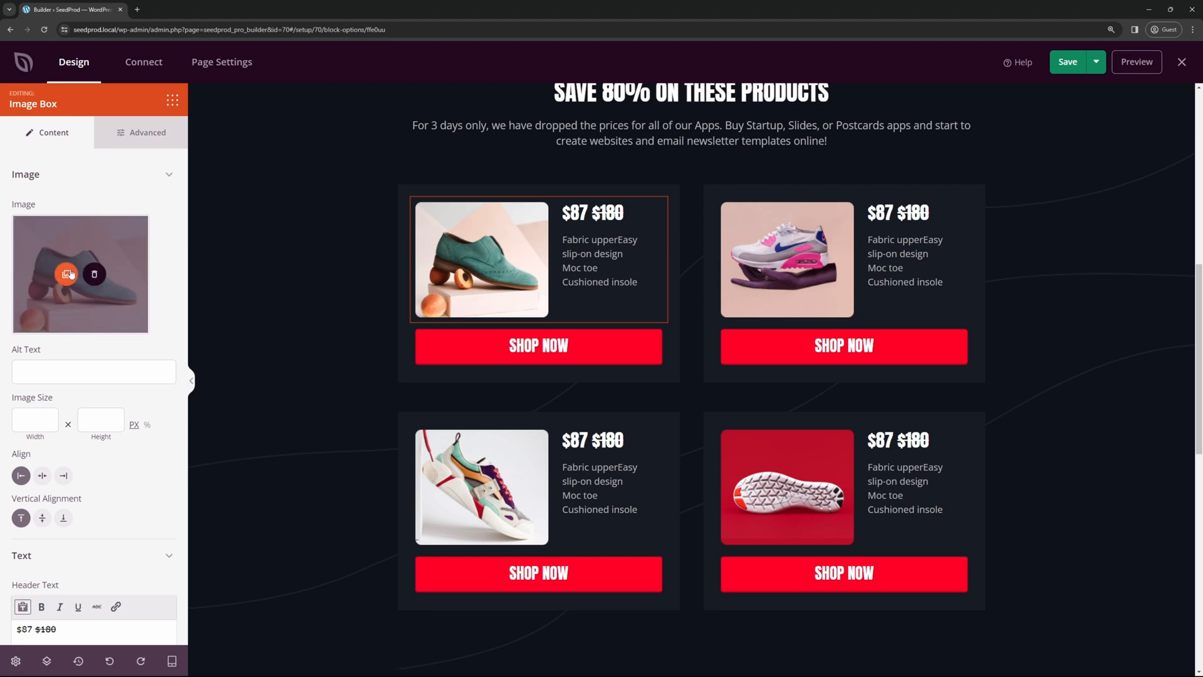
left_click(67, 274)
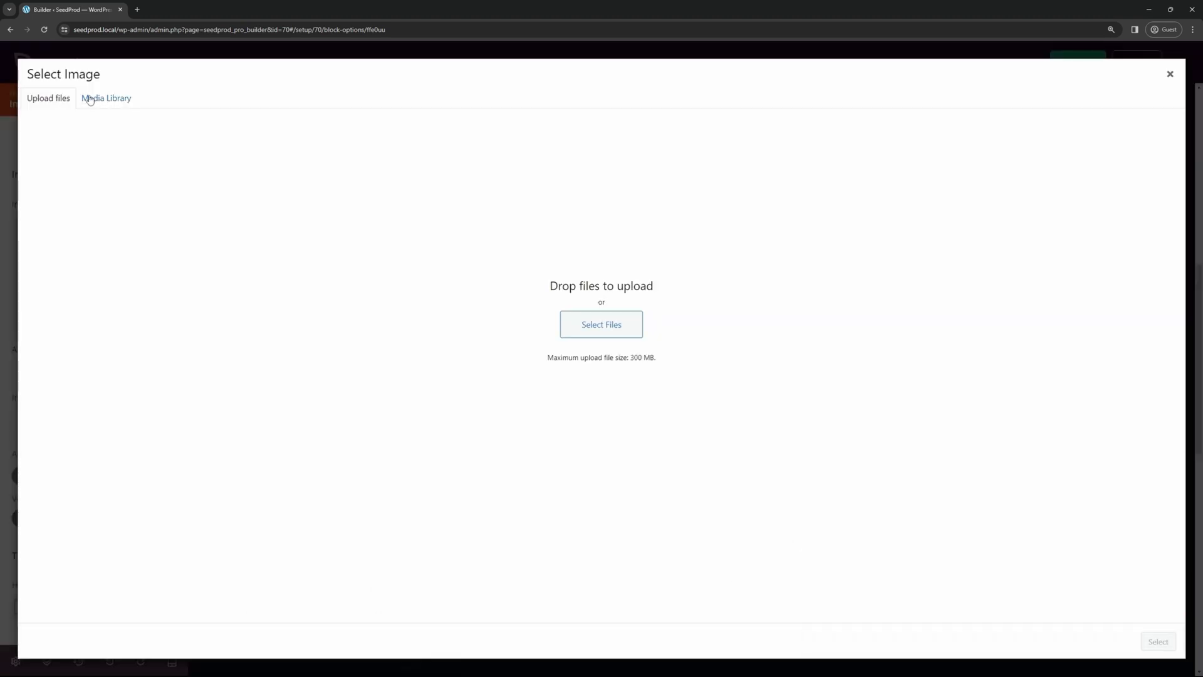
left_click(106, 98)
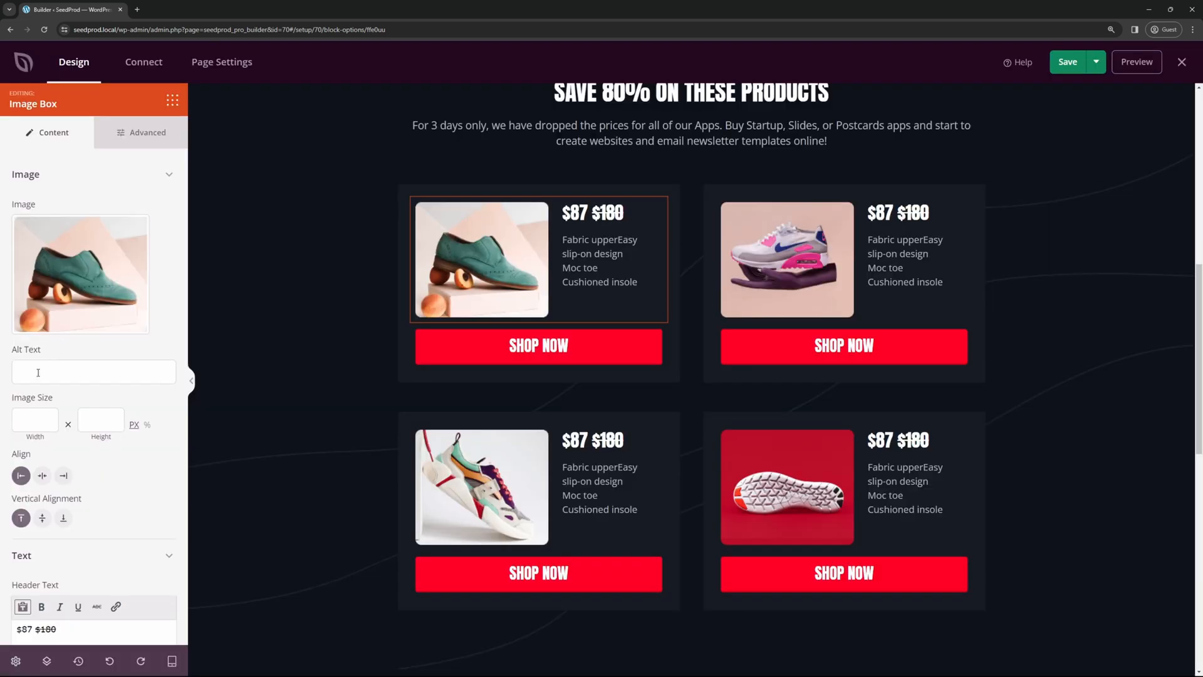
left_click(42, 475)
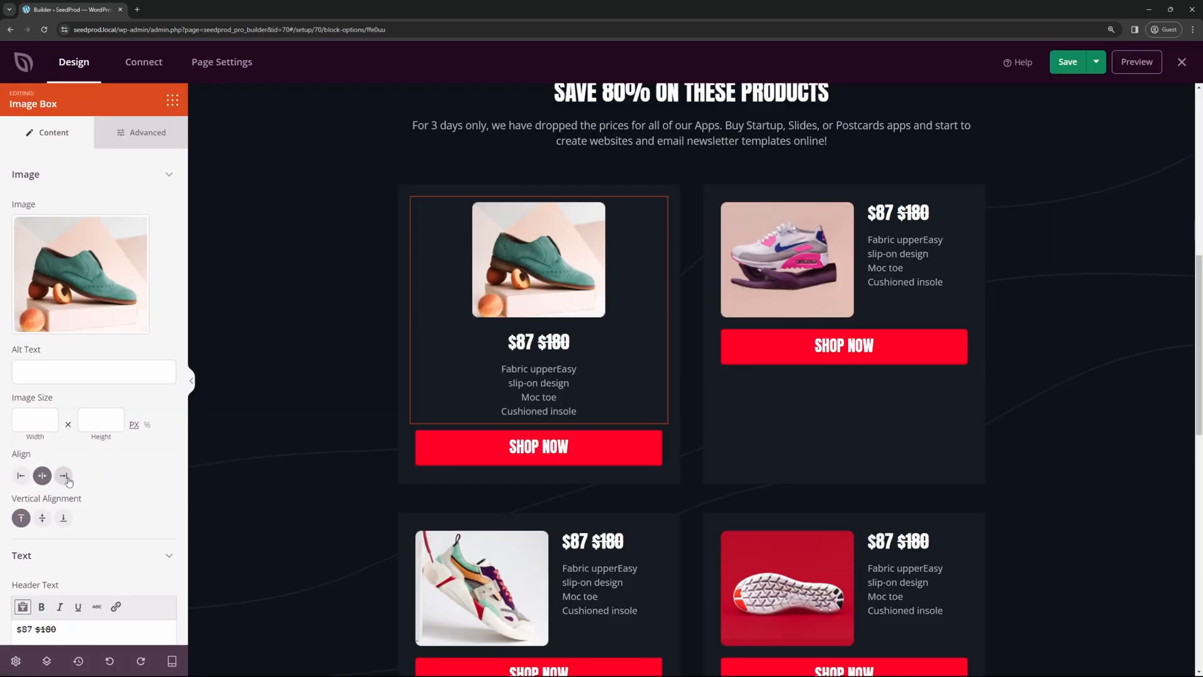
left_click(21, 476)
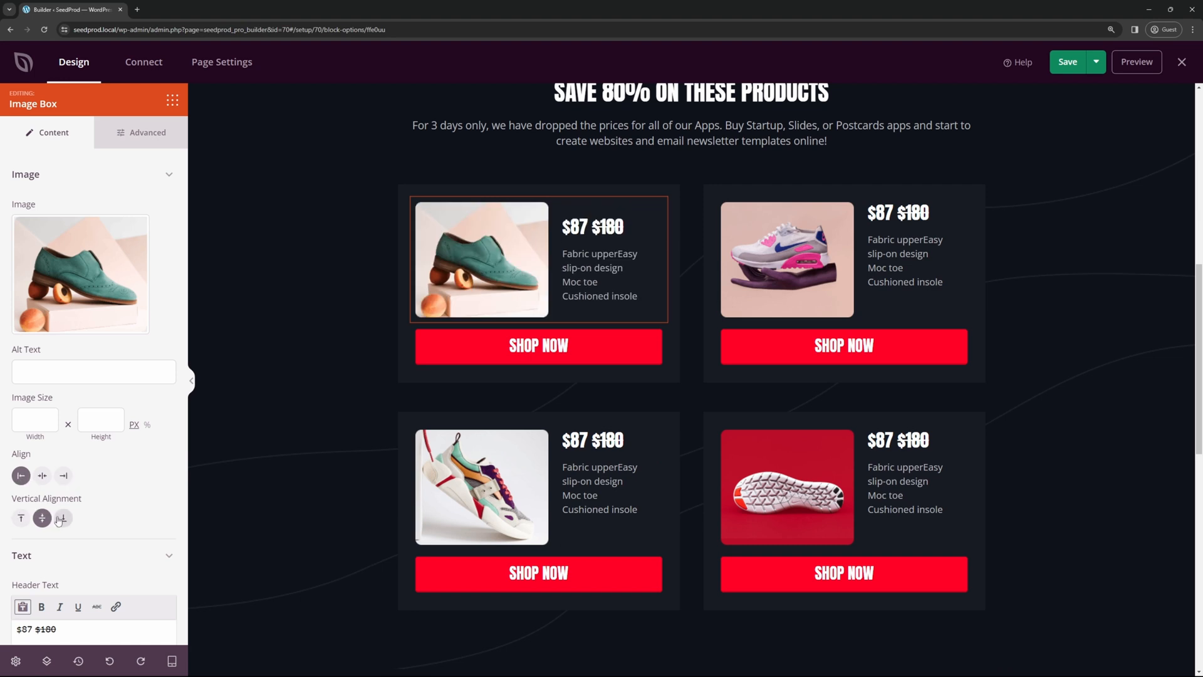
scroll("down", 3)
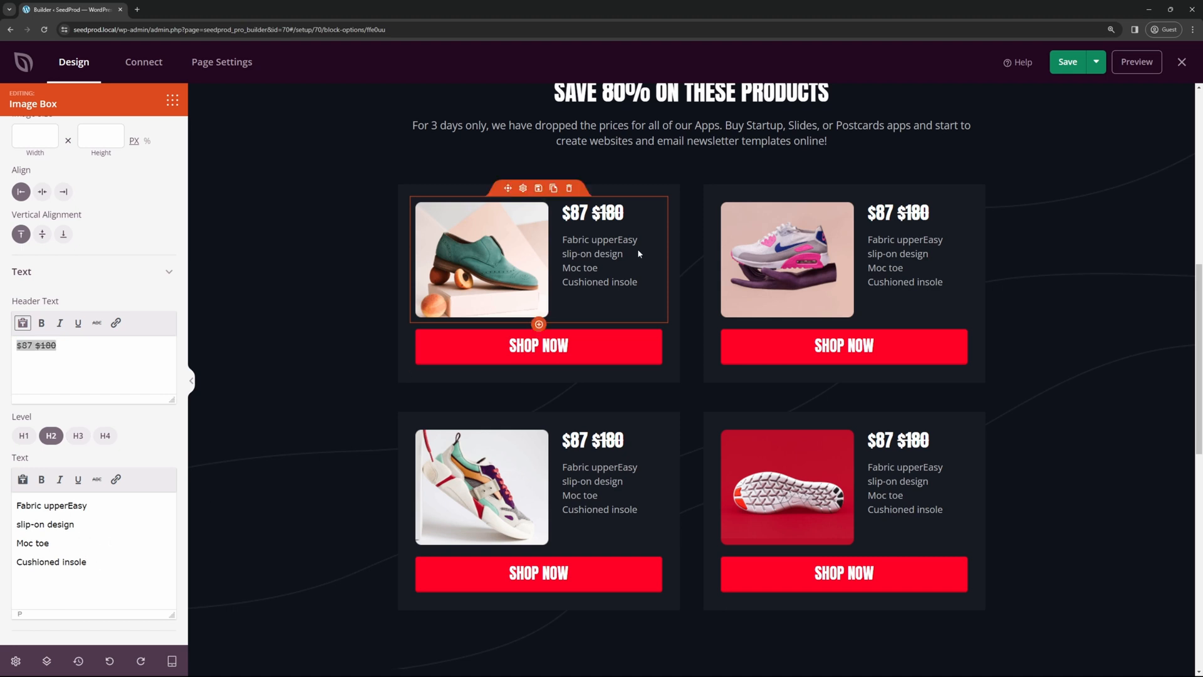
left_click(147, 132)
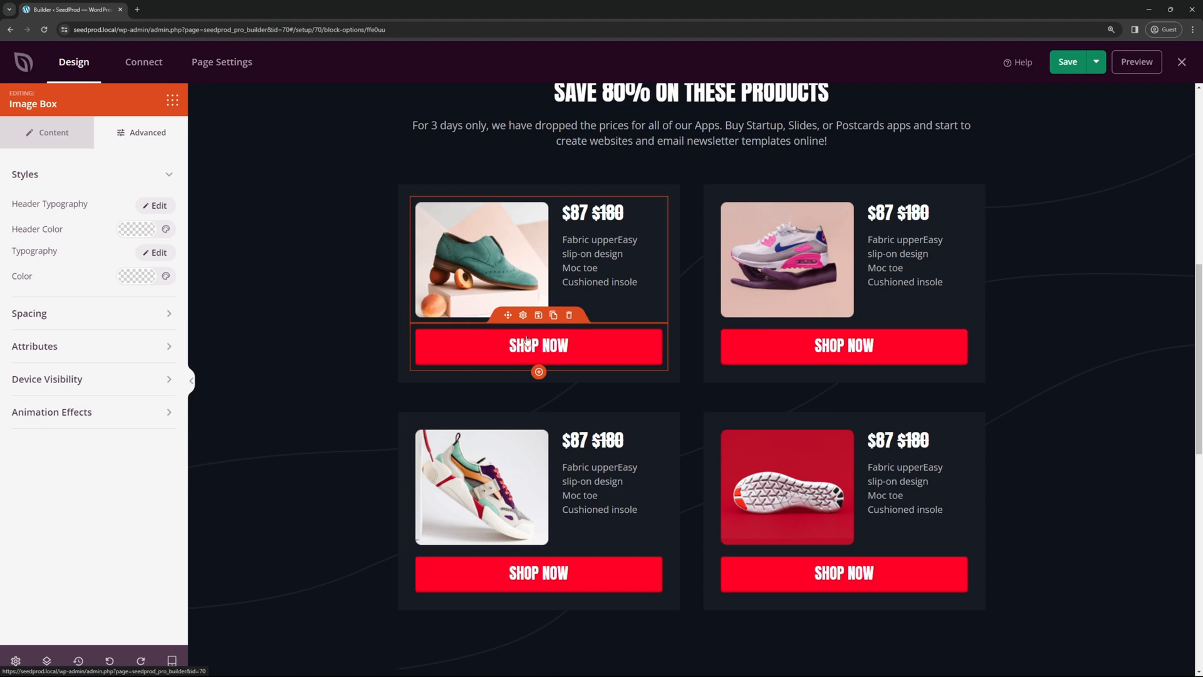
left_click(537, 346)
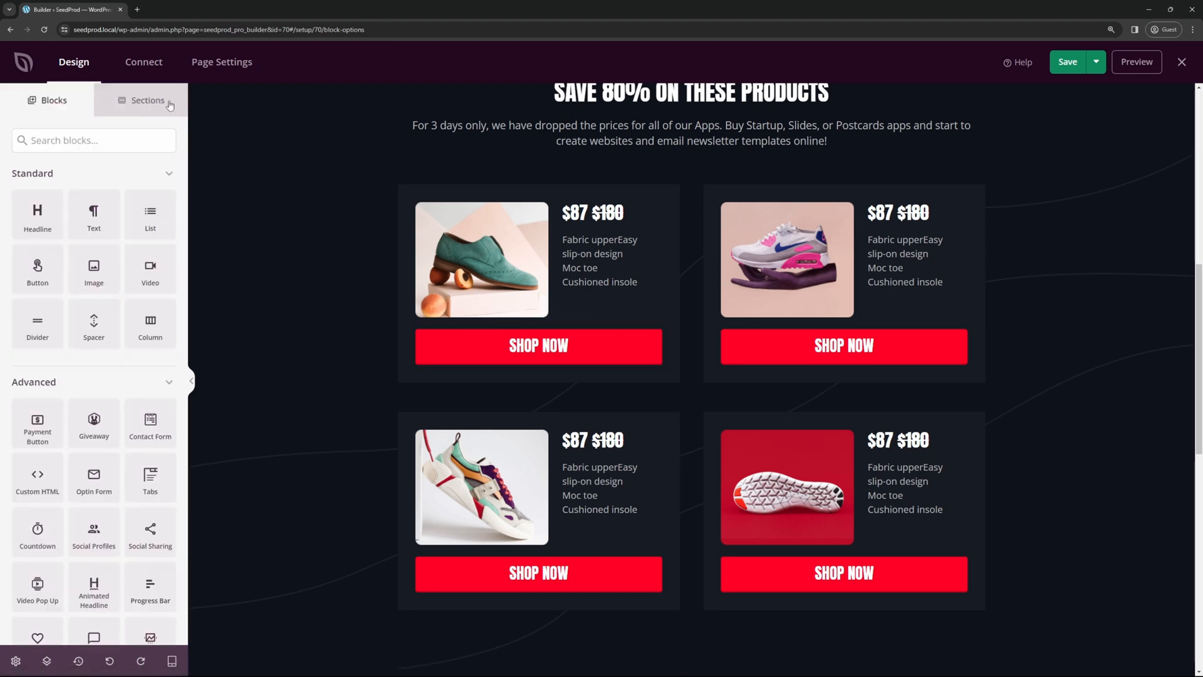
- Add a Payment Button block to the first product card and begin connecting it to Stripe
type("payment")
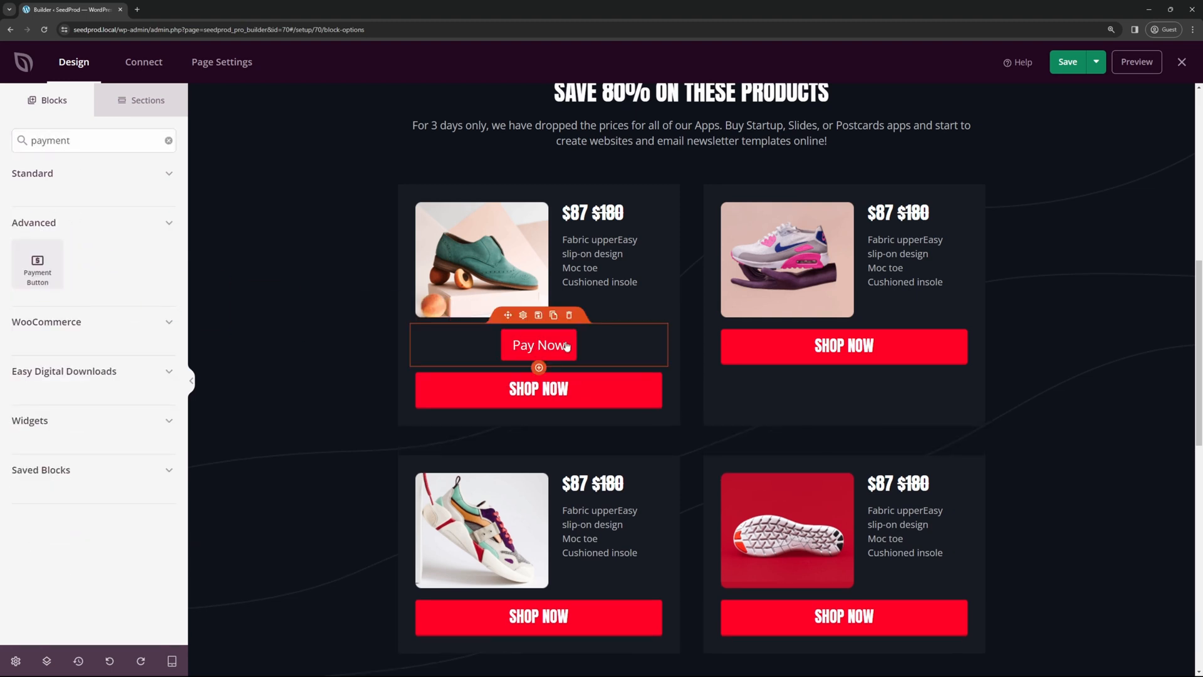
mouse_move(522, 315)
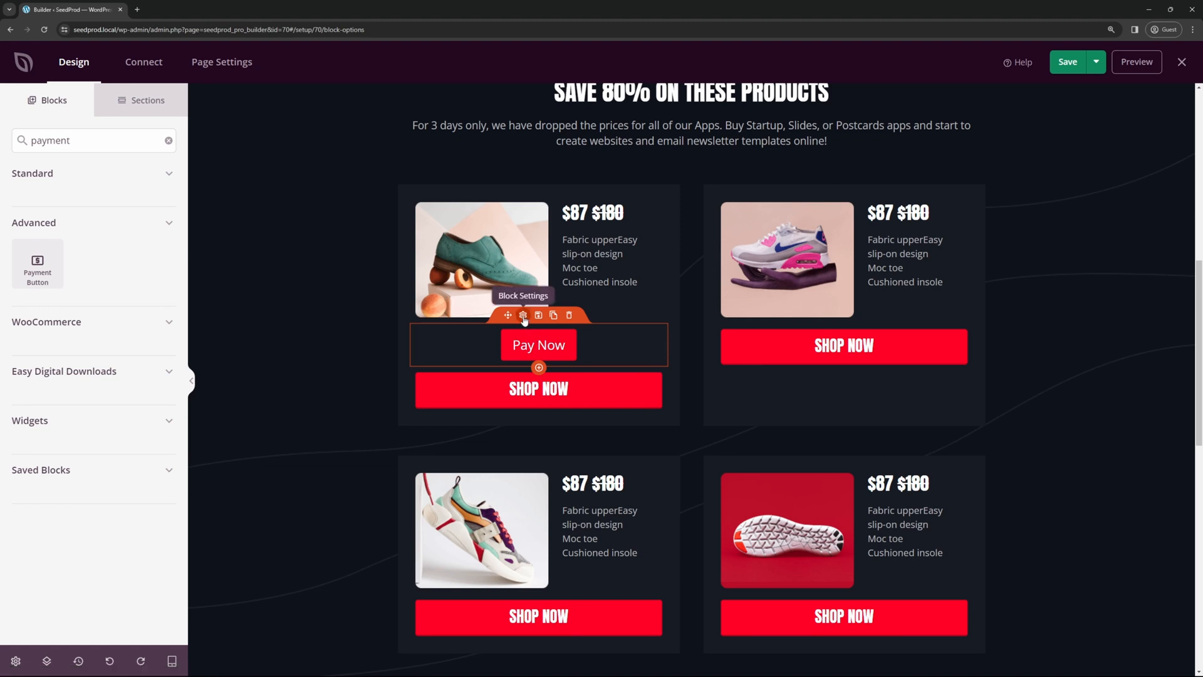
left_click(522, 316)
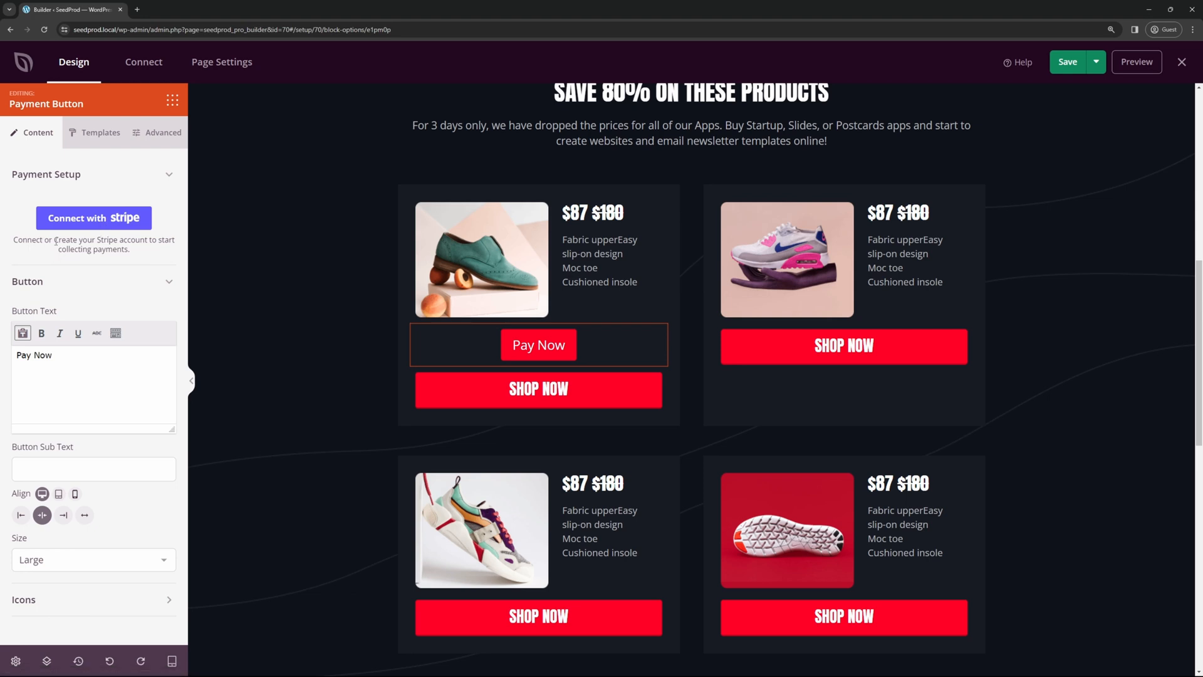
mouse_move(87, 223)
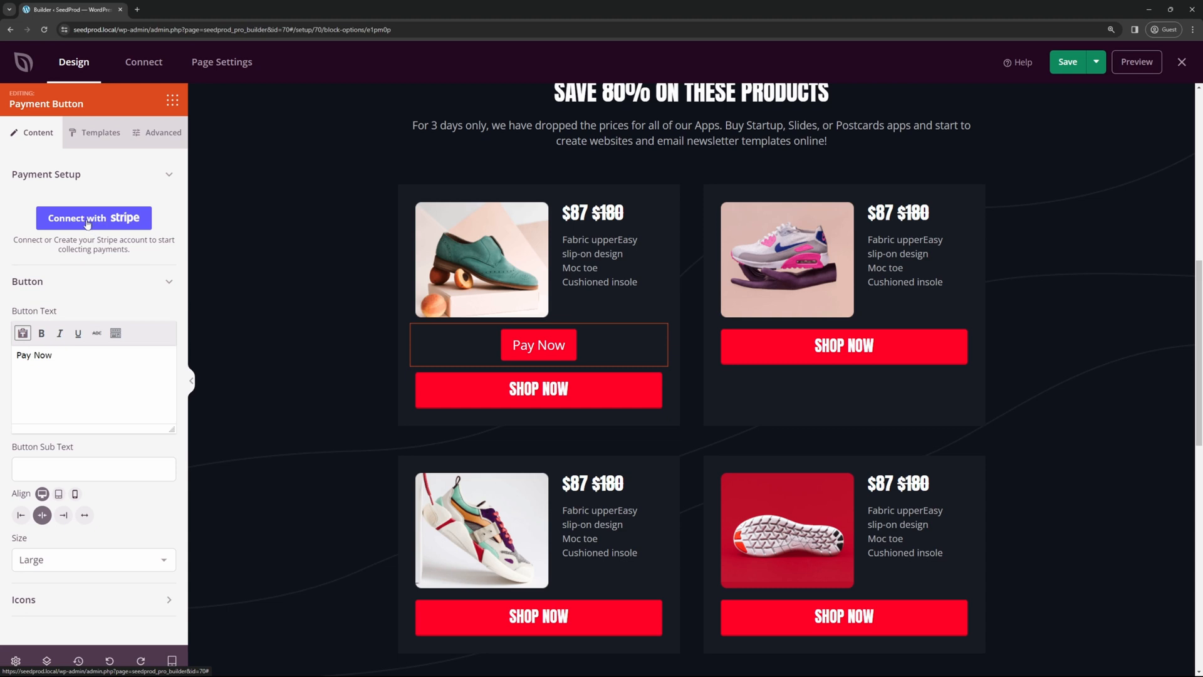
left_click(94, 218)
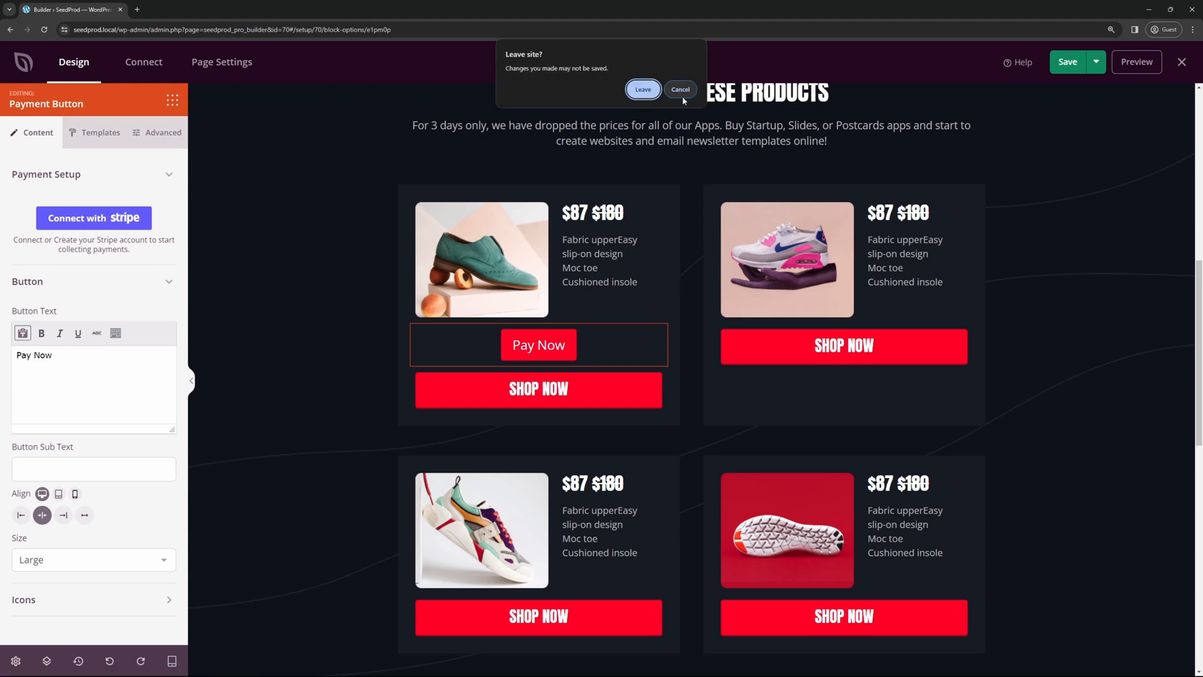
- Stay on the page, save the changes, then connect the payment button to Stripe
left_click(679, 89)
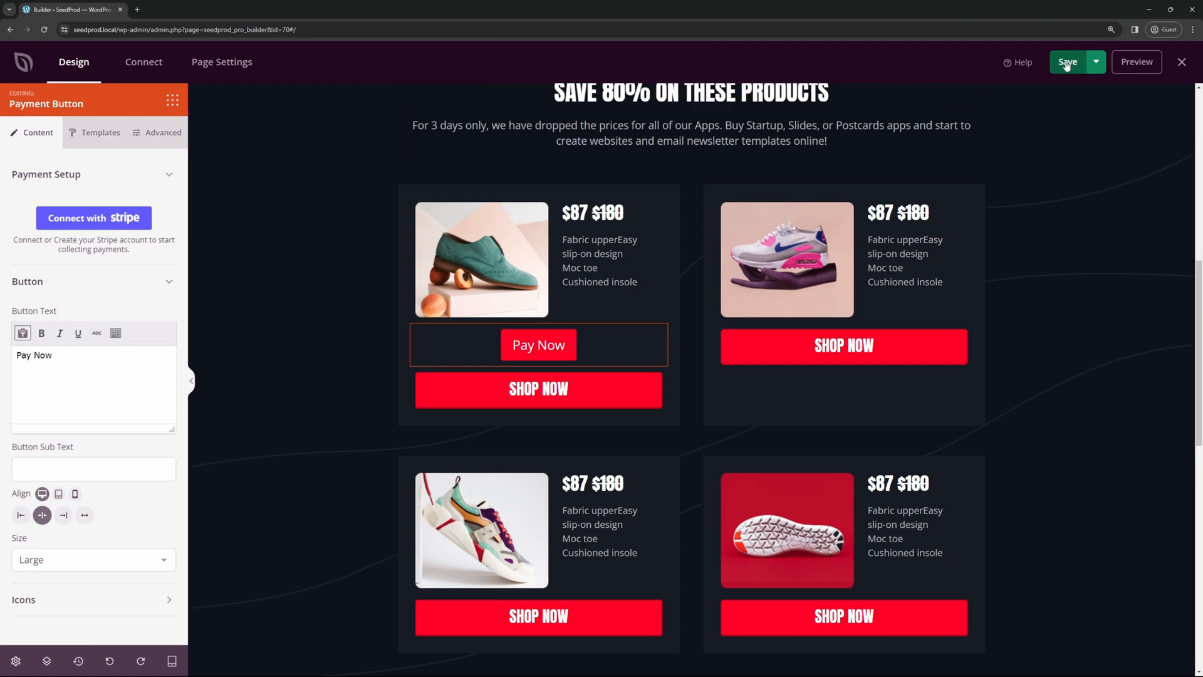
left_click(1066, 63)
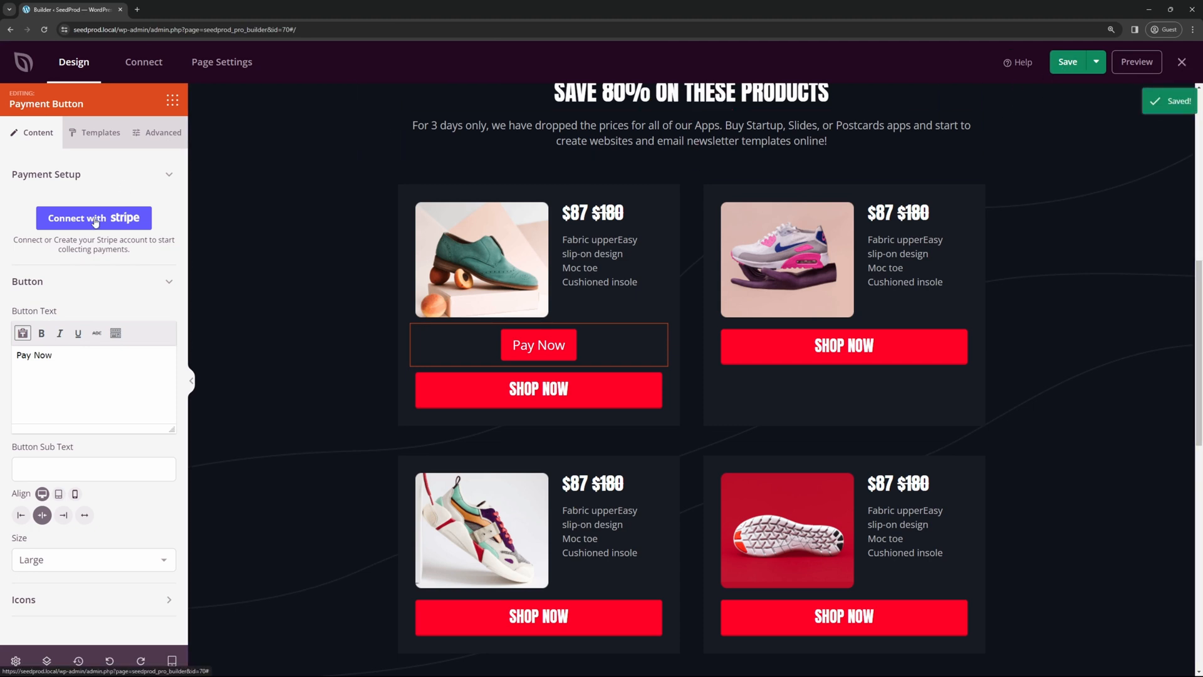
left_click(94, 218)
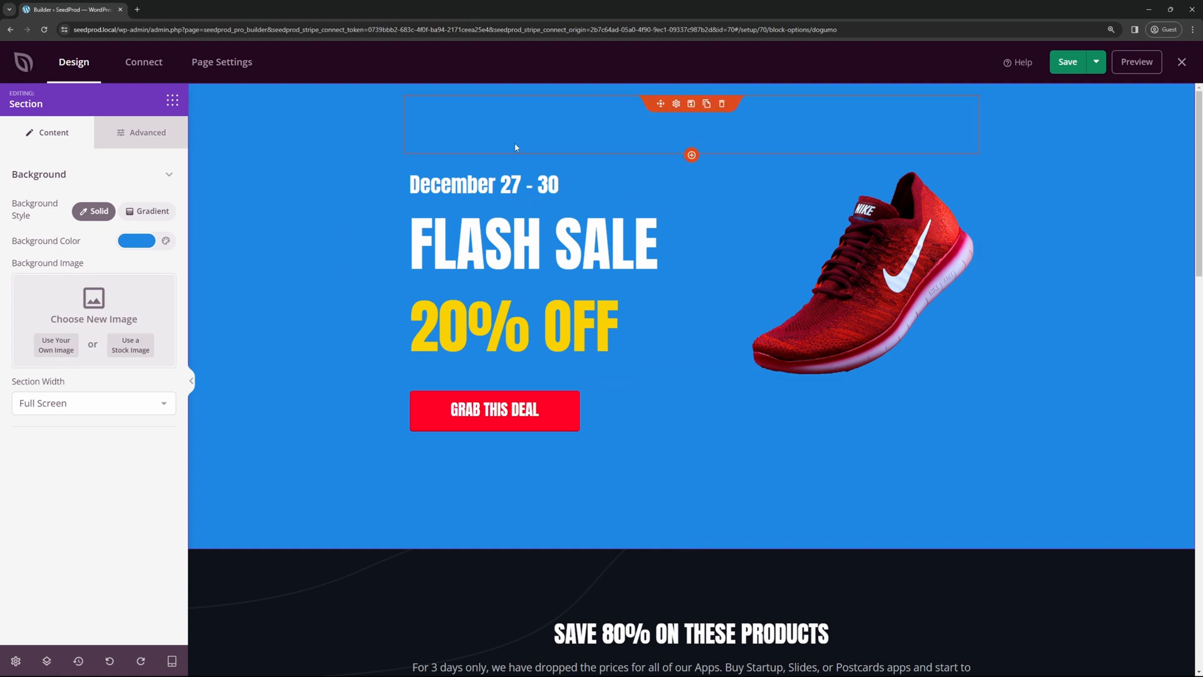
- Set the first card's Pay Now button to an 87 amount with a Green Shoes payment description
scroll("down", 3)
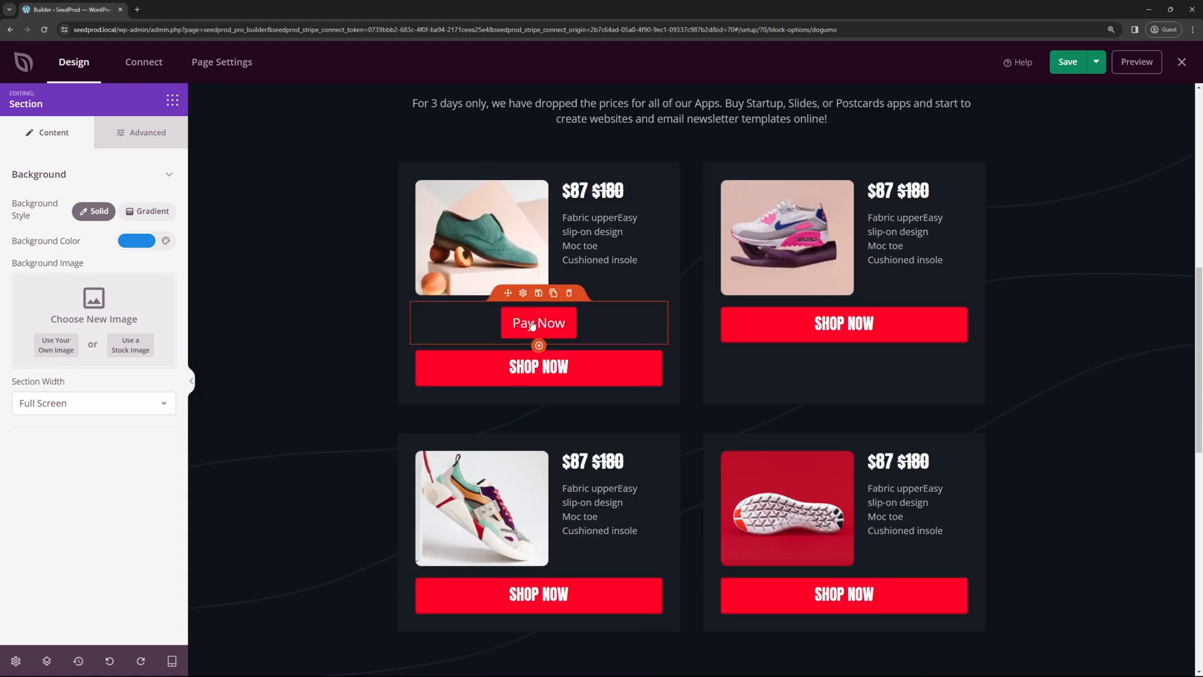
left_click(538, 322)
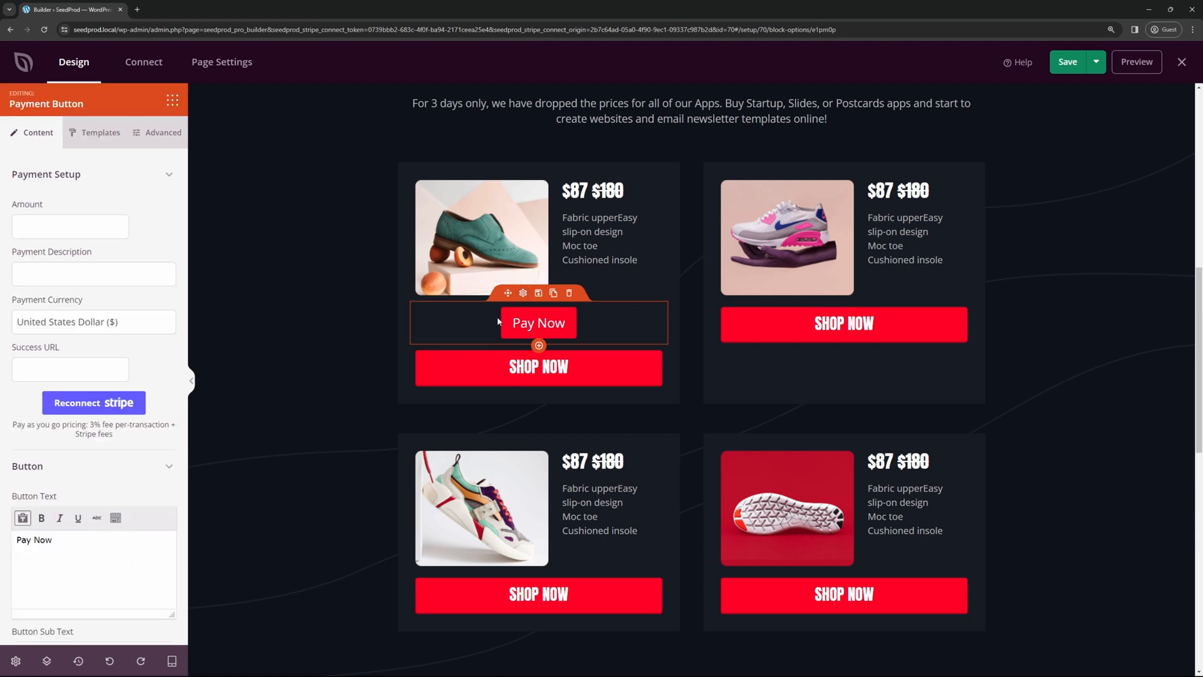
scroll("down", 3)
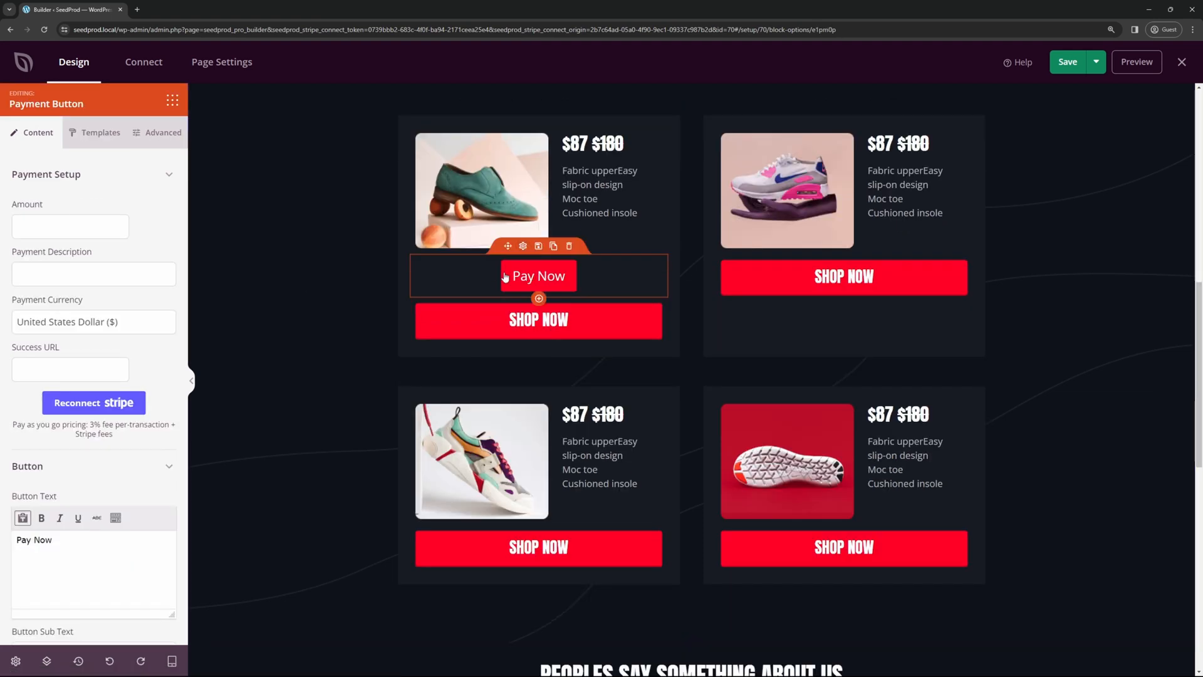
left_click(70, 225)
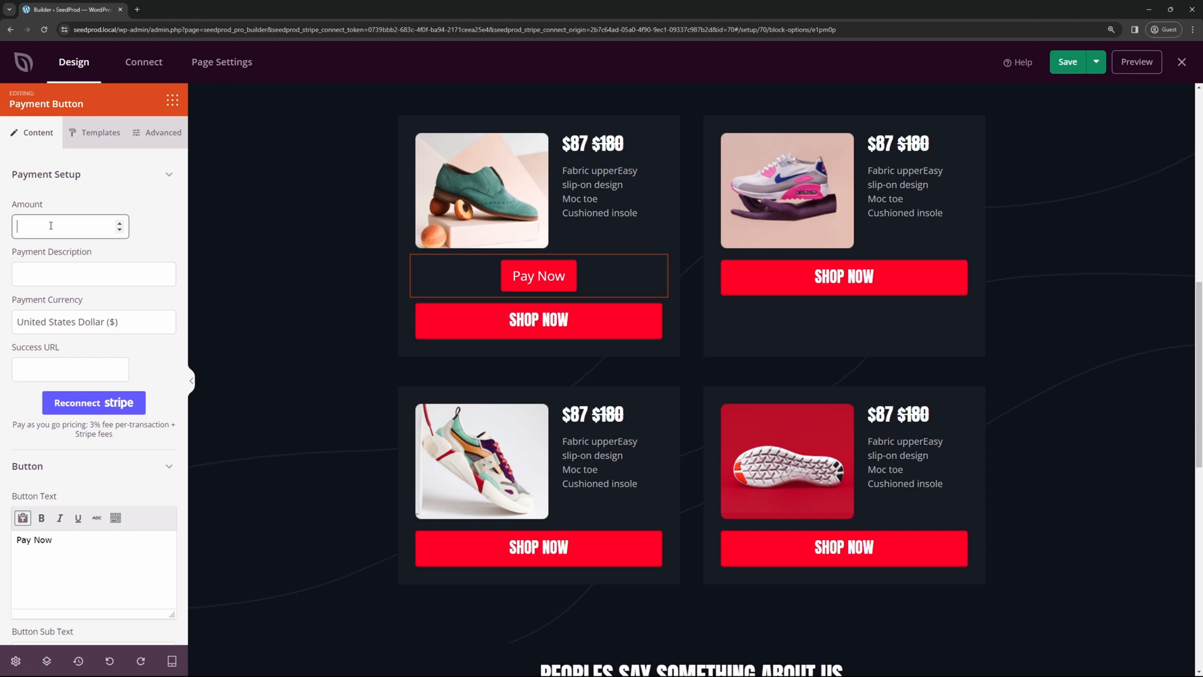
mouse_move(90, 223)
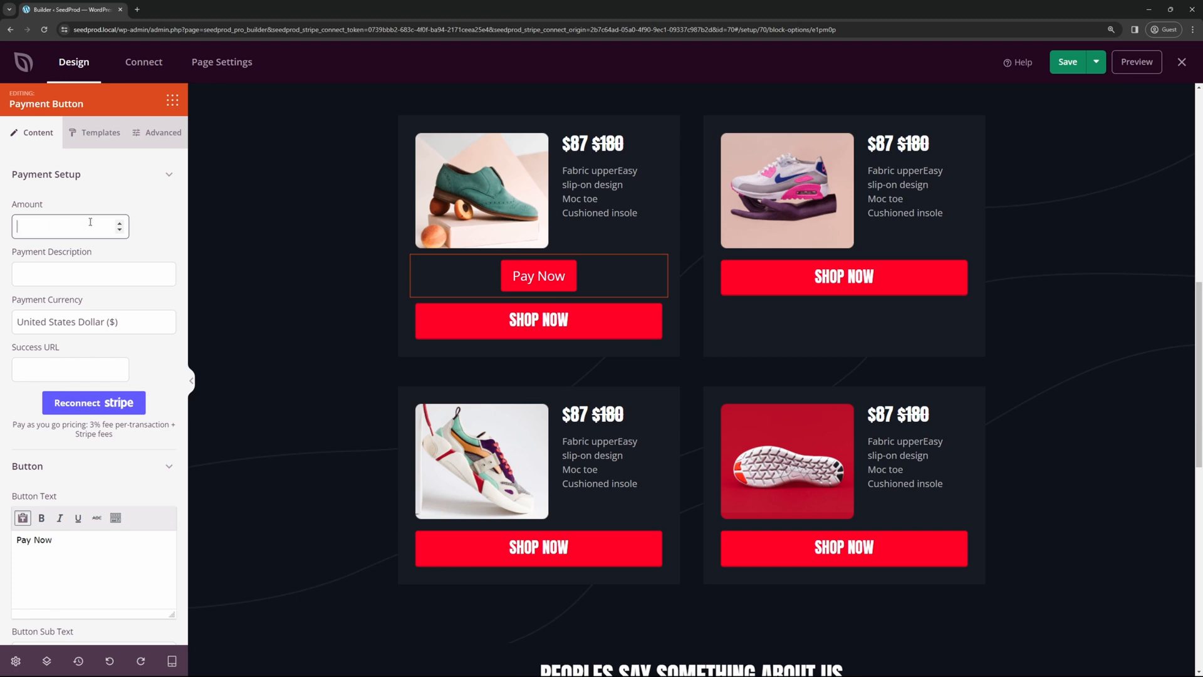
type("87")
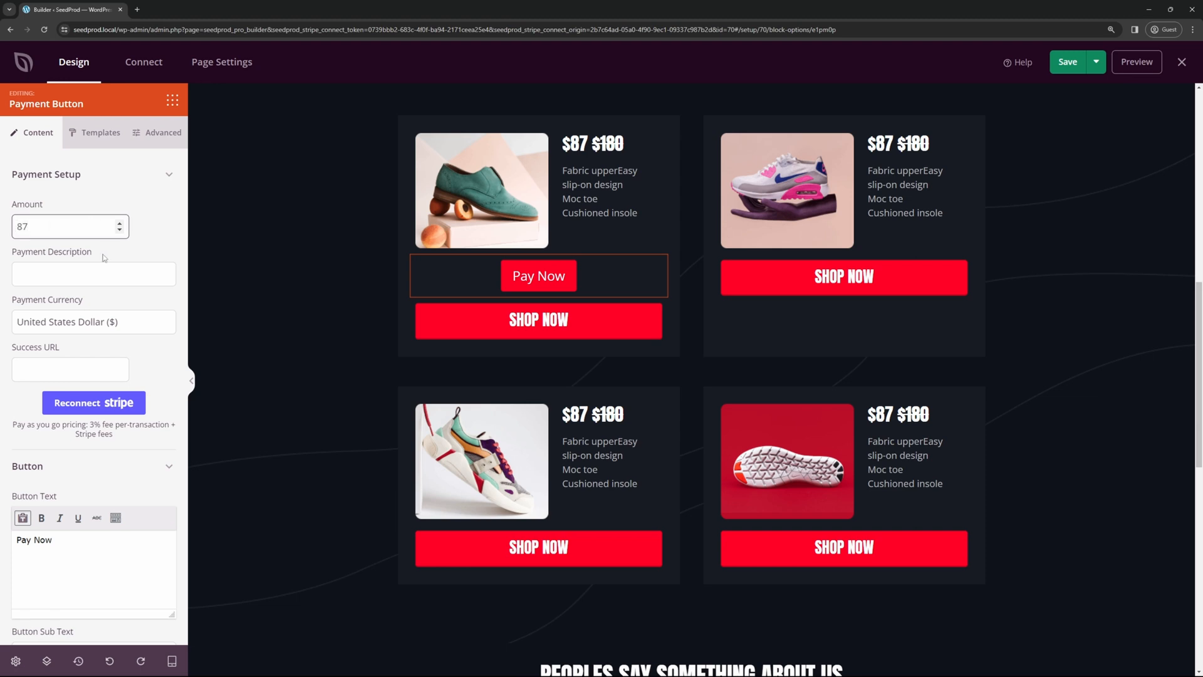
type("Green Shoes")
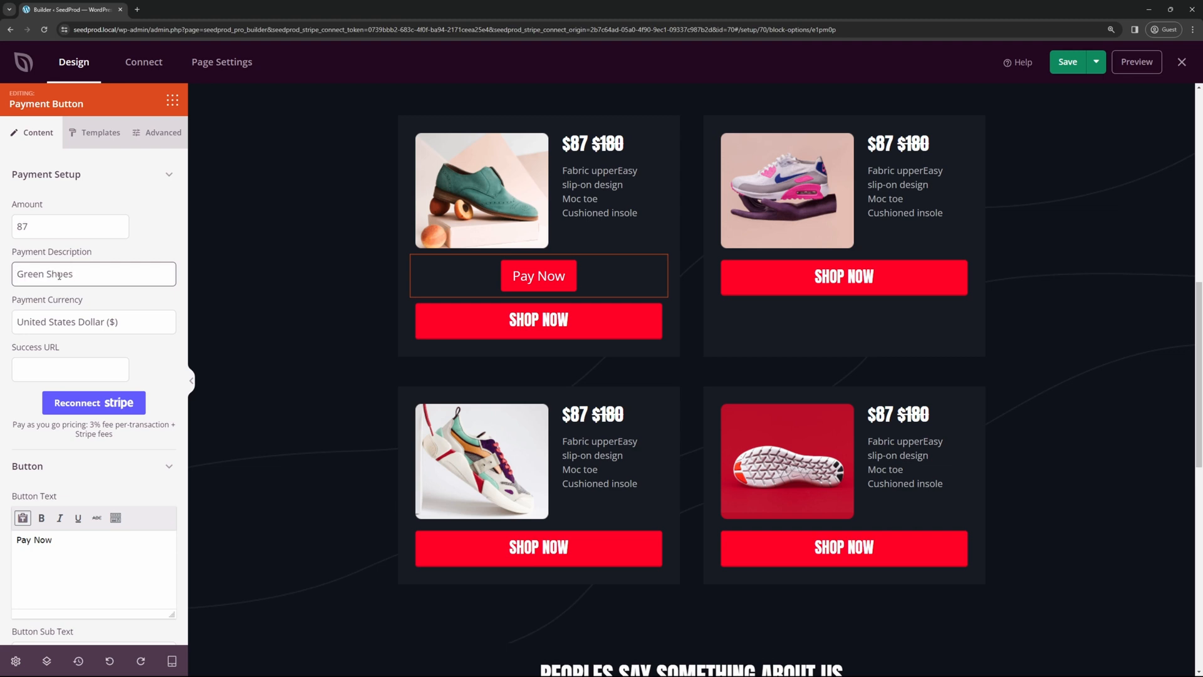
left_click(70, 369)
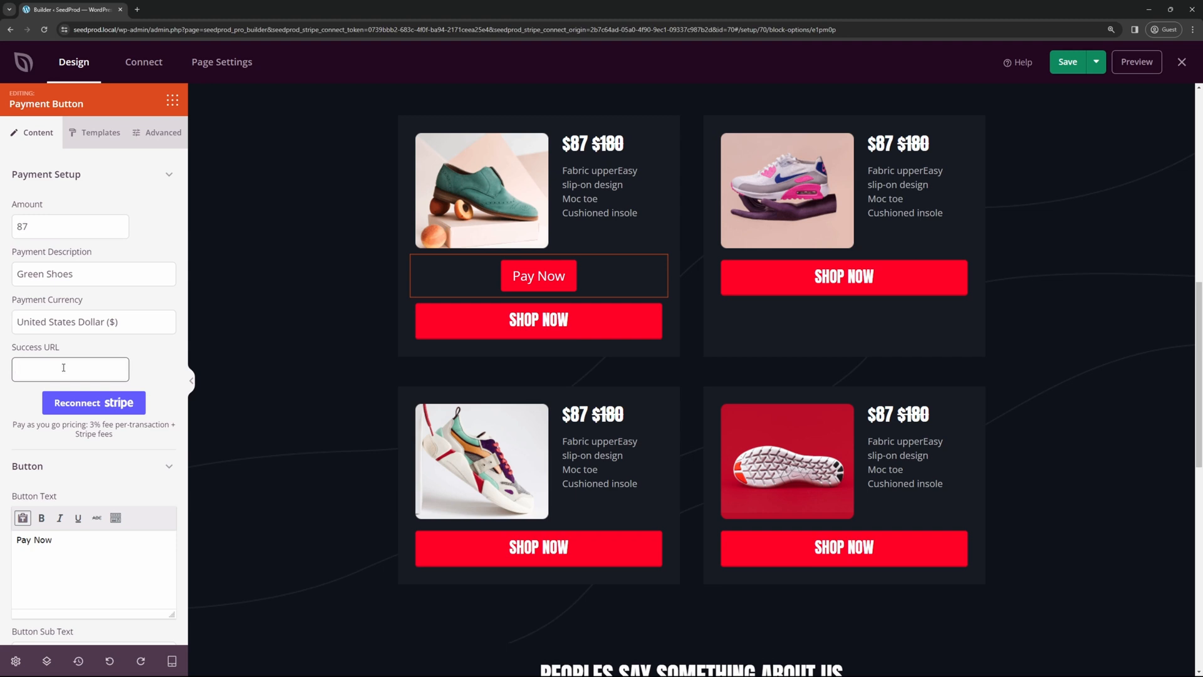
scroll("down", 3)
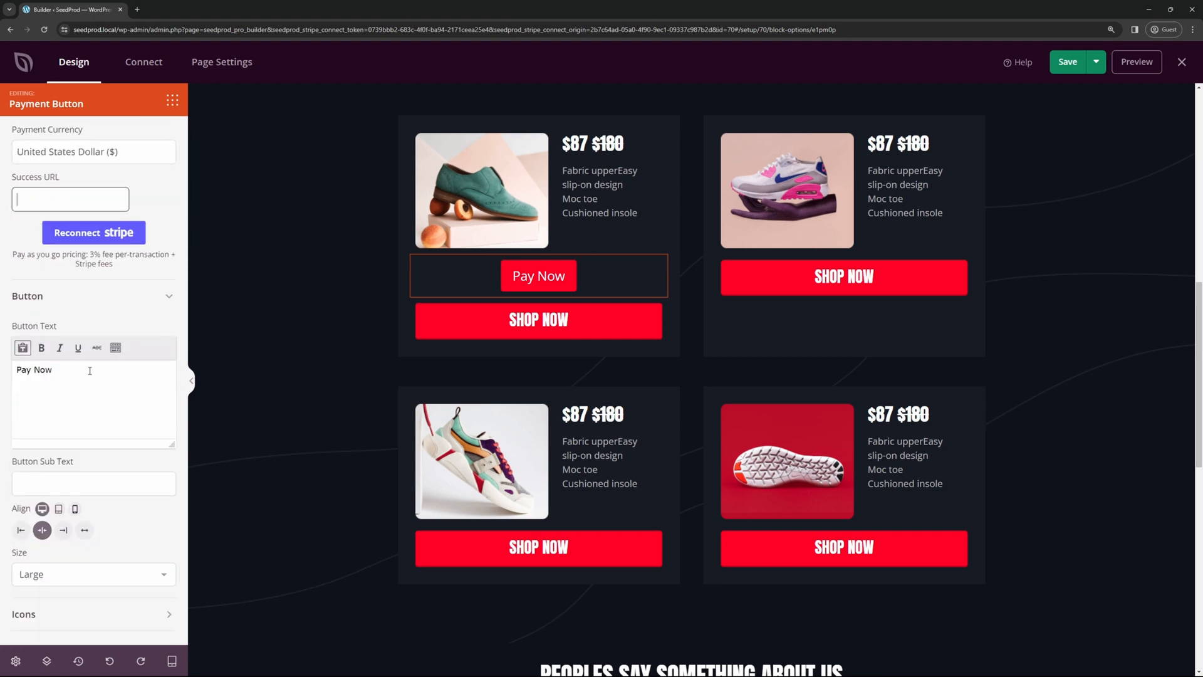
- Relabel the payment button SHOW NOW with a HOT DEAL! subtext
type("SHOW N")
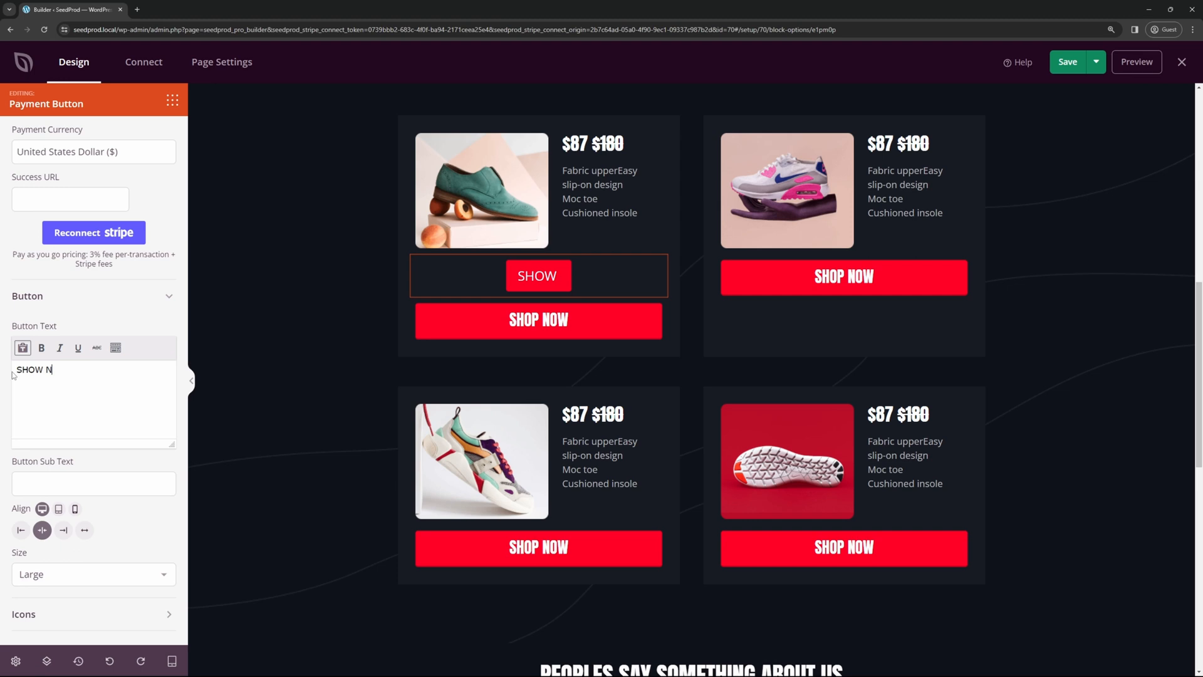
type("OW")
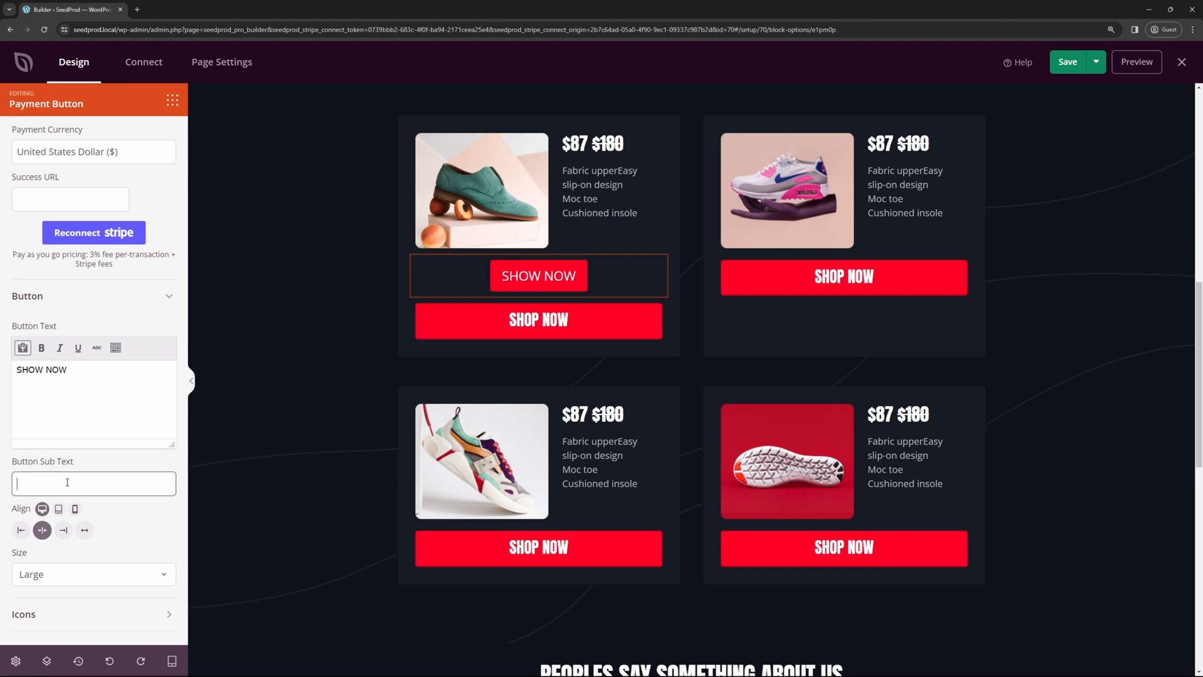
type("HOT DEAL!")
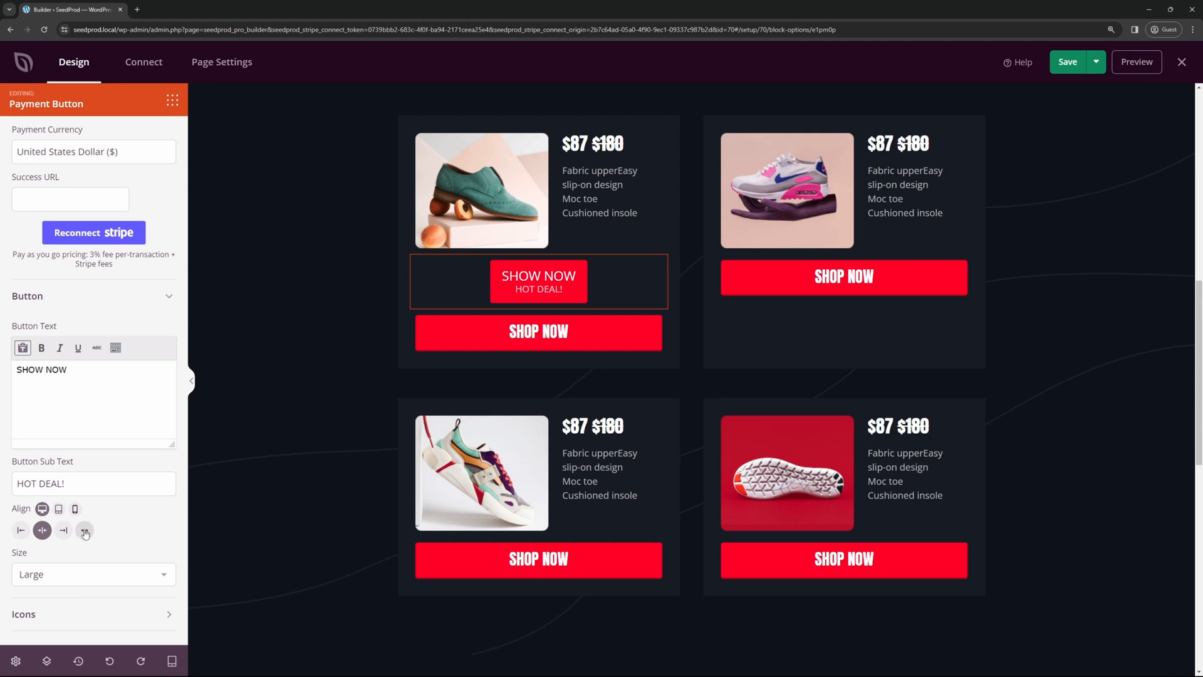
- Set the button to full-width alignment and Medium size, then view the button style presets
left_click(64, 530)
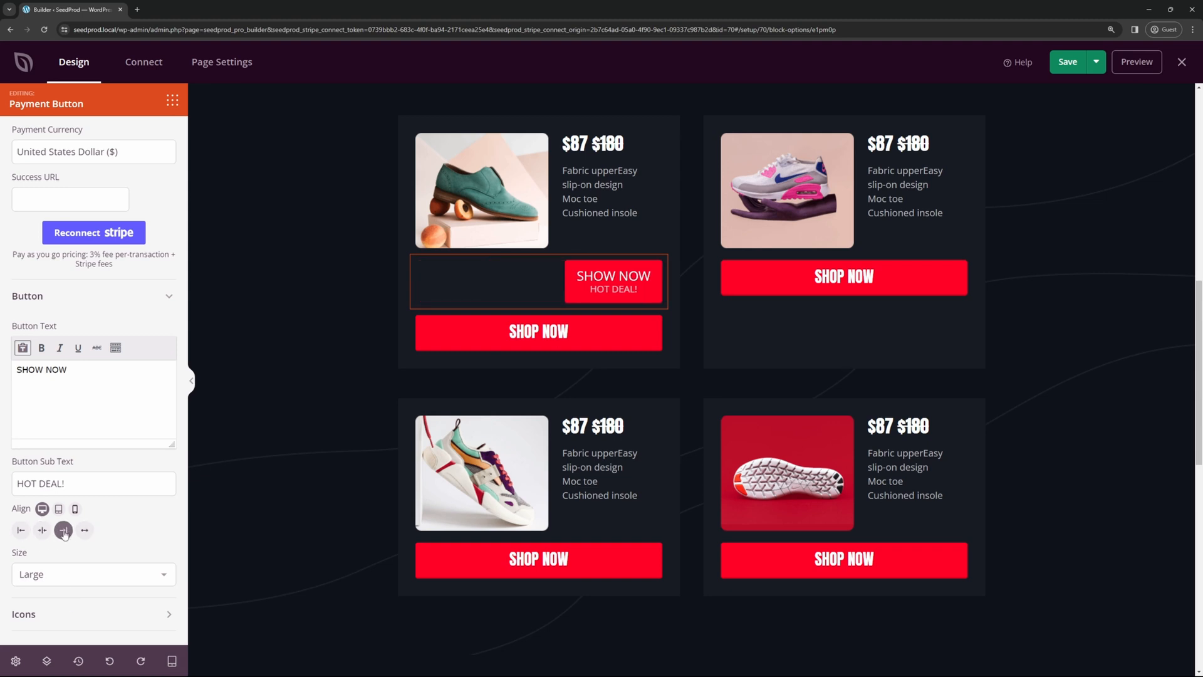
left_click(84, 530)
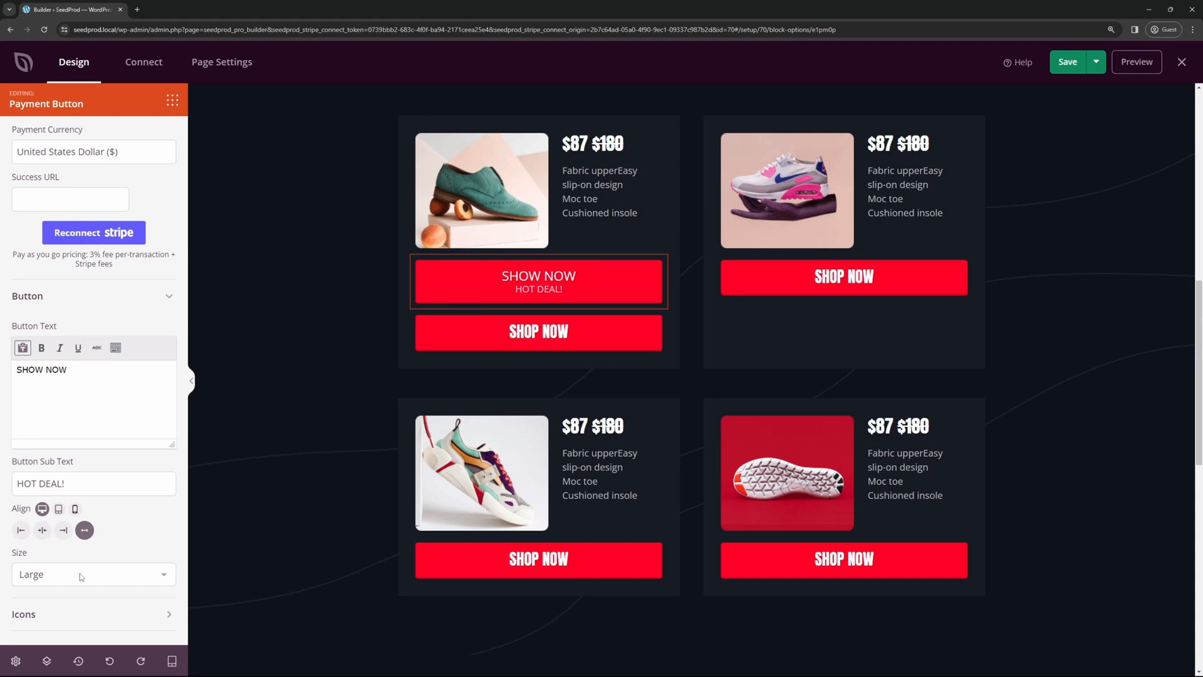
left_click(94, 574)
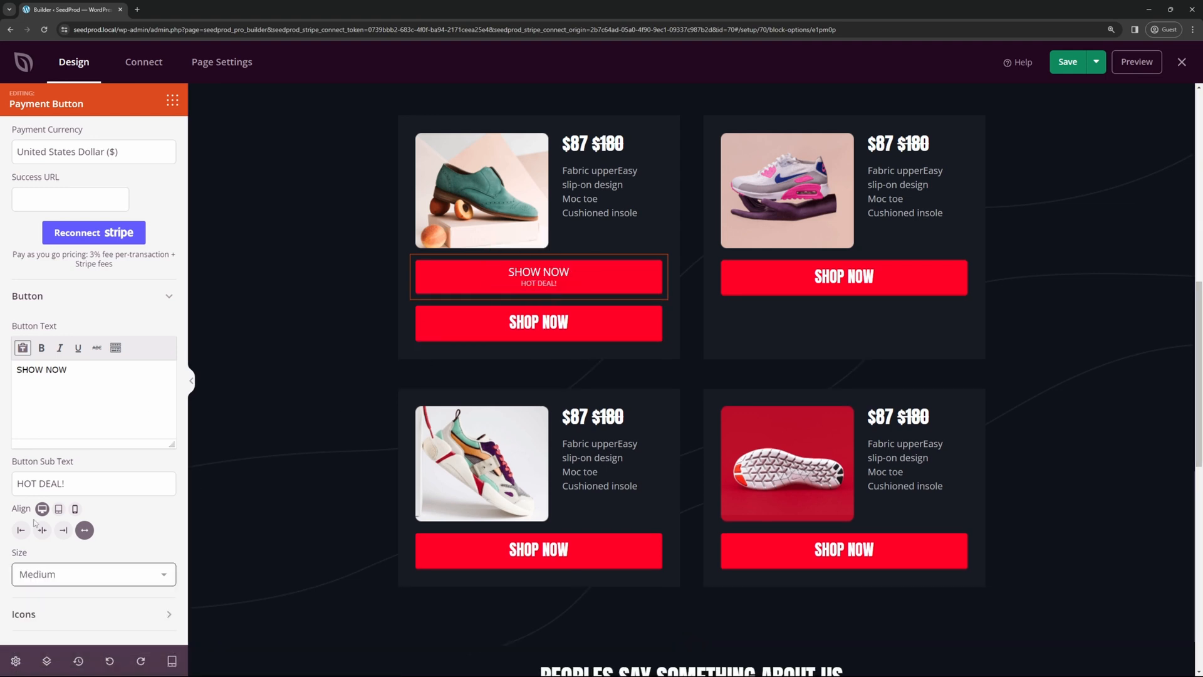
left_click(99, 131)
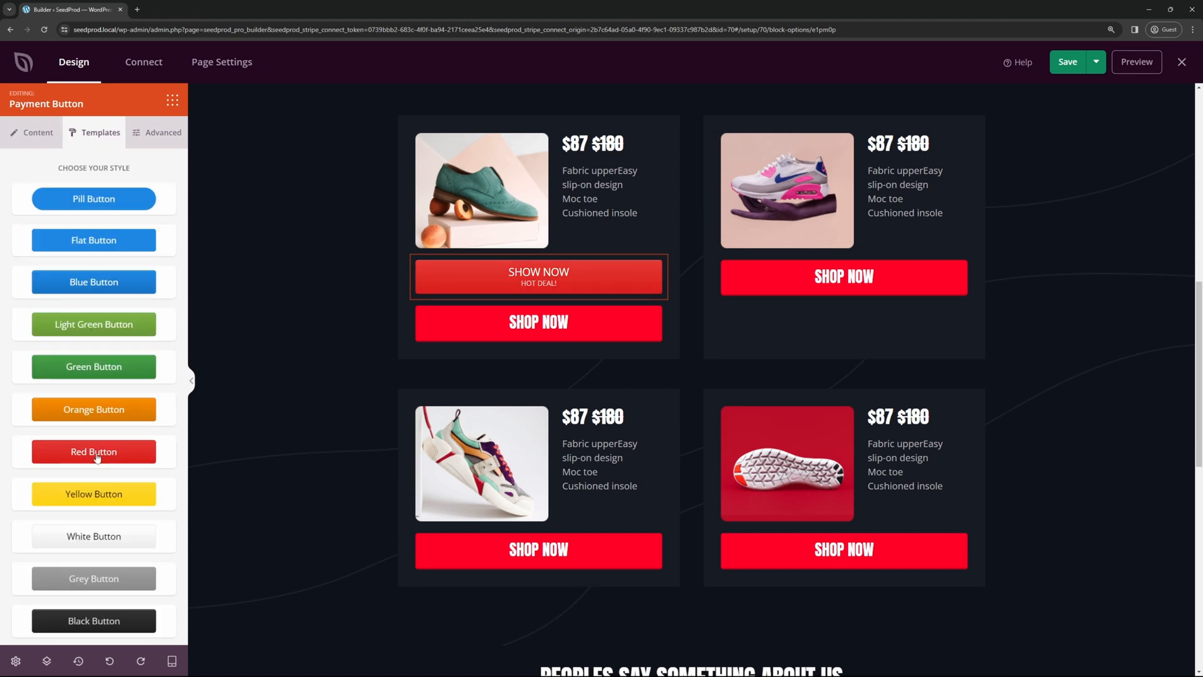
- Try white and blue pill presets, then set the payment button's style to 2D in Advanced
left_click(93, 535)
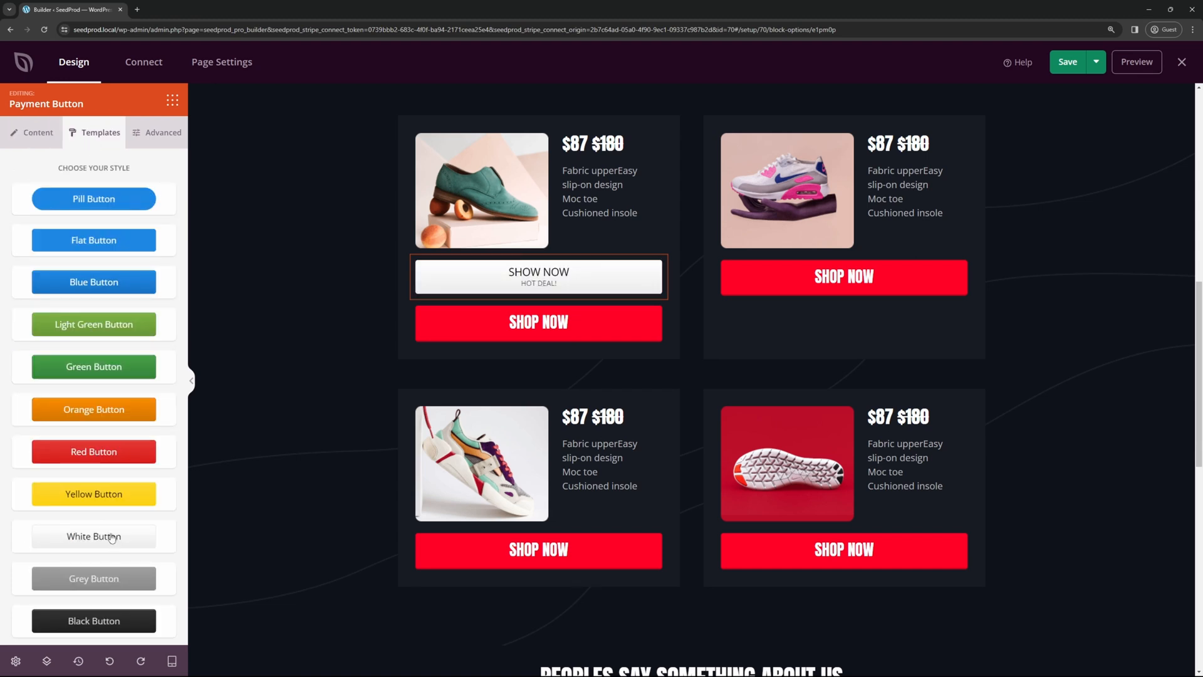
left_click(94, 199)
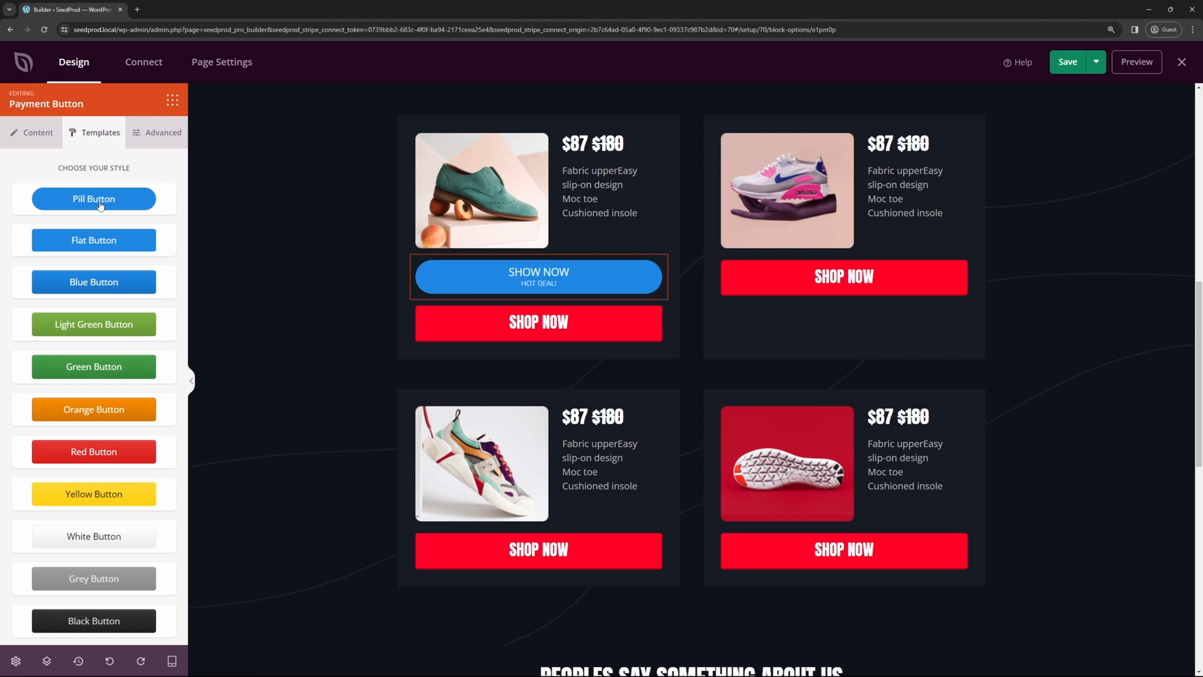
mouse_move(29, 473)
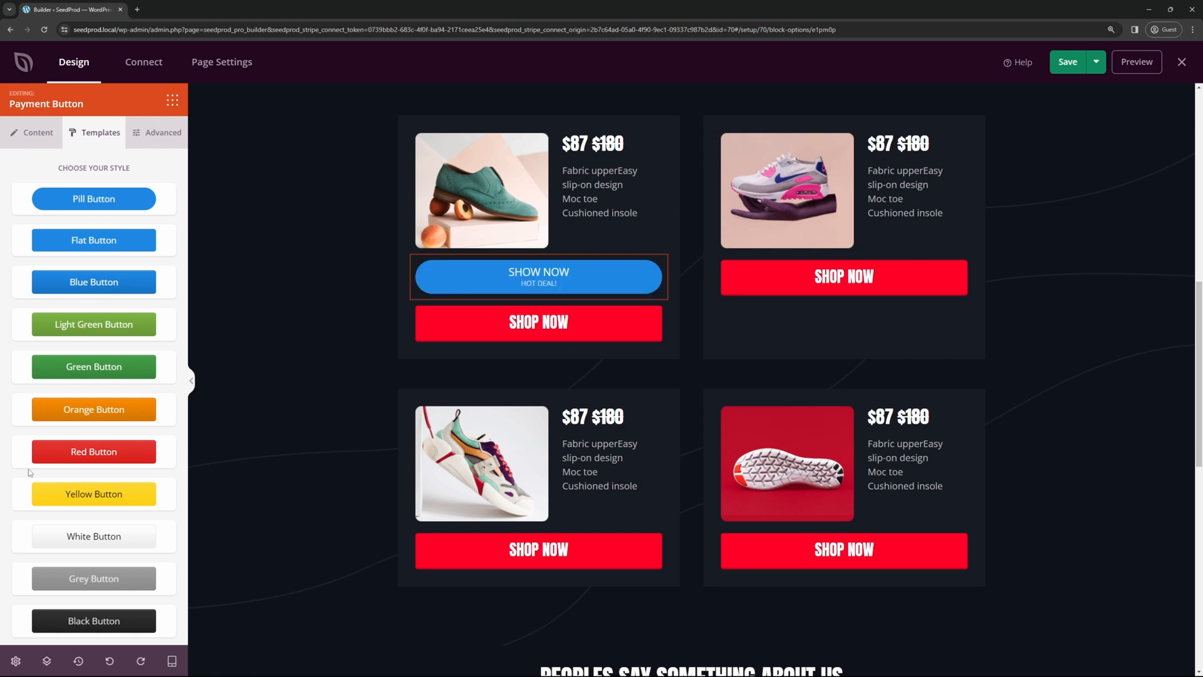
left_click(162, 131)
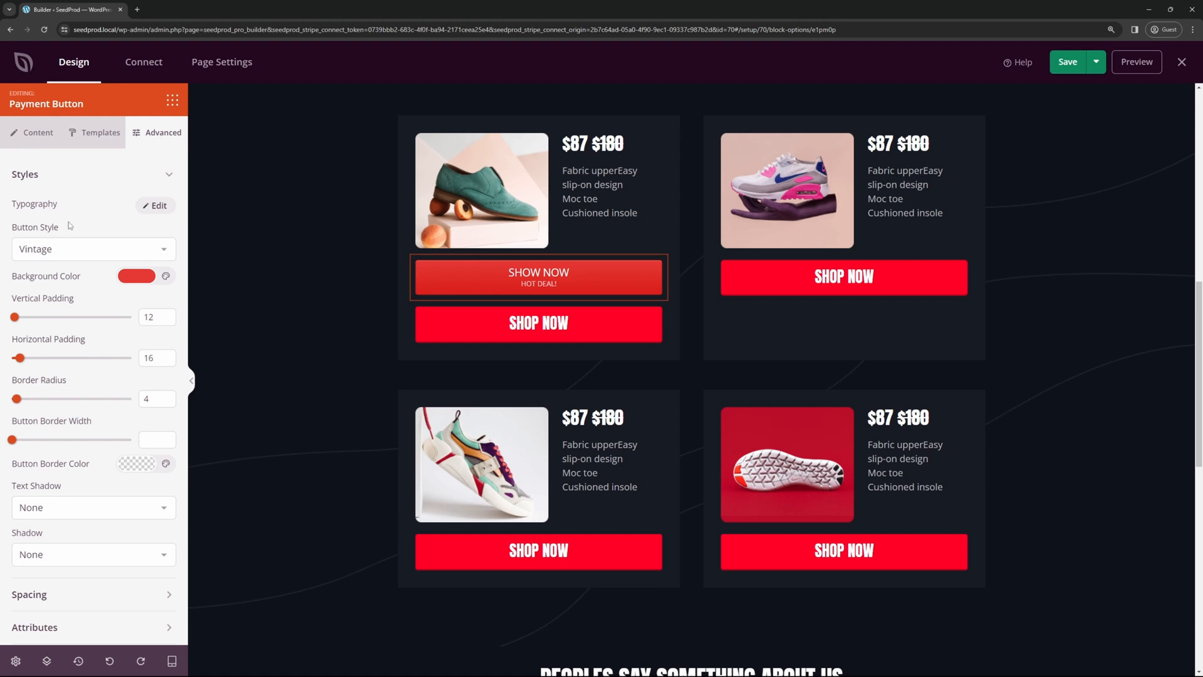
left_click(91, 248)
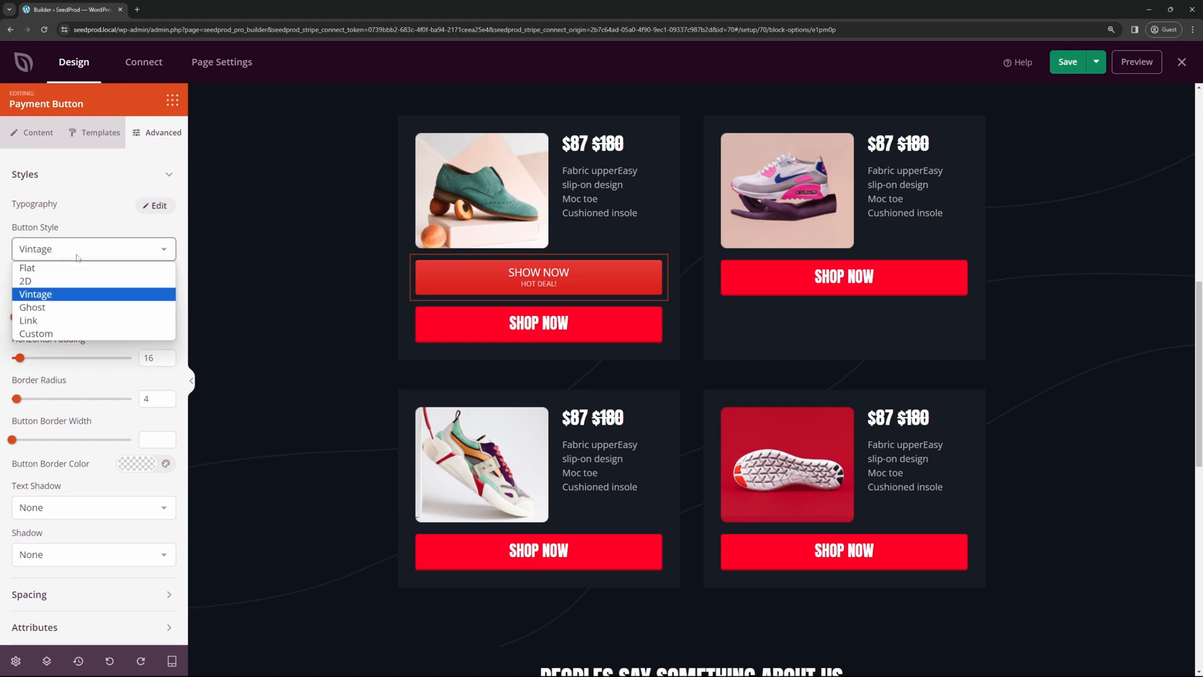
mouse_move(62, 307)
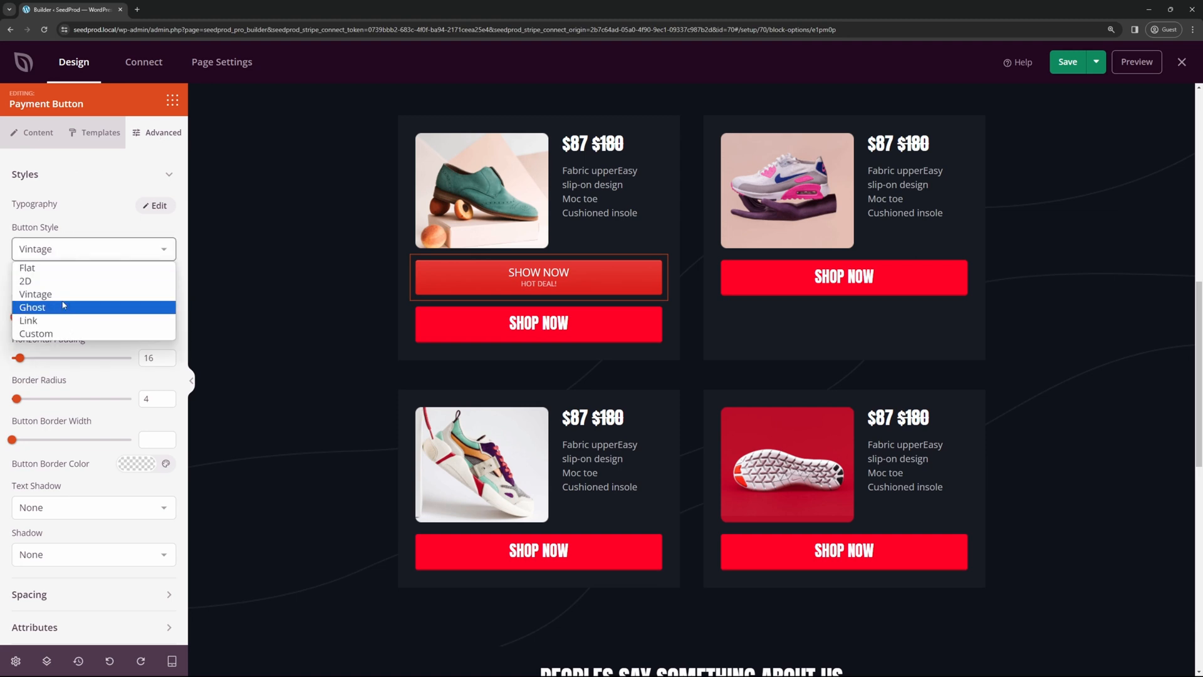
left_click(25, 280)
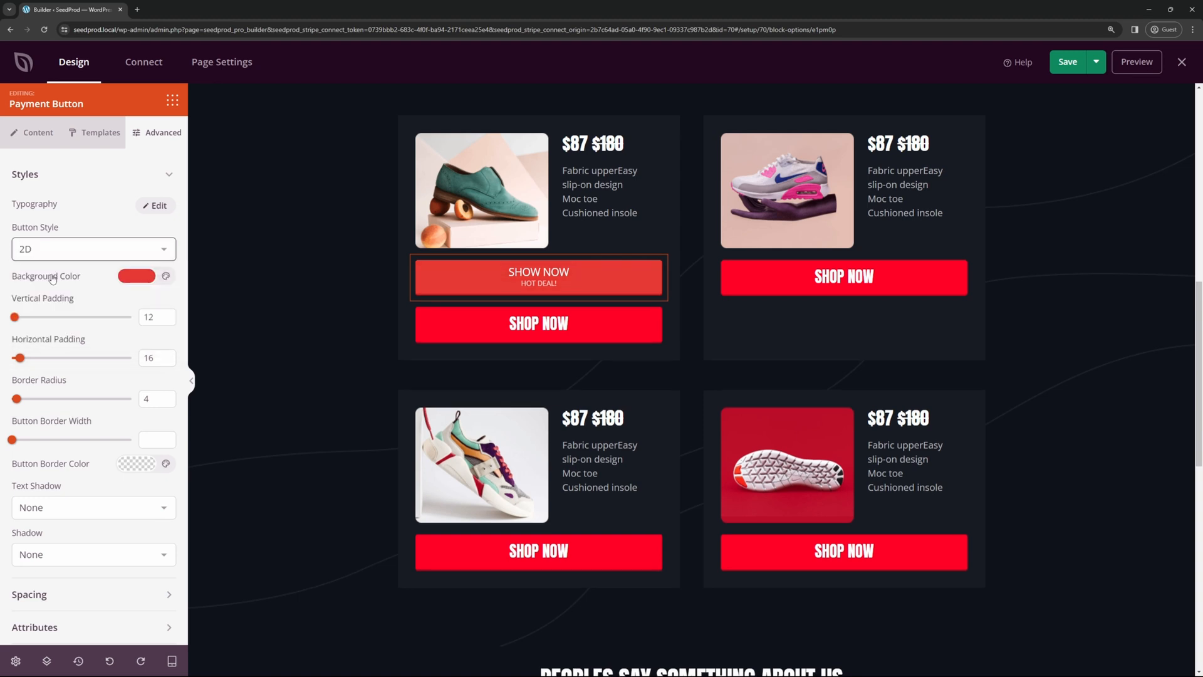
- Give the button a bright red background and a bold condensed font family
left_click(163, 276)
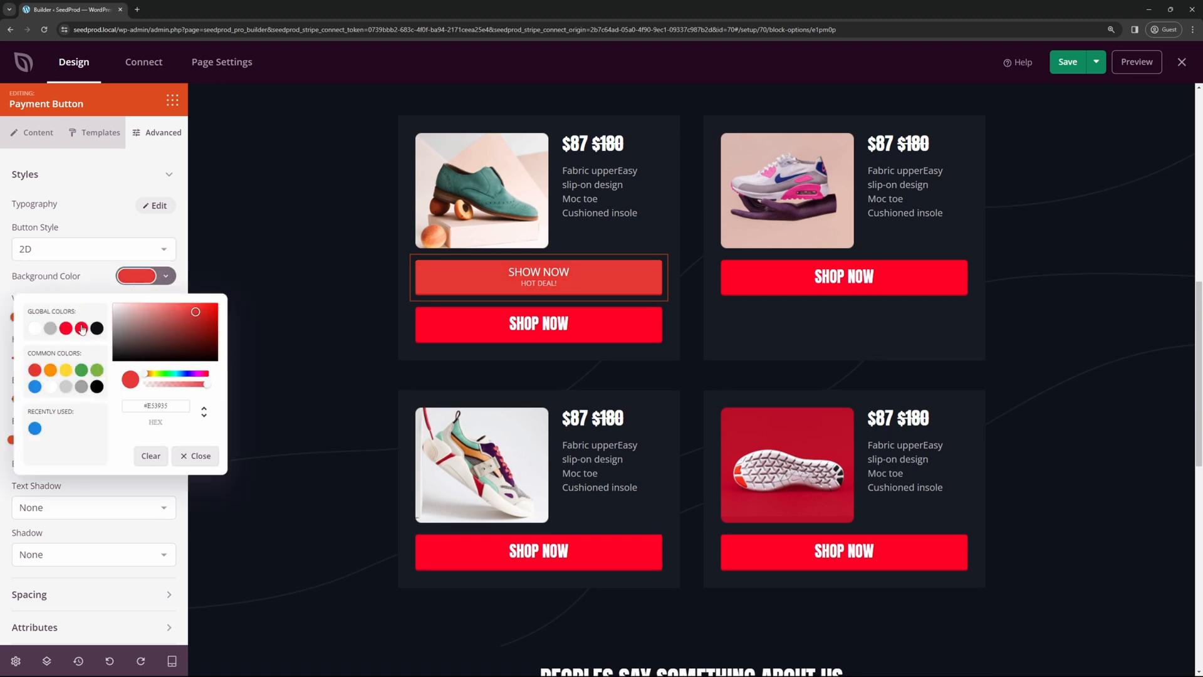
left_click(195, 456)
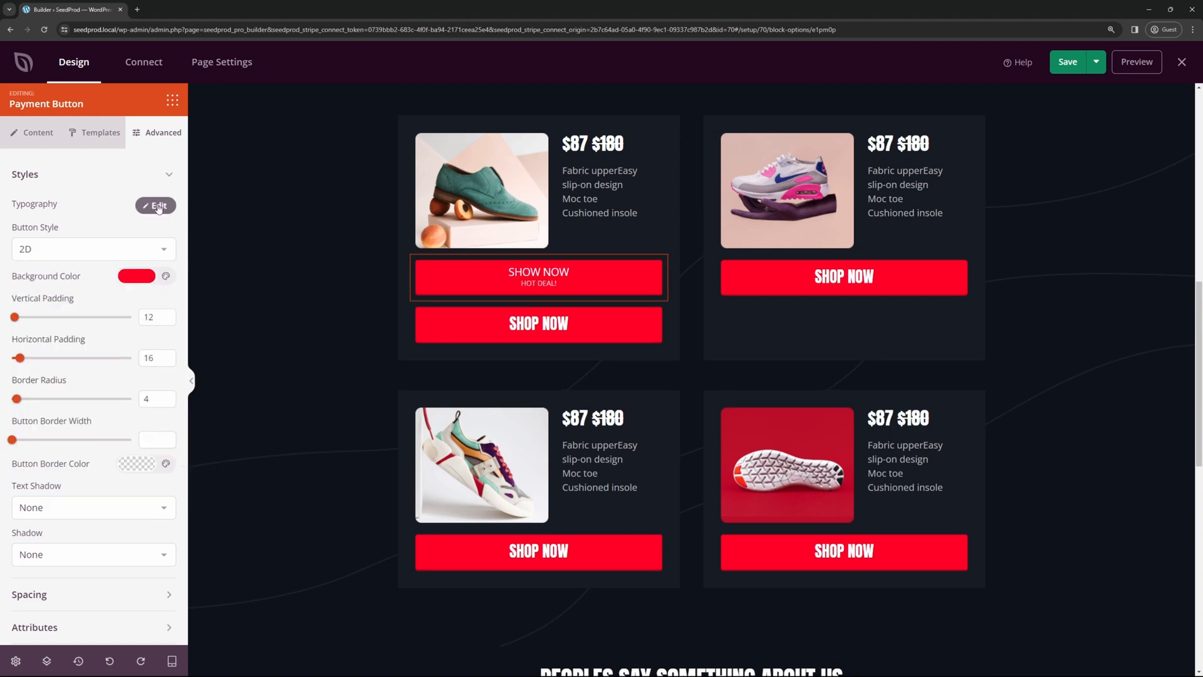
left_click(158, 205)
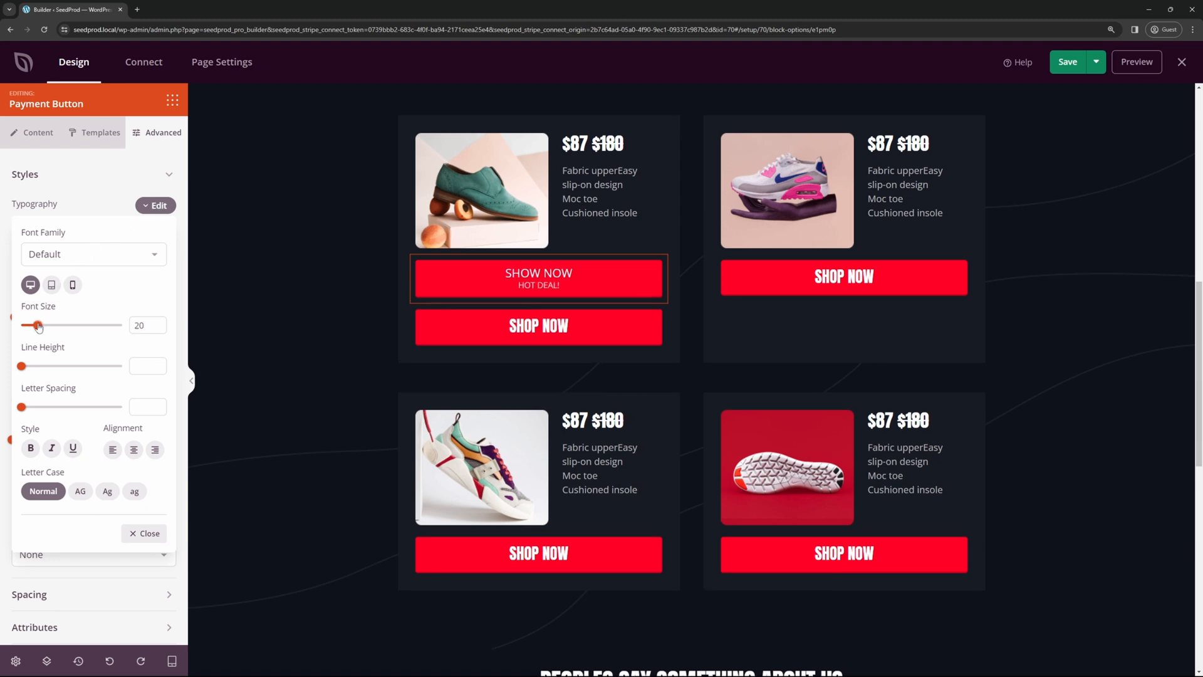
left_click(92, 255)
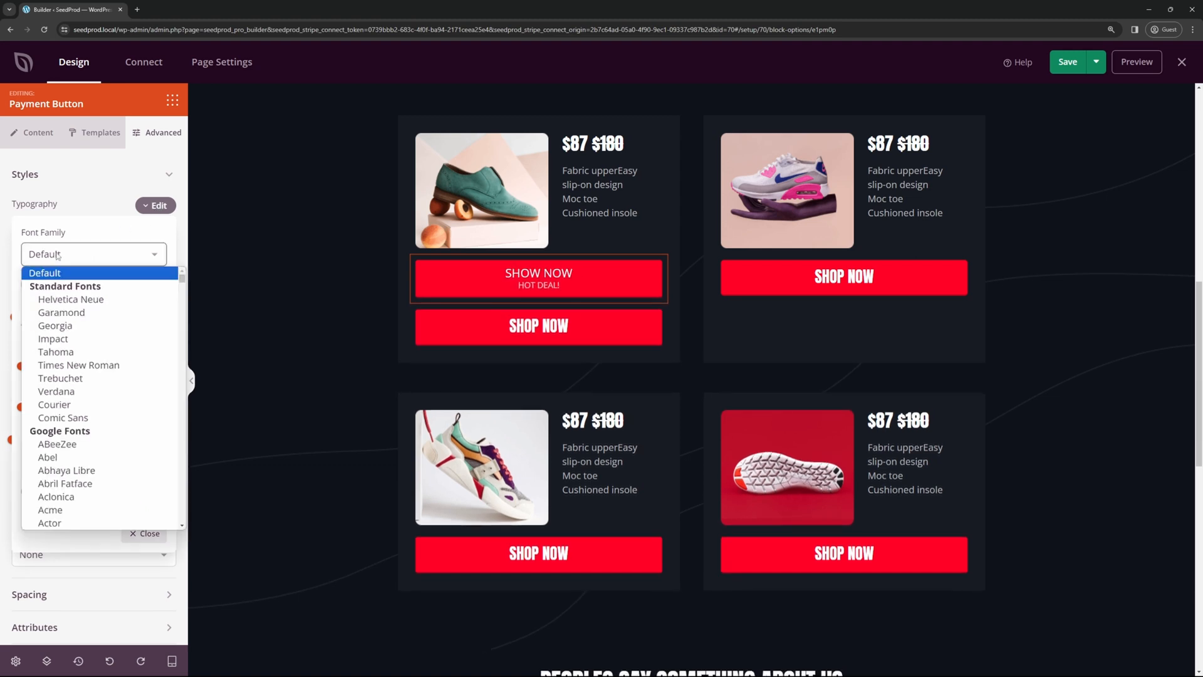
mouse_move(70, 299)
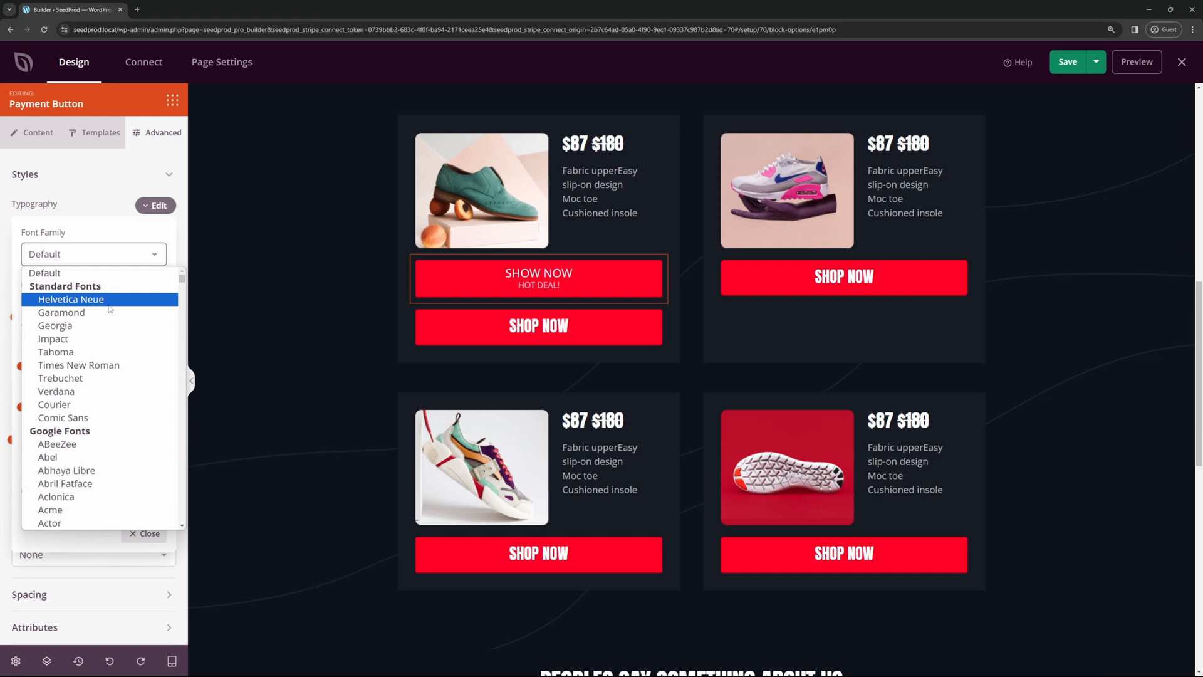
left_click(53, 338)
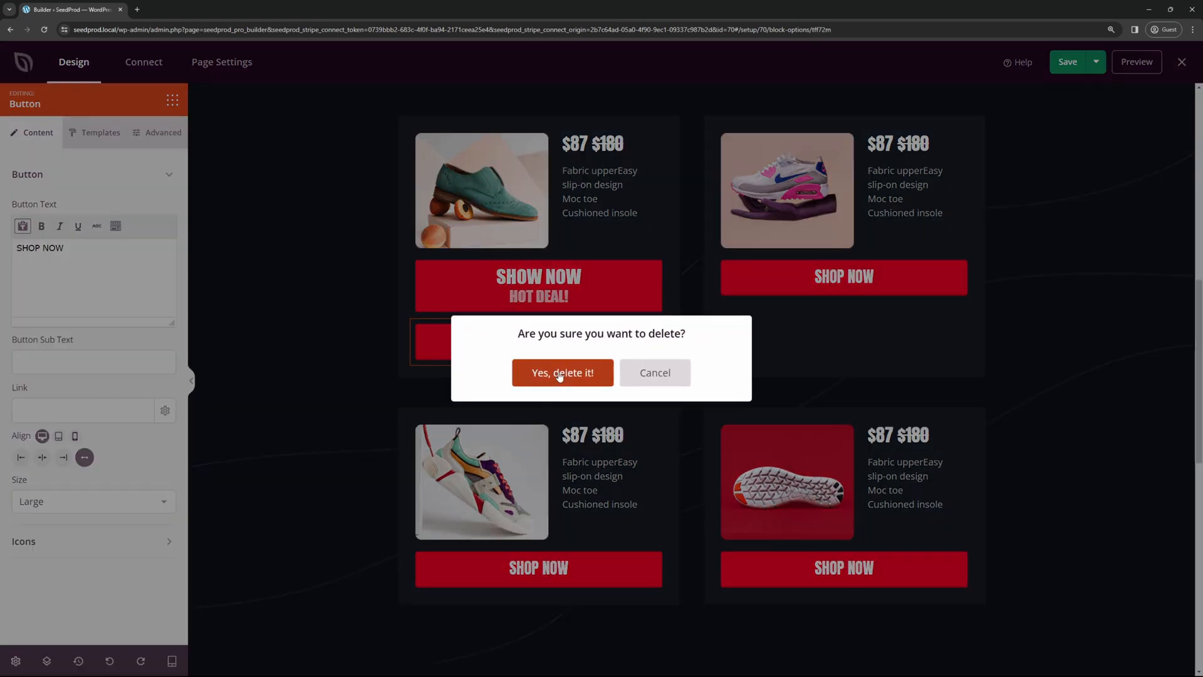
- Confirm deleting the old SHOP NOW button and return to the payment button's Advanced styles
left_click(561, 372)
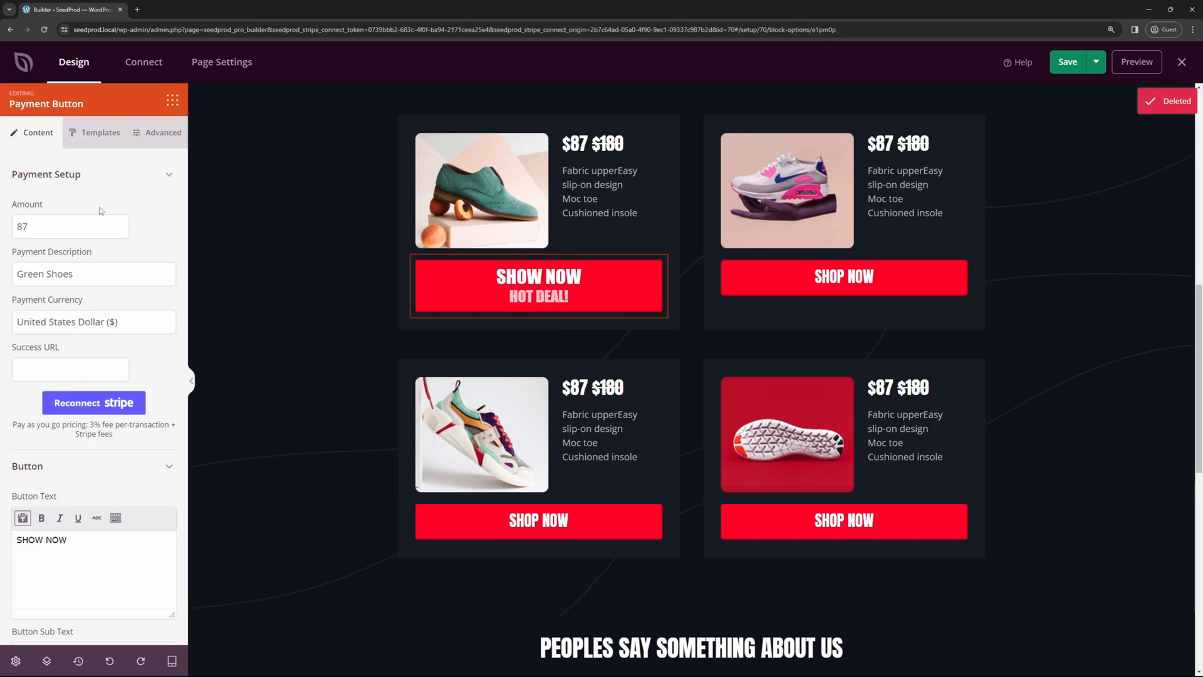
scroll("down", 3)
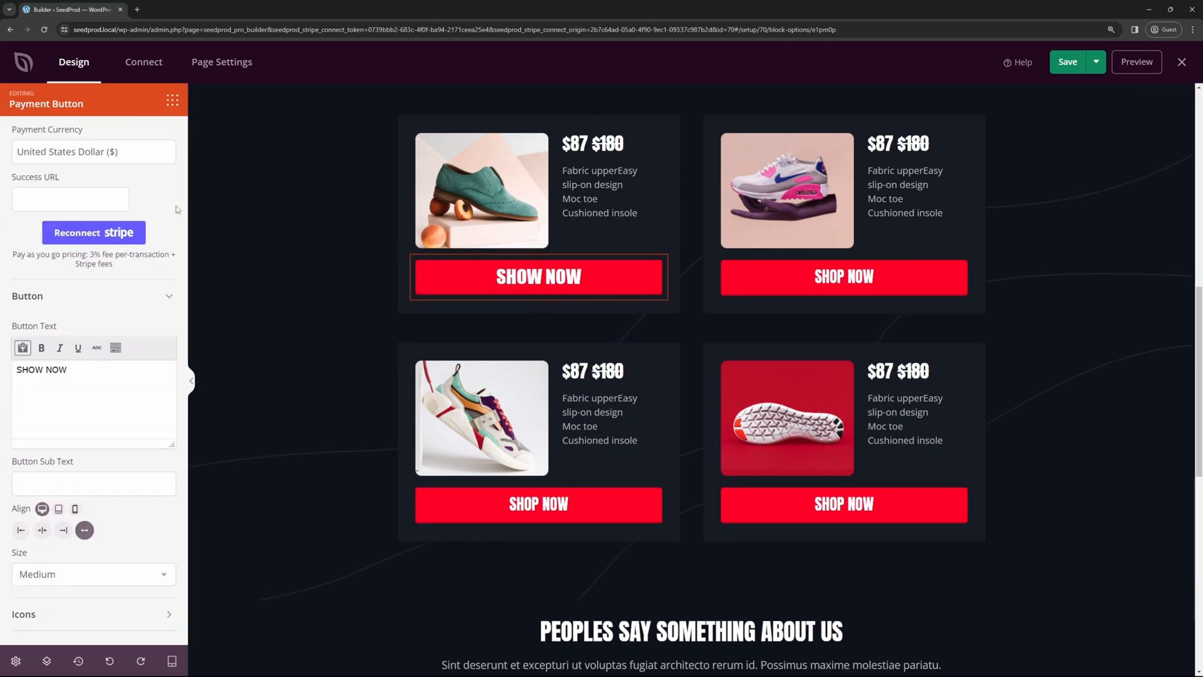
left_click(162, 132)
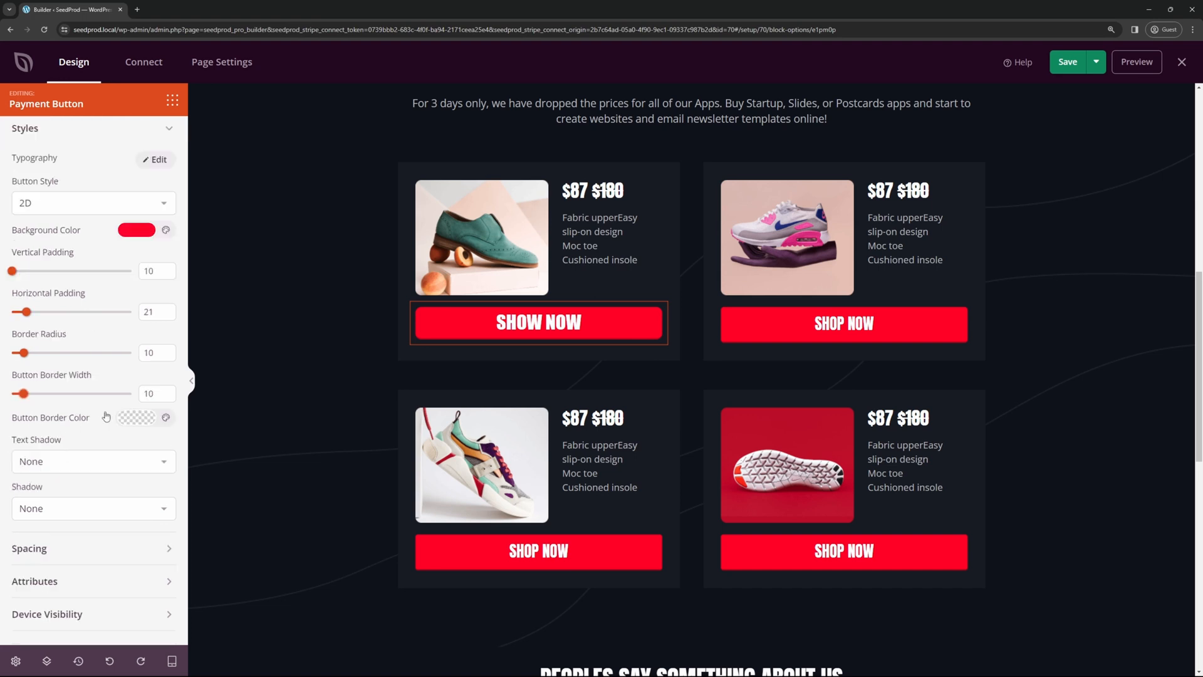
- Set the payment button's Text Shadow to Large and Shadow to Large, then collapse Styles
left_click(136, 416)
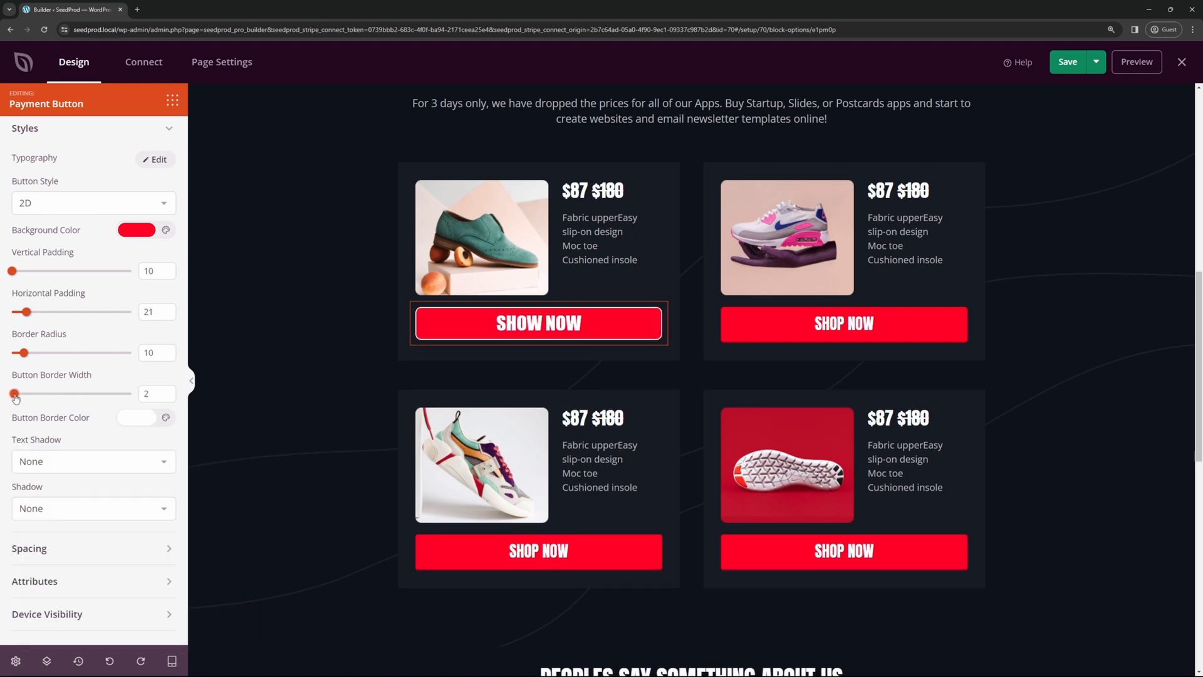
mouse_move(60, 430)
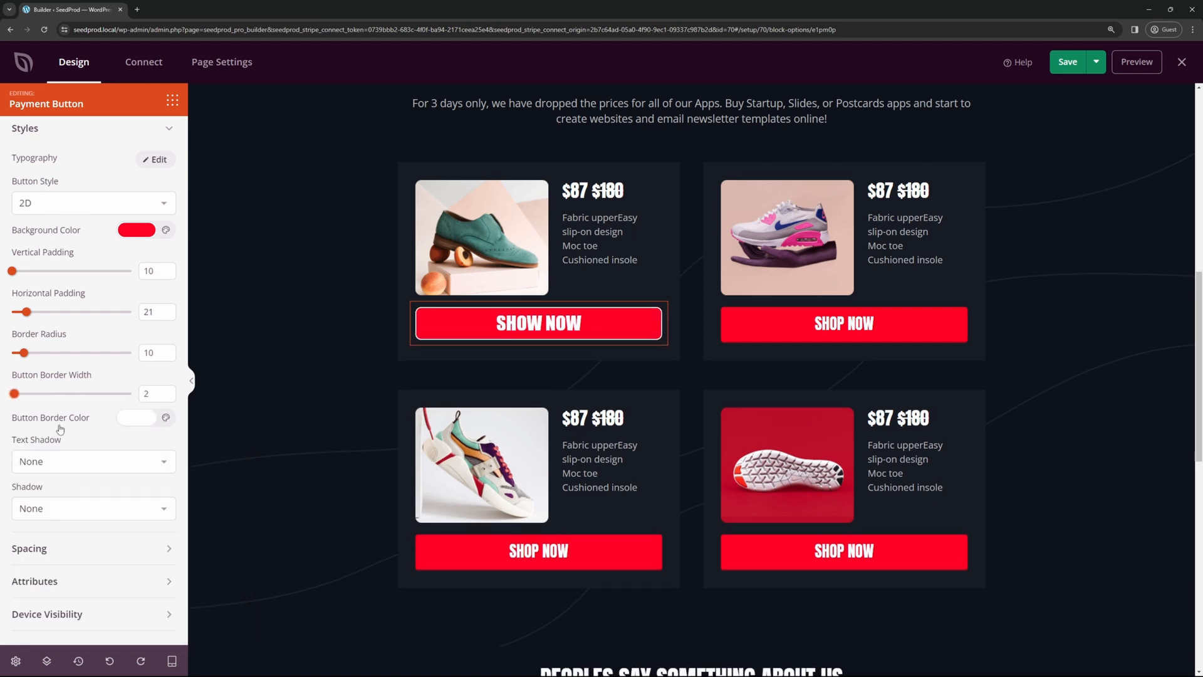
left_click(91, 461)
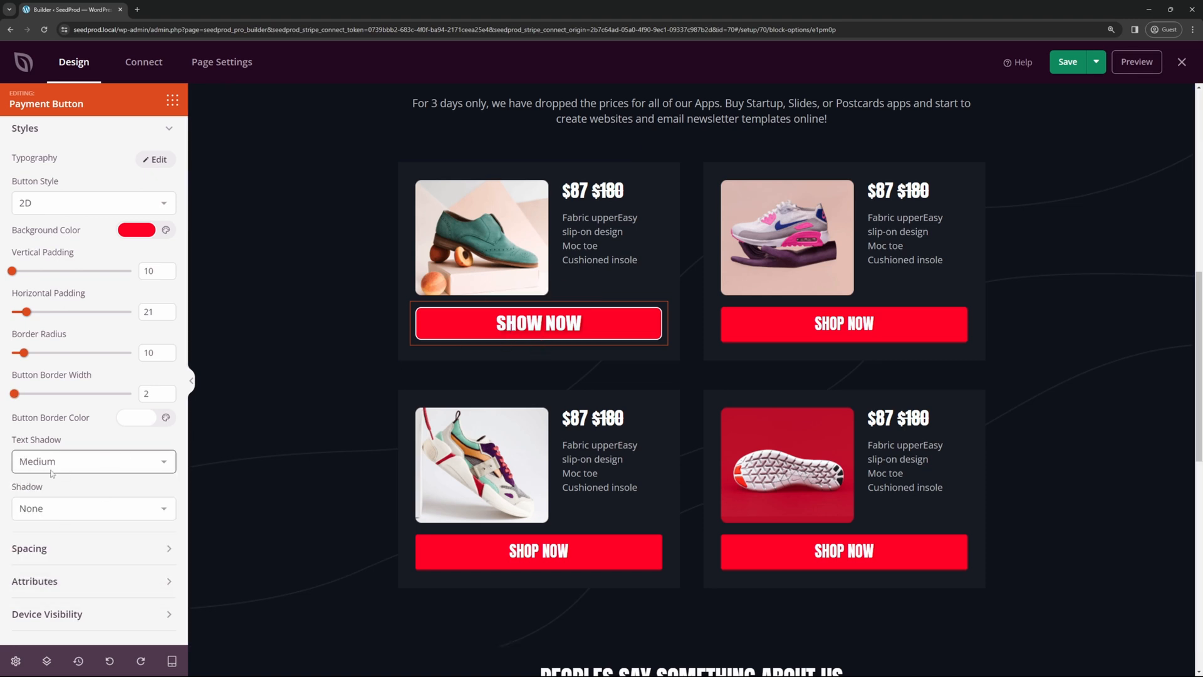
left_click(94, 461)
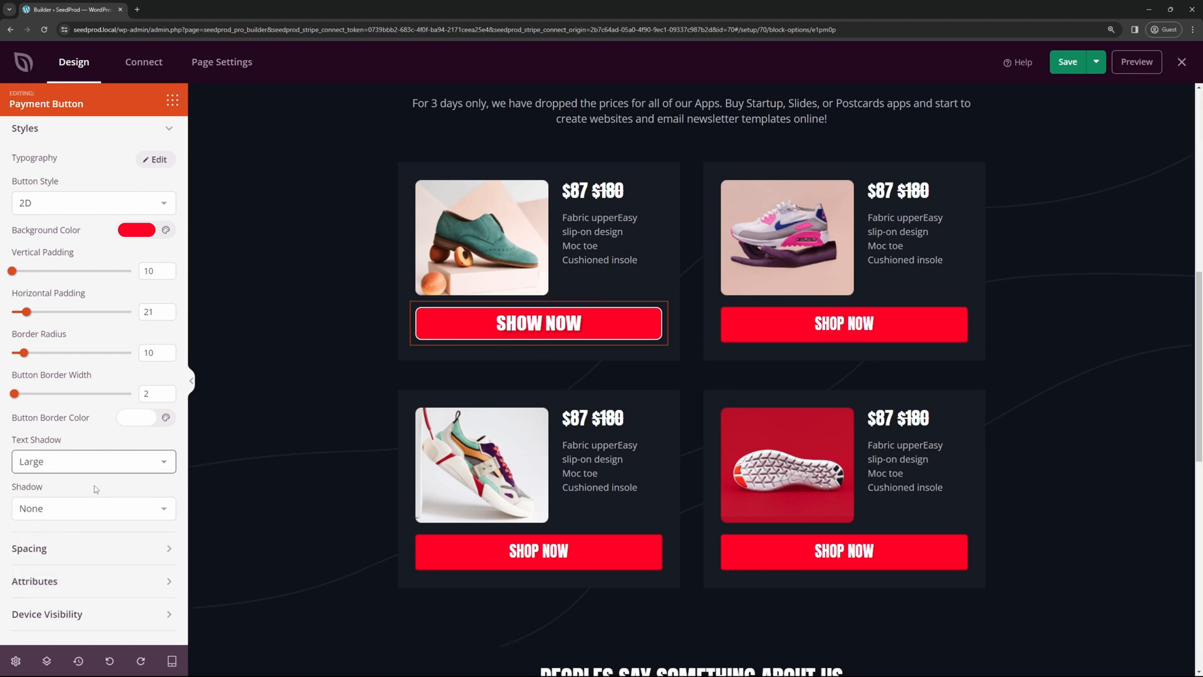
left_click(94, 508)
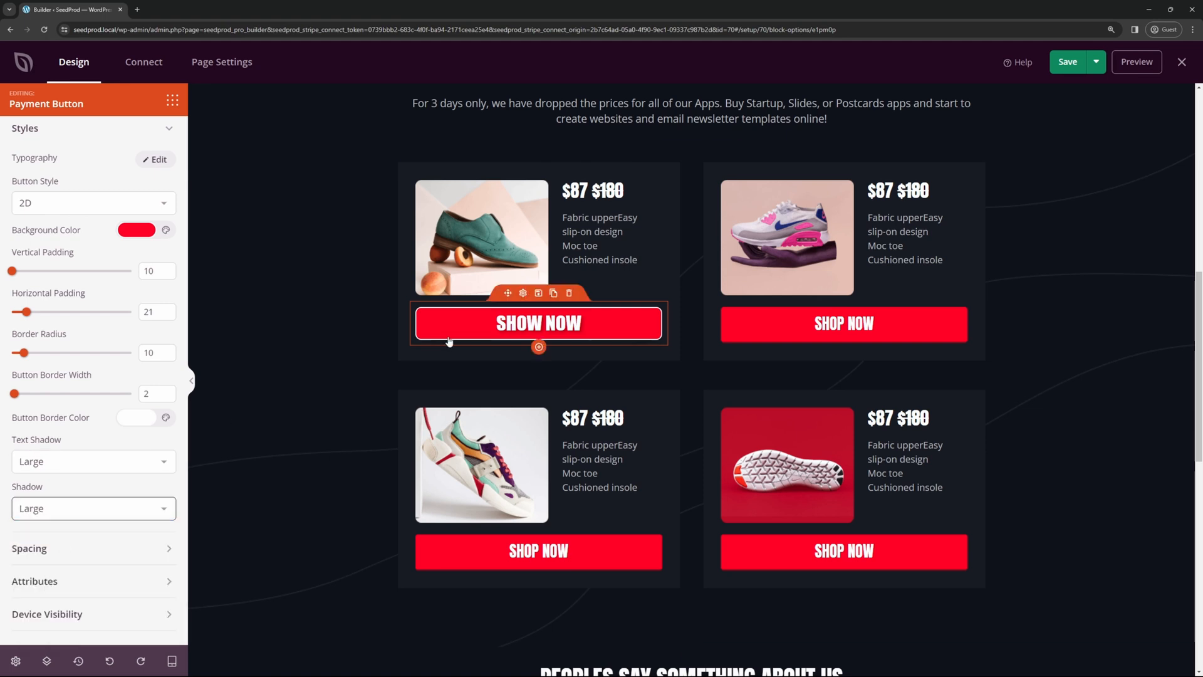
left_click(93, 508)
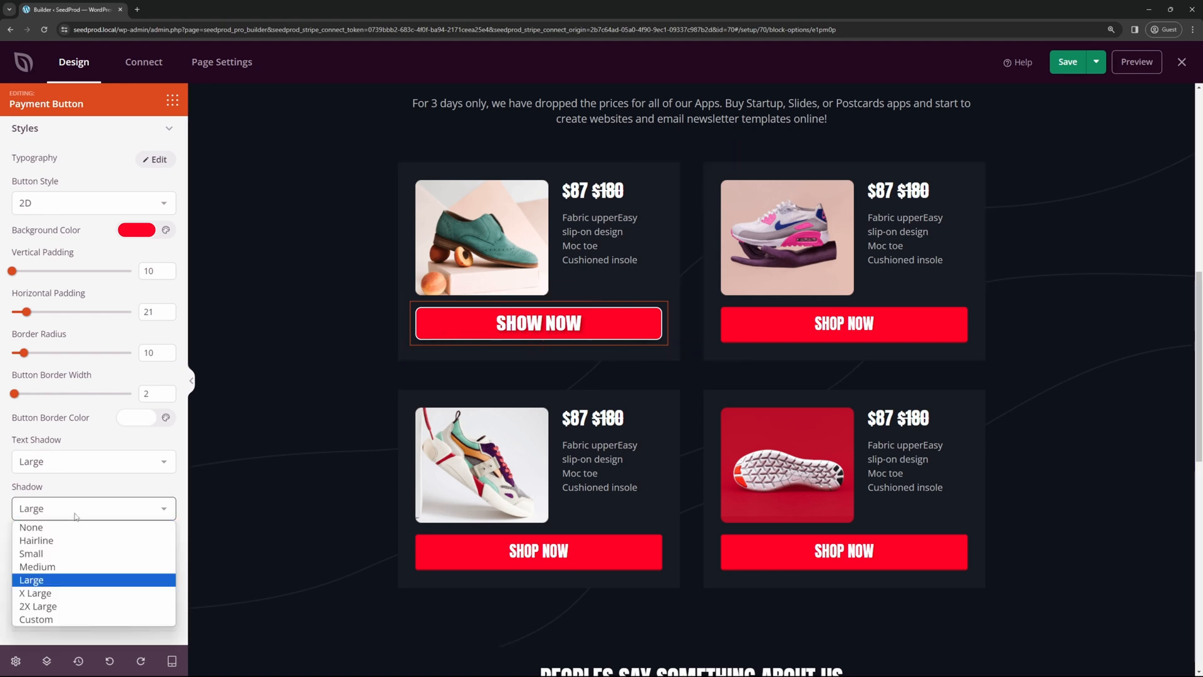
left_click(163, 131)
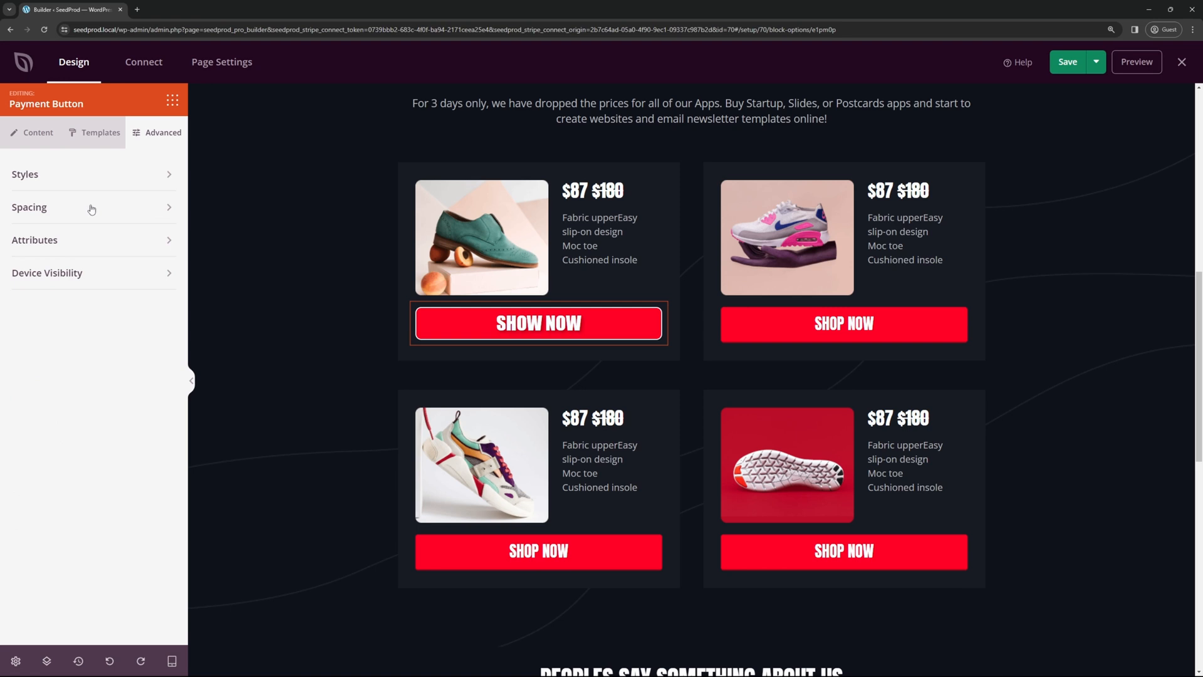
- Expand Device Visibility and review the Hide on Desktop/Tablet/Mobile toggles, all off
left_click(29, 207)
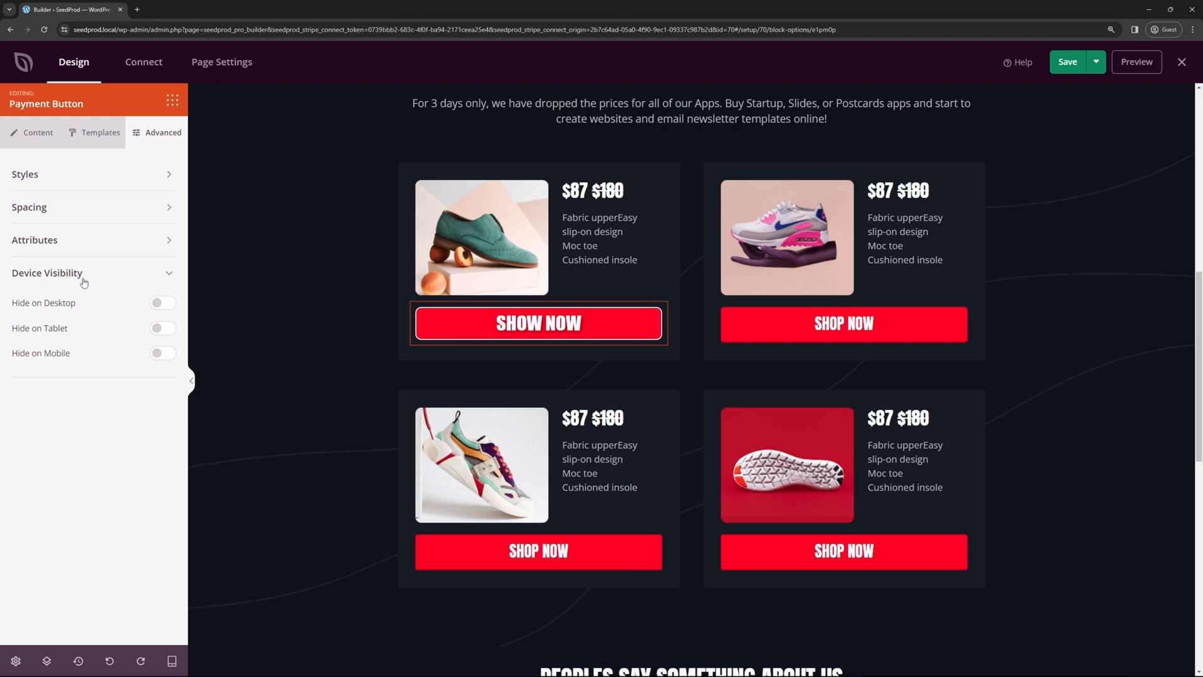
mouse_move(75, 326)
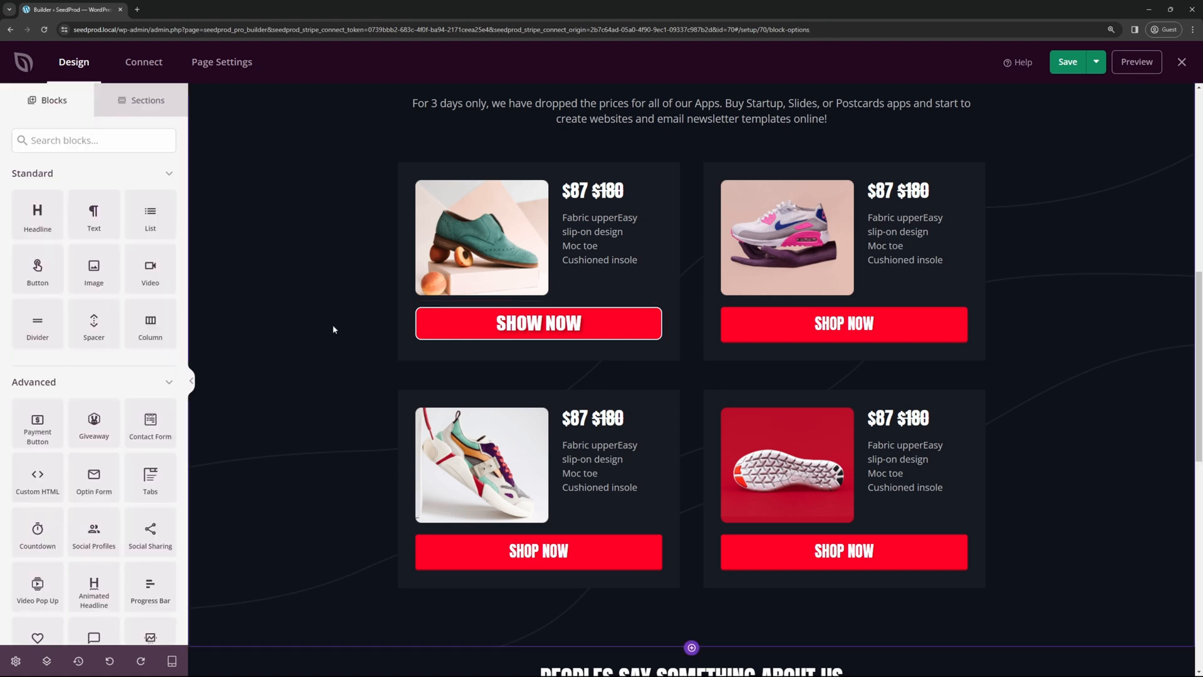
- Remove the second card's plain SHOP NOW button in favour of the copied payment button
left_click(1066, 63)
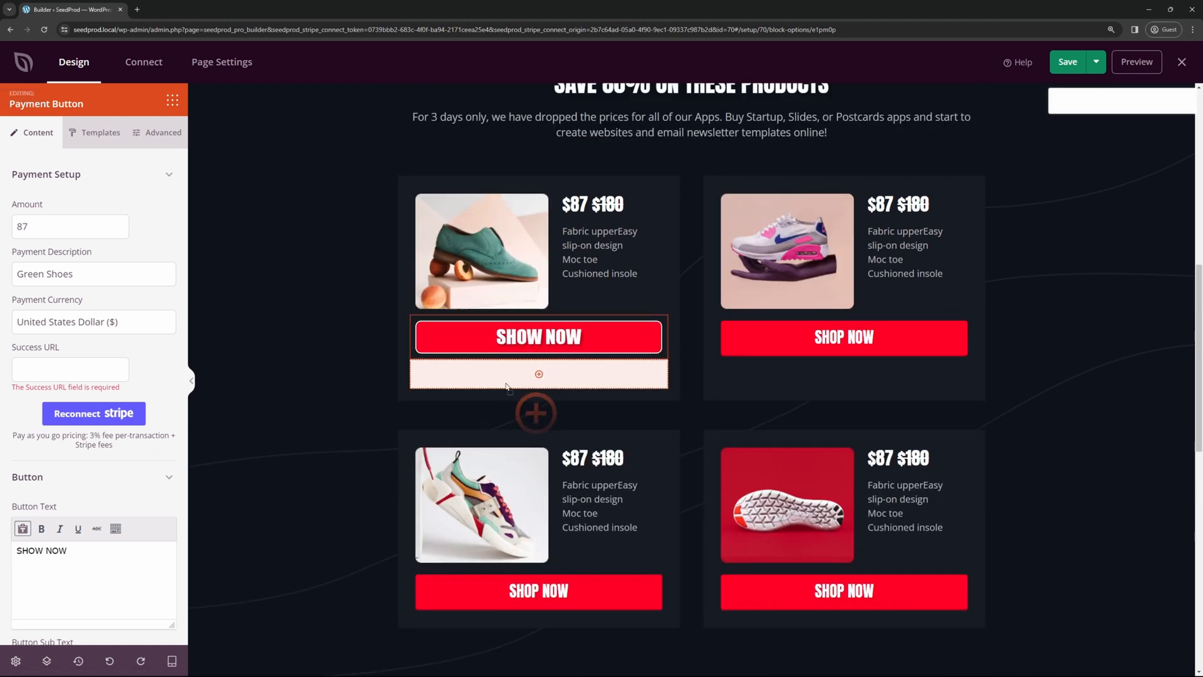
left_click(843, 337)
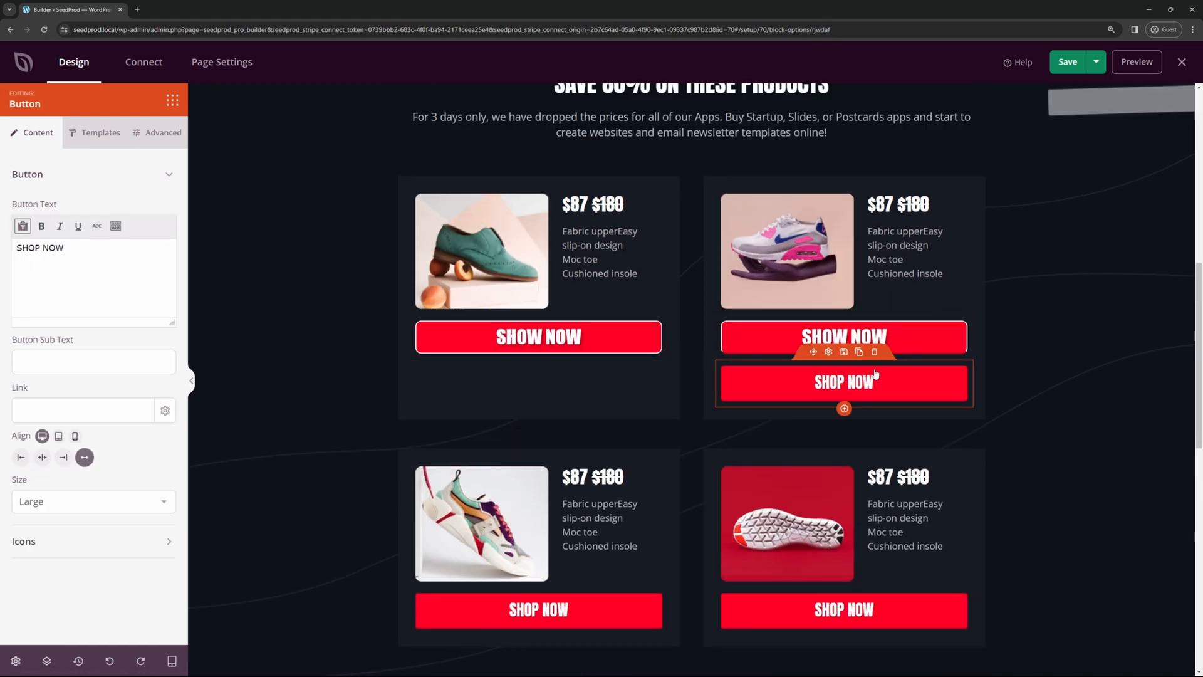
left_click(538, 384)
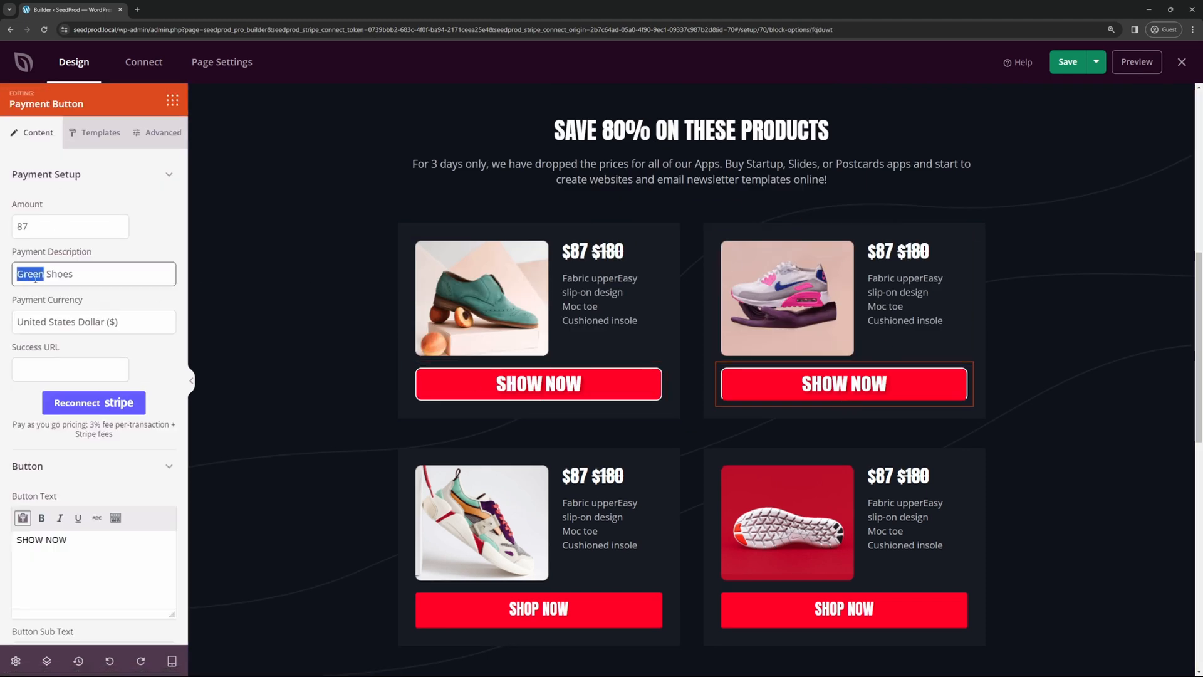
- Set the copied button's payment description to 'Pink W' and view the template presets
type("Pink W")
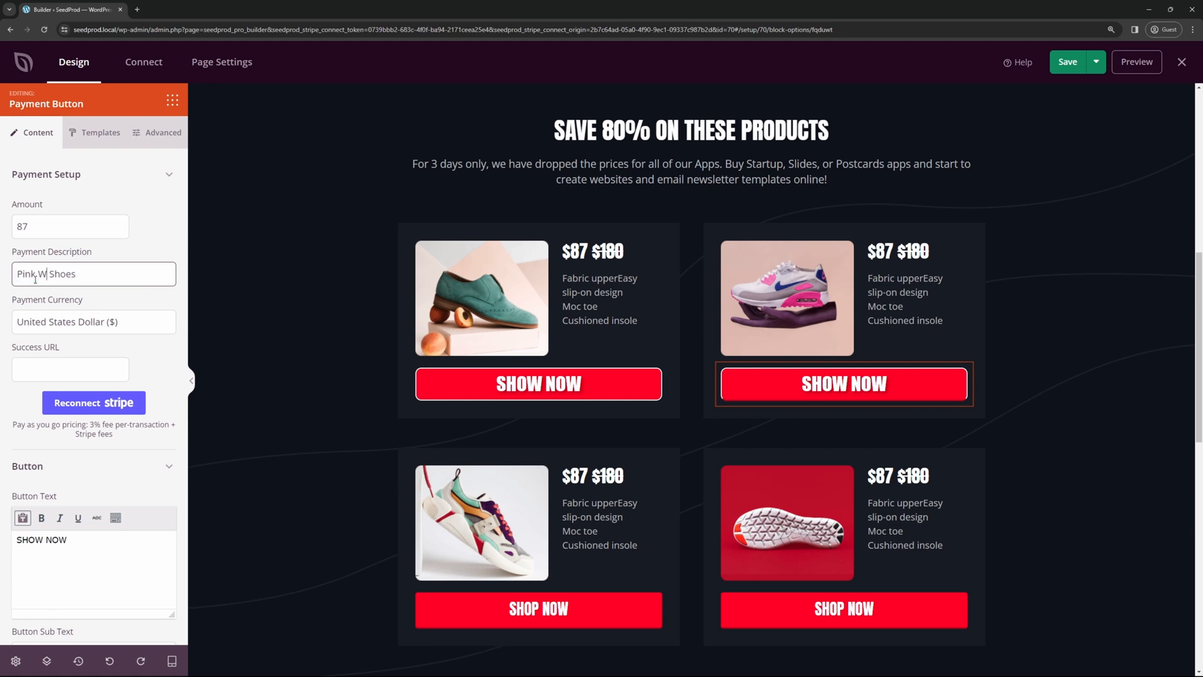
left_click(100, 131)
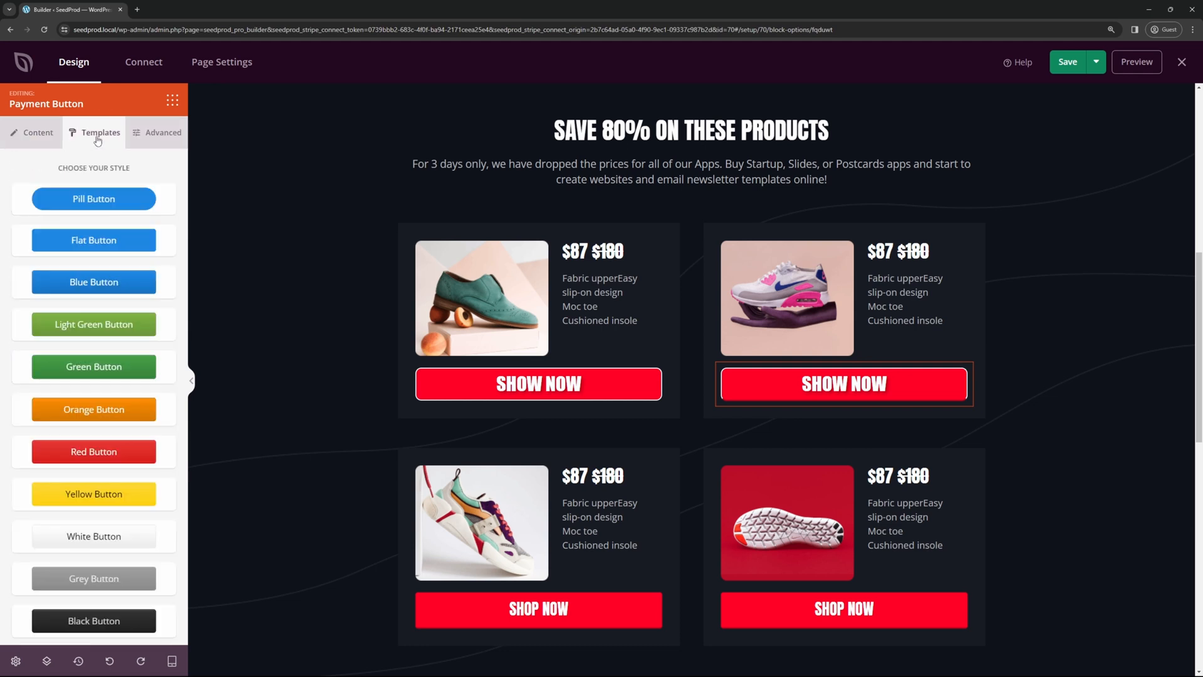
left_click(38, 132)
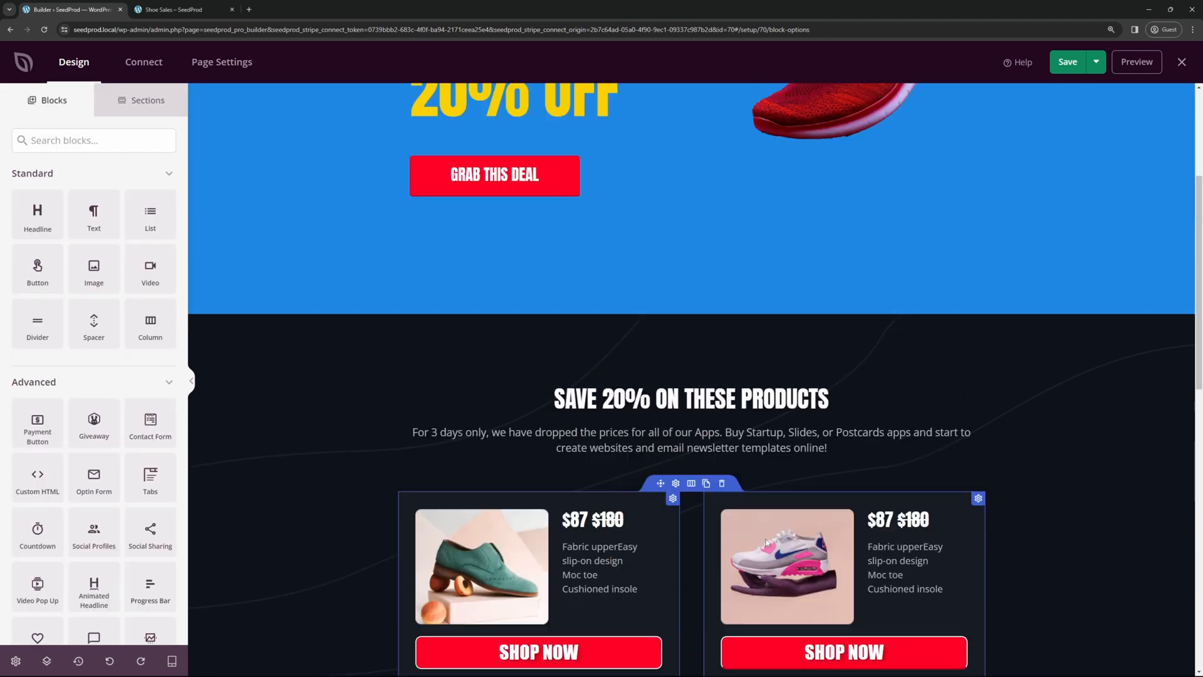
- Save and publish the Shoe Sales landing page, then view the live page
scroll("up", 3)
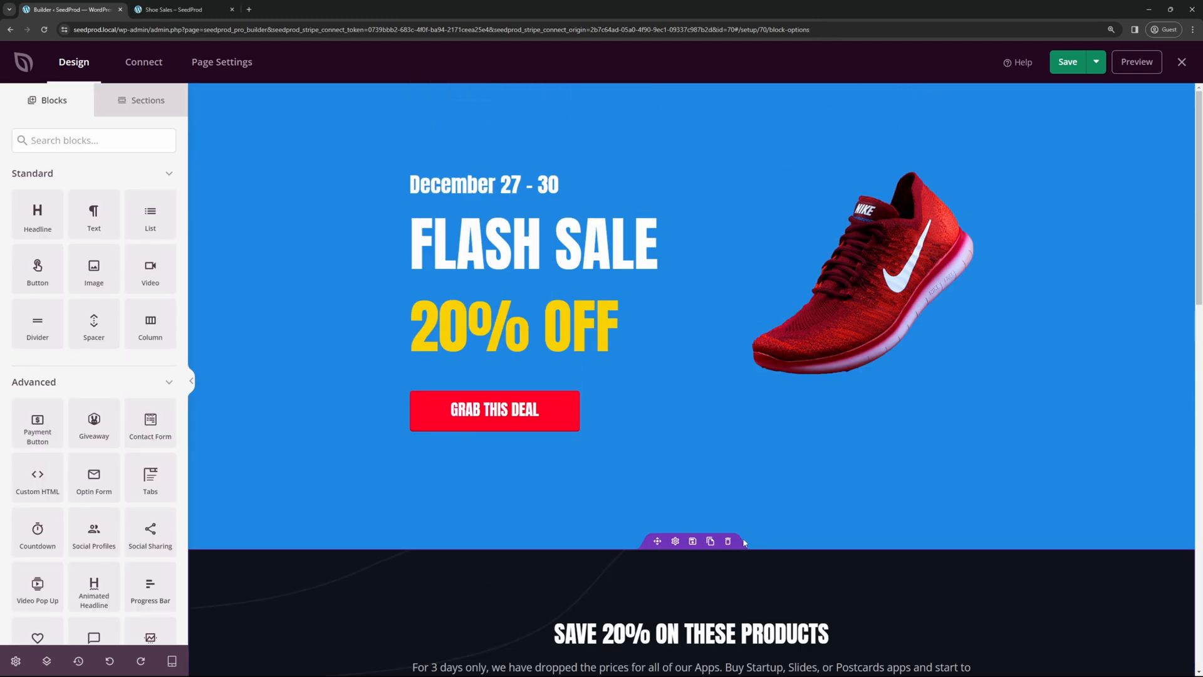
left_click(1067, 61)
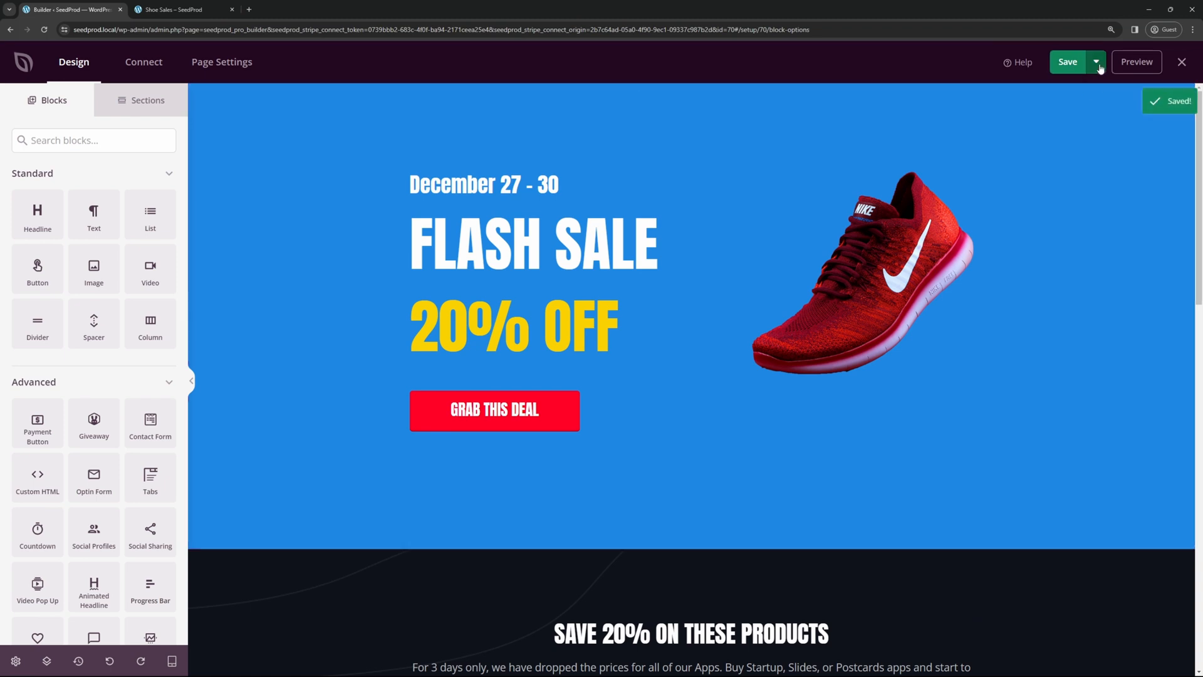
left_click(1095, 61)
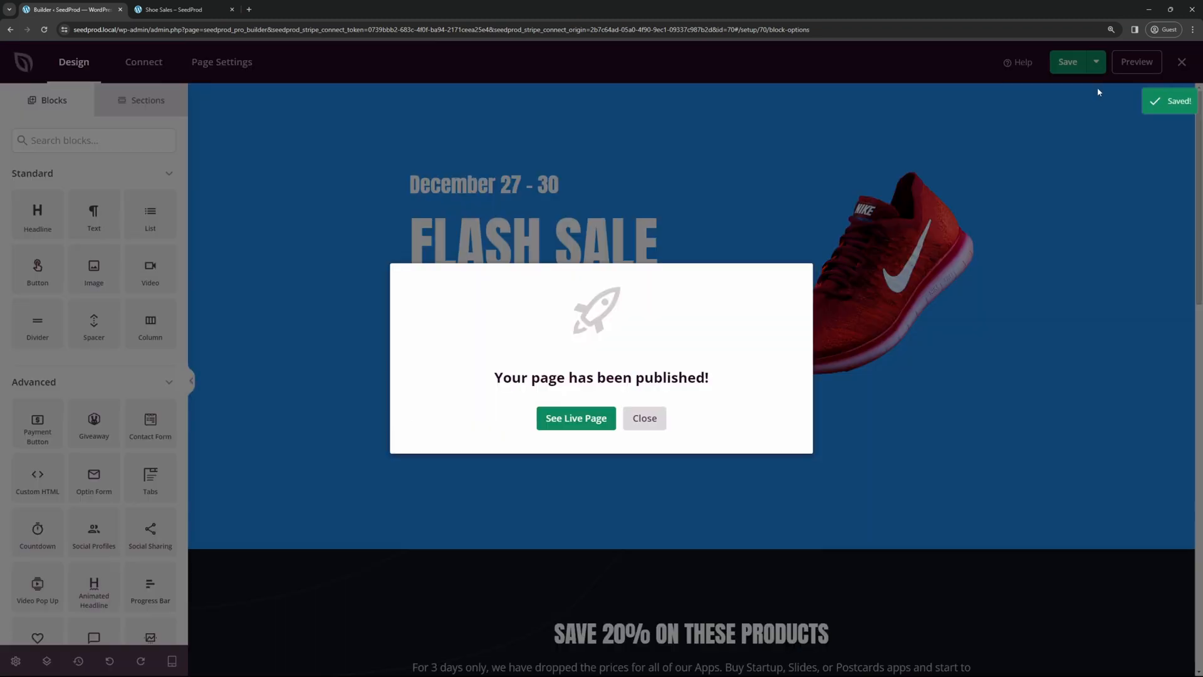
mouse_move(653, 371)
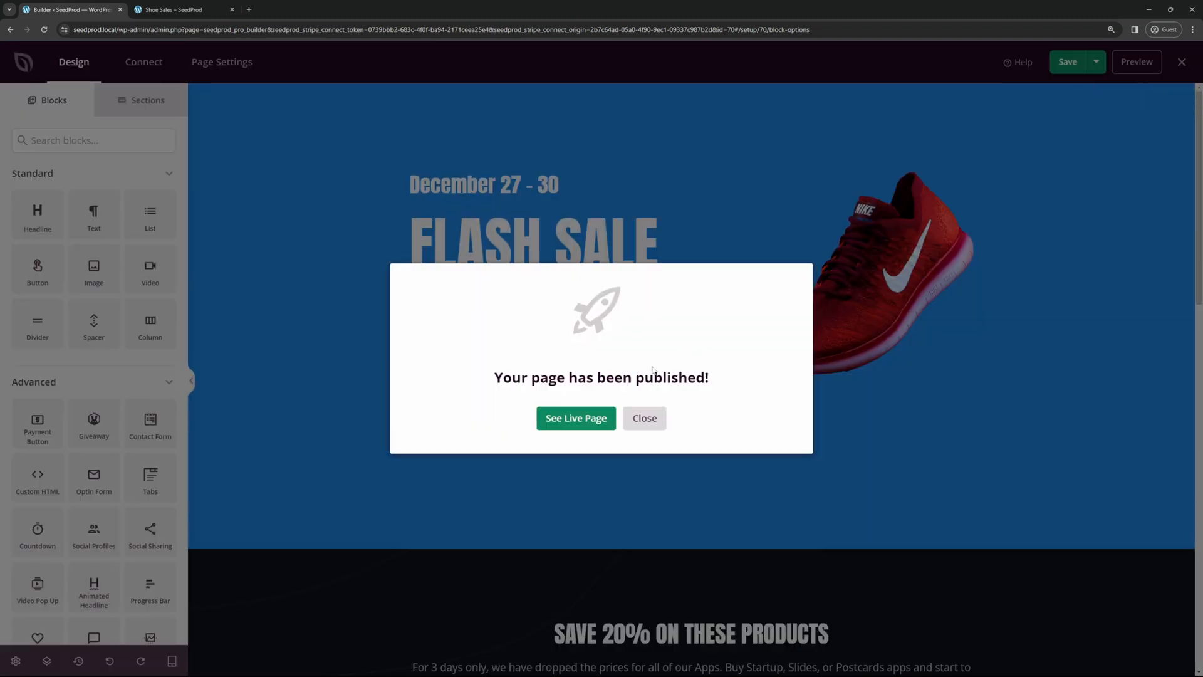
left_click(575, 419)
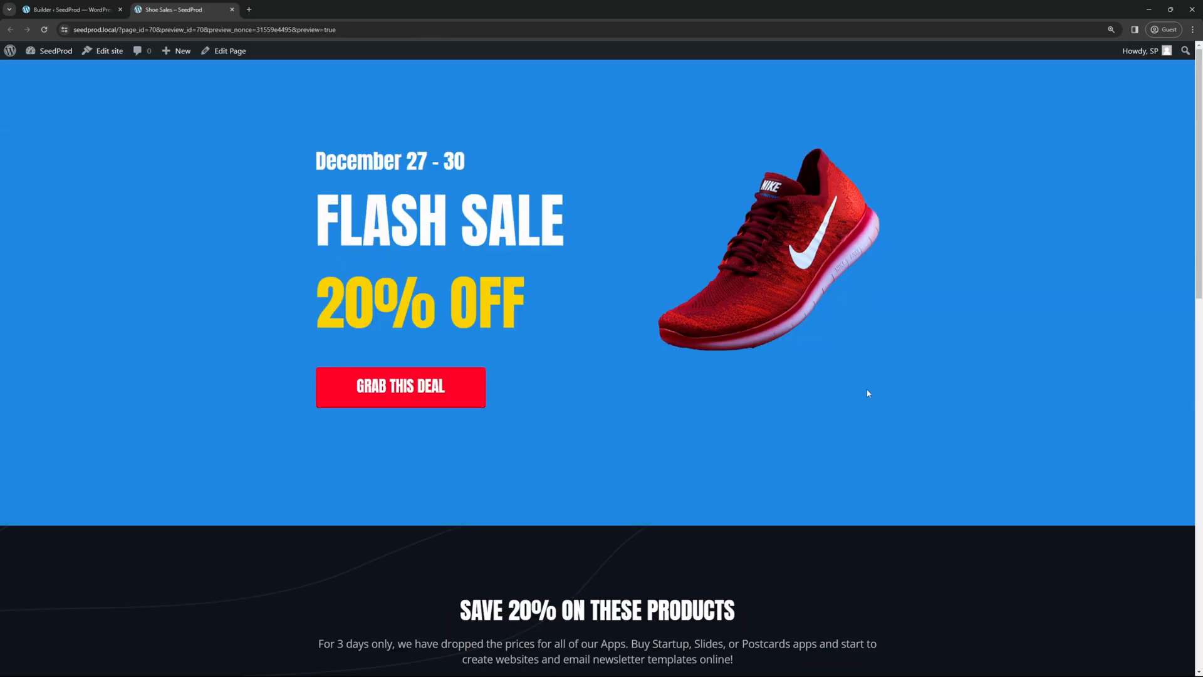
- On the live page, use SHOP NOW on the green shoe card to reach Stripe checkout
scroll("down", 3)
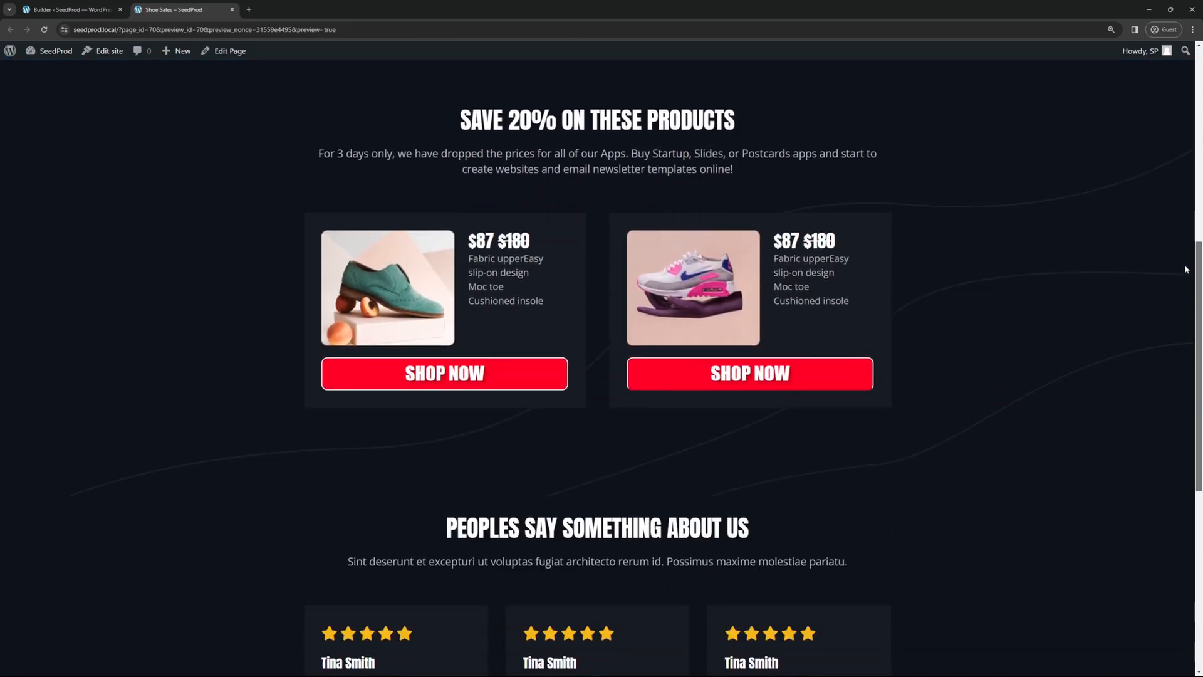
scroll("up", 3)
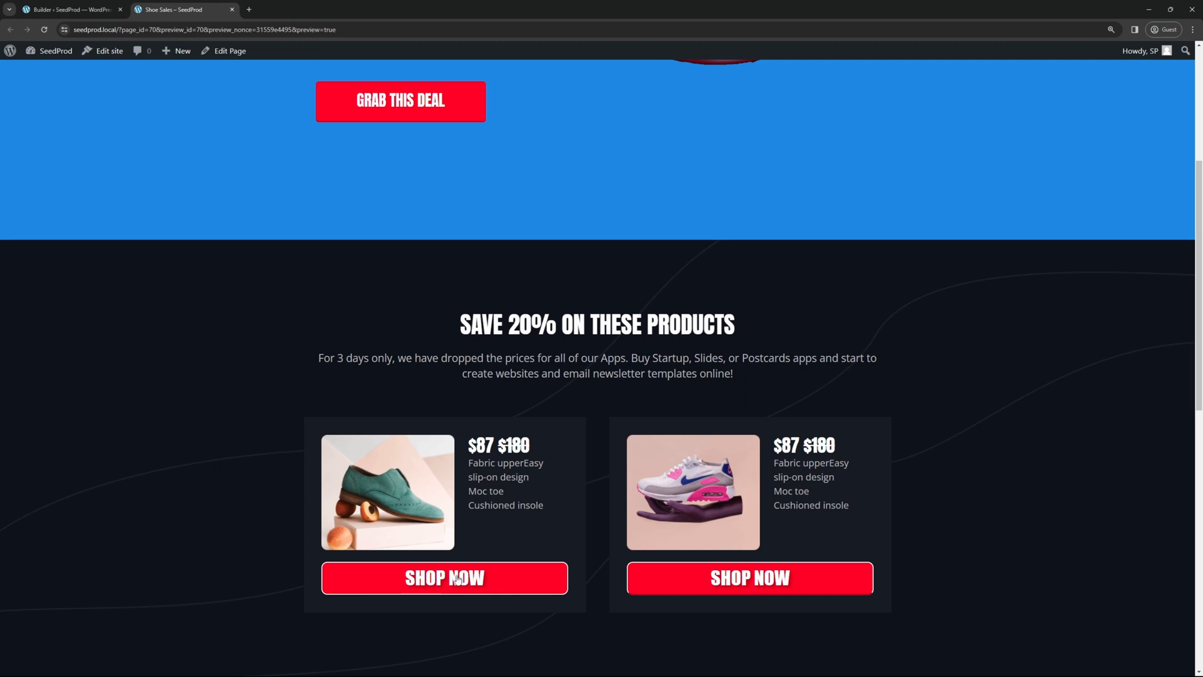
mouse_move(466, 505)
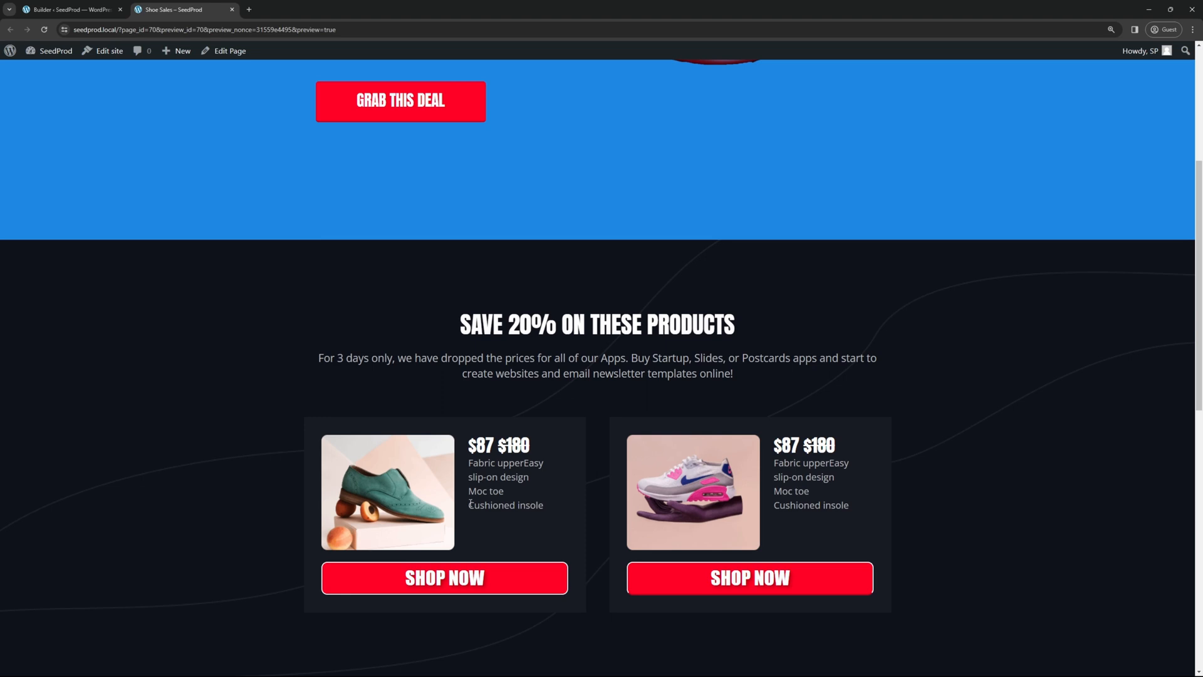
left_click(444, 576)
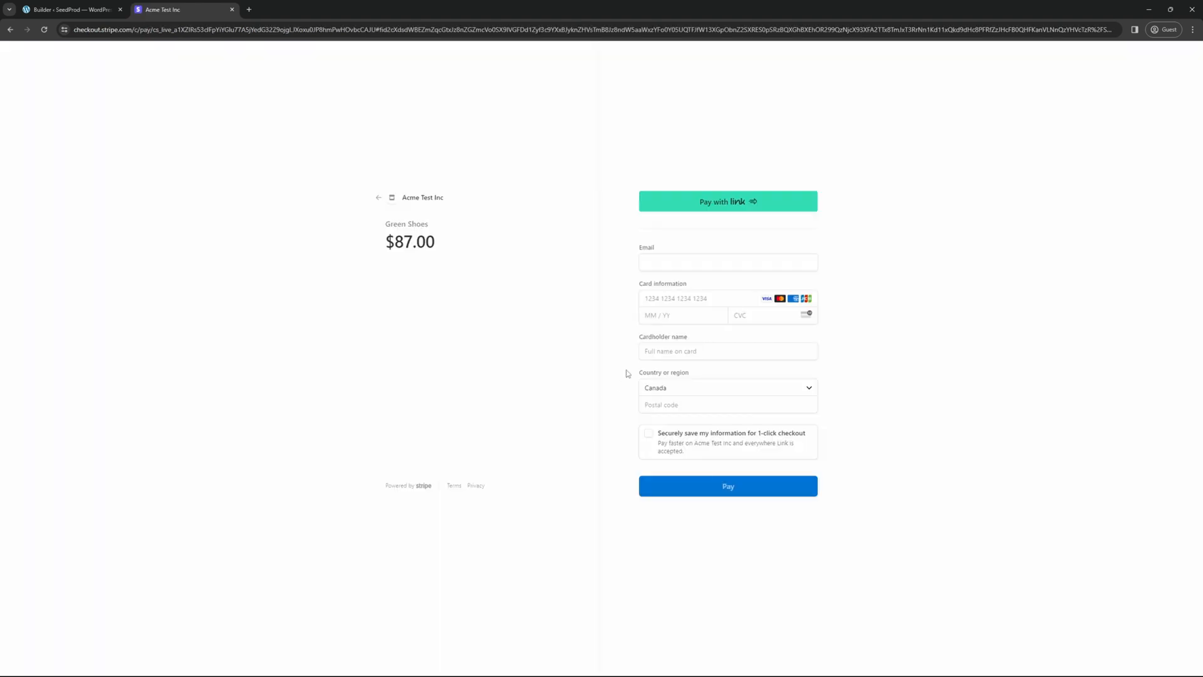
mouse_move(391, 197)
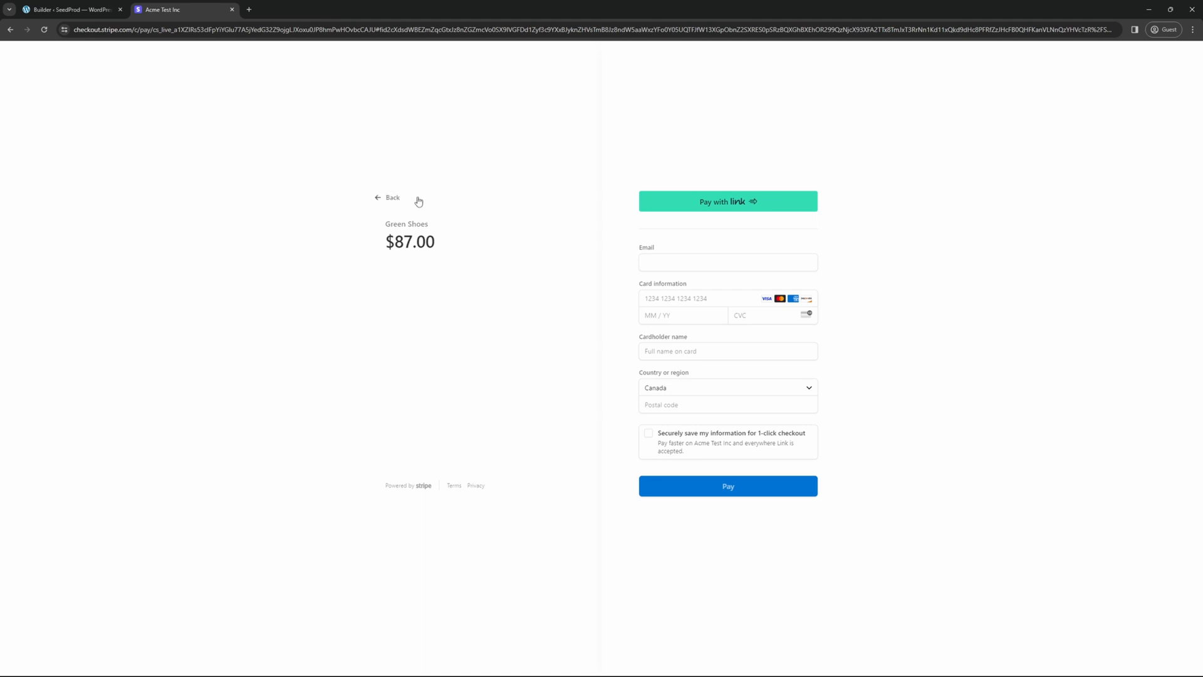
mouse_move(432, 269)
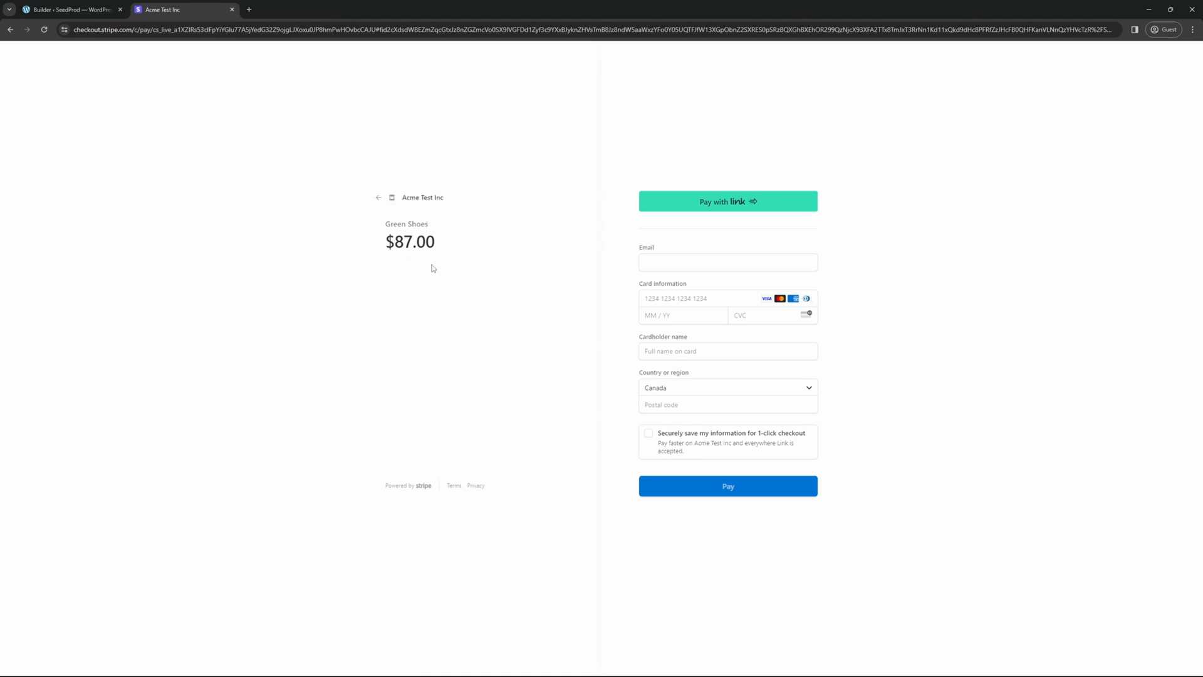
mouse_move(420, 244)
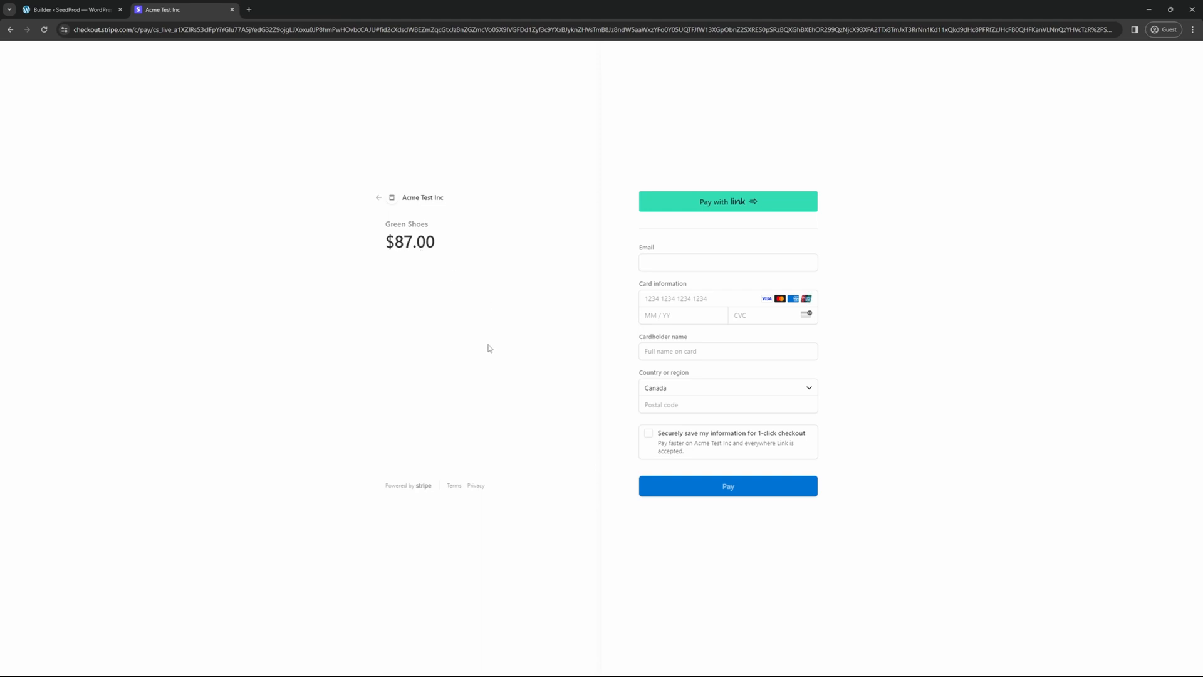
mouse_move(693, 446)
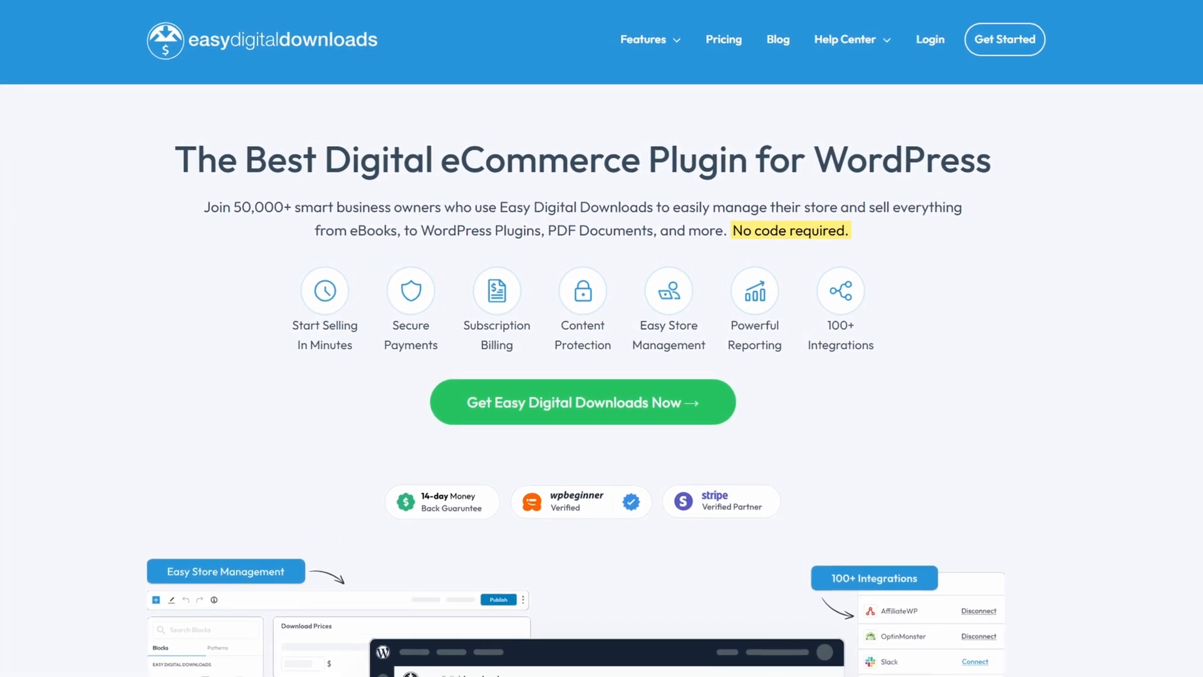
- Scroll down through the Easy Digital Downloads homepage feature overview
scroll("down", 3)
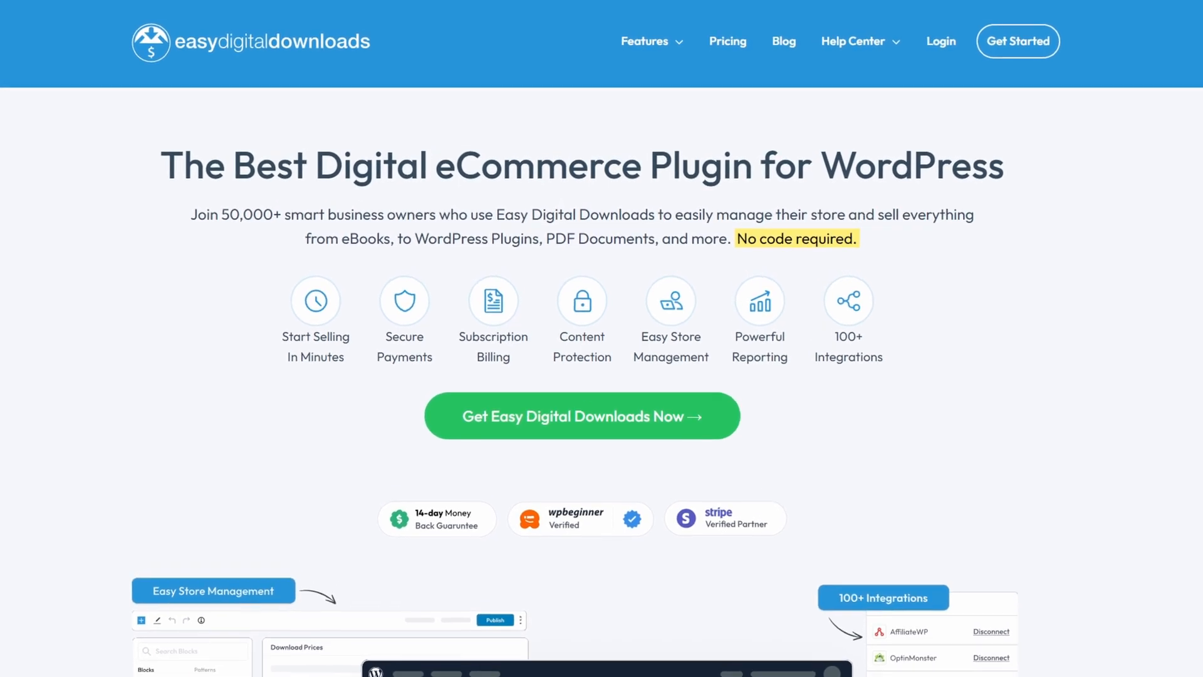
scroll("down", 3)
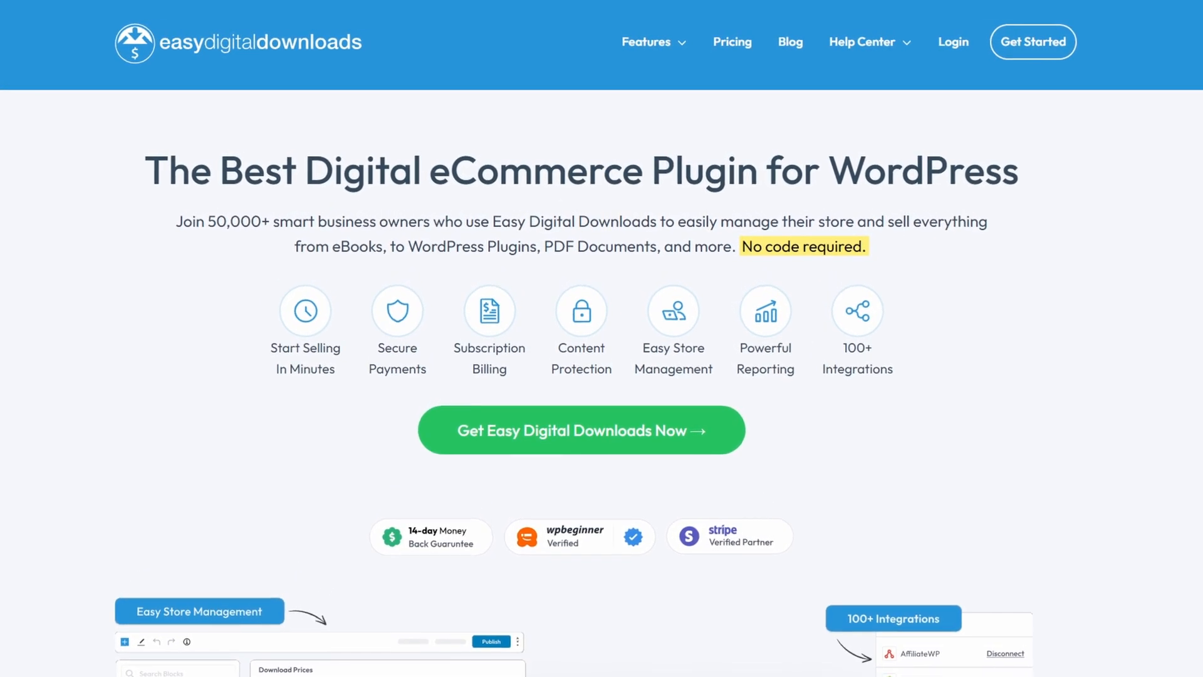
scroll("down", 3)
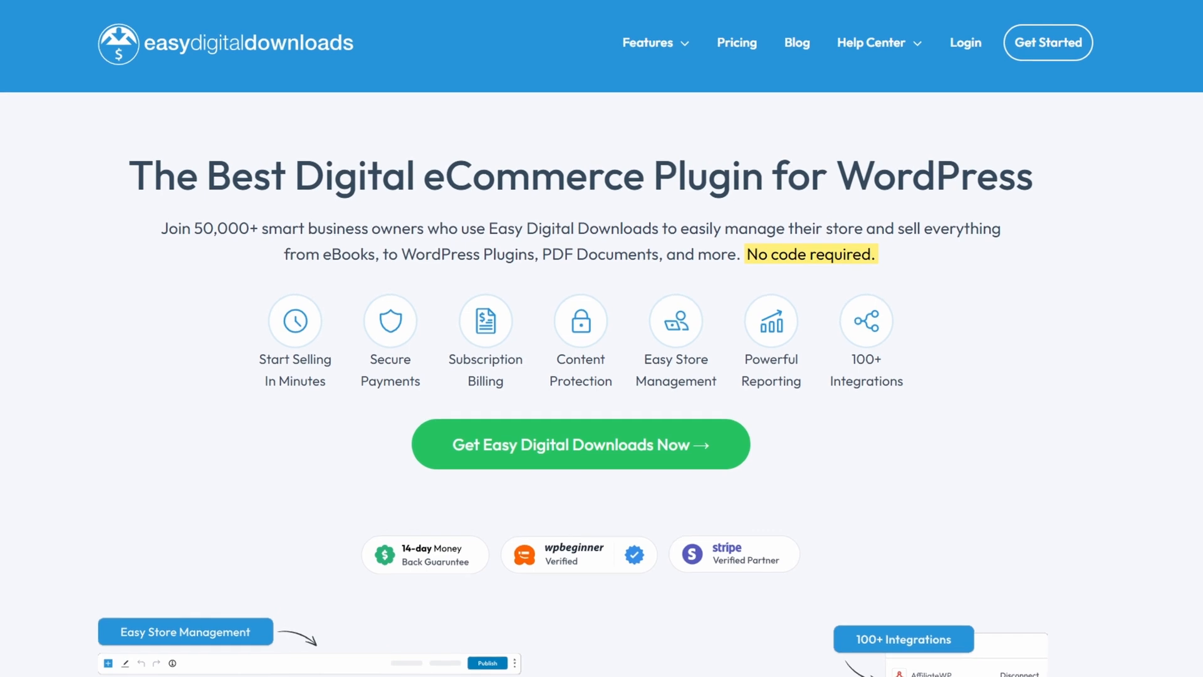